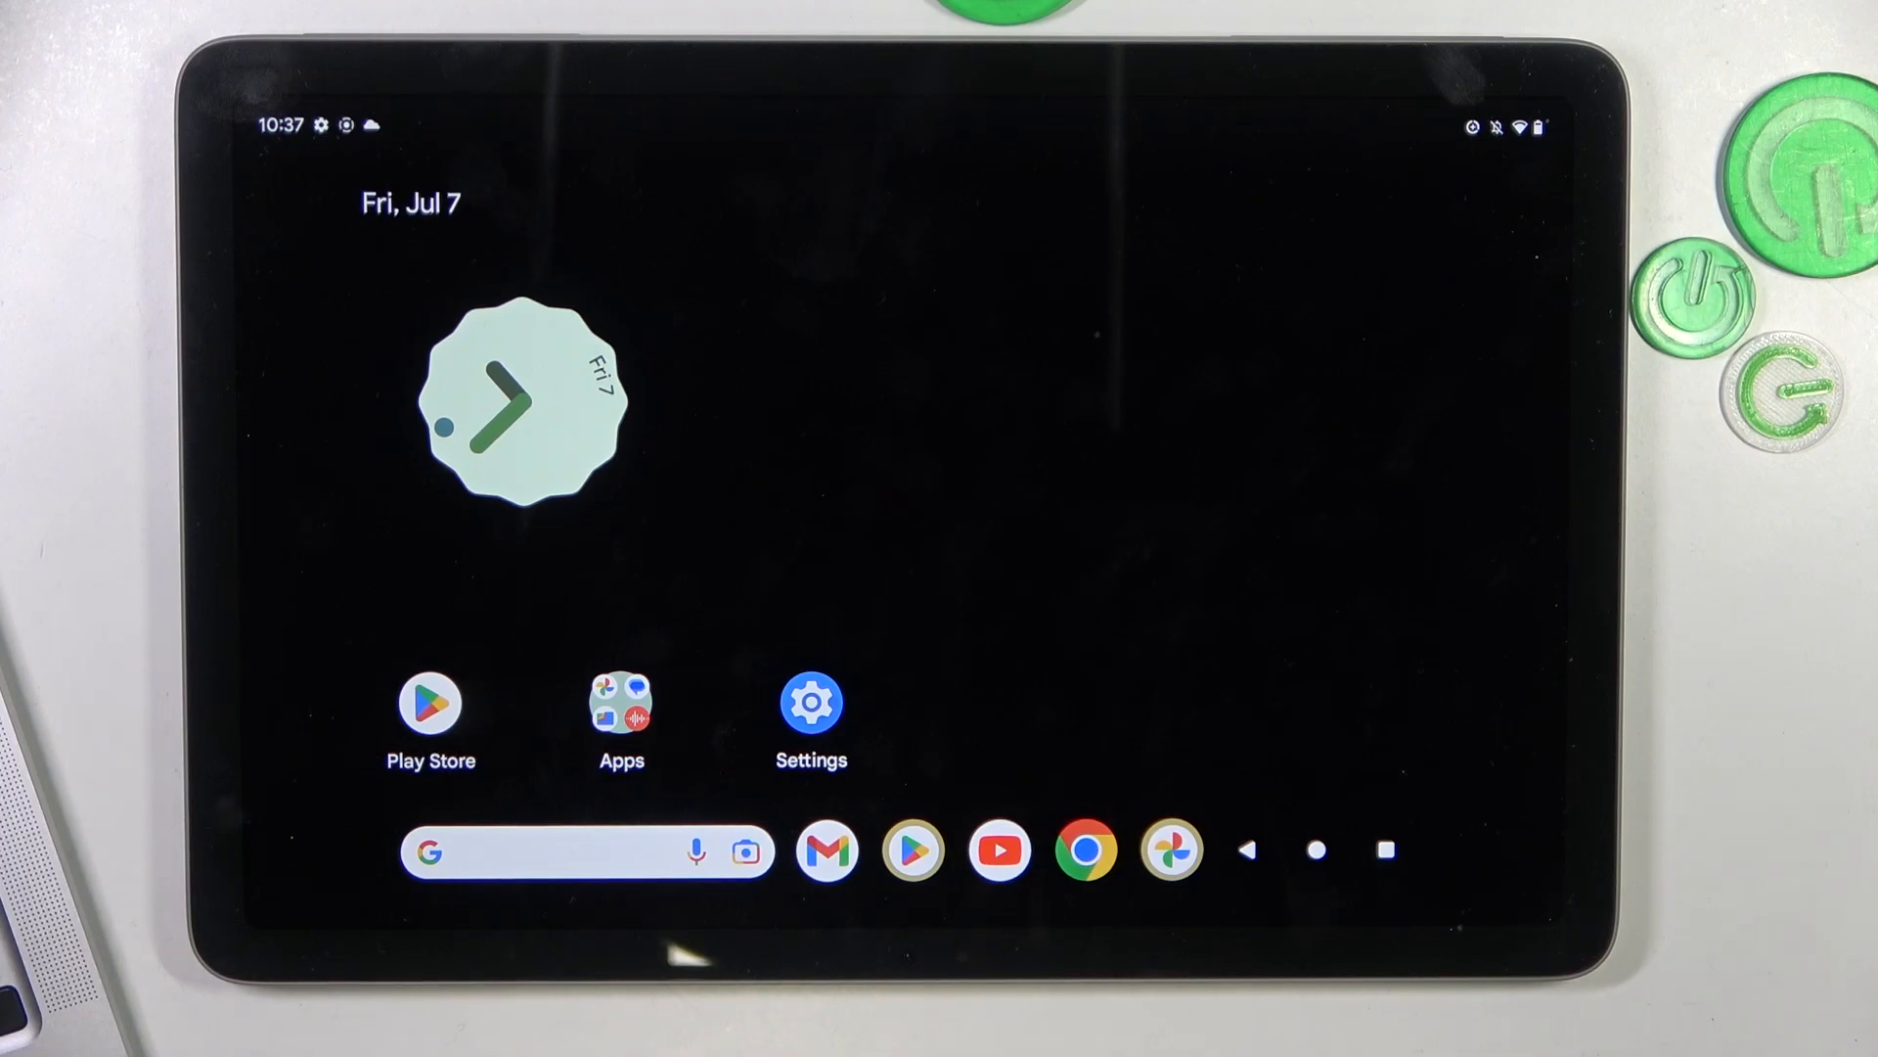
View the Display settings with the 30-minute screen timeout, then head to the Play Store search
click(810, 700)
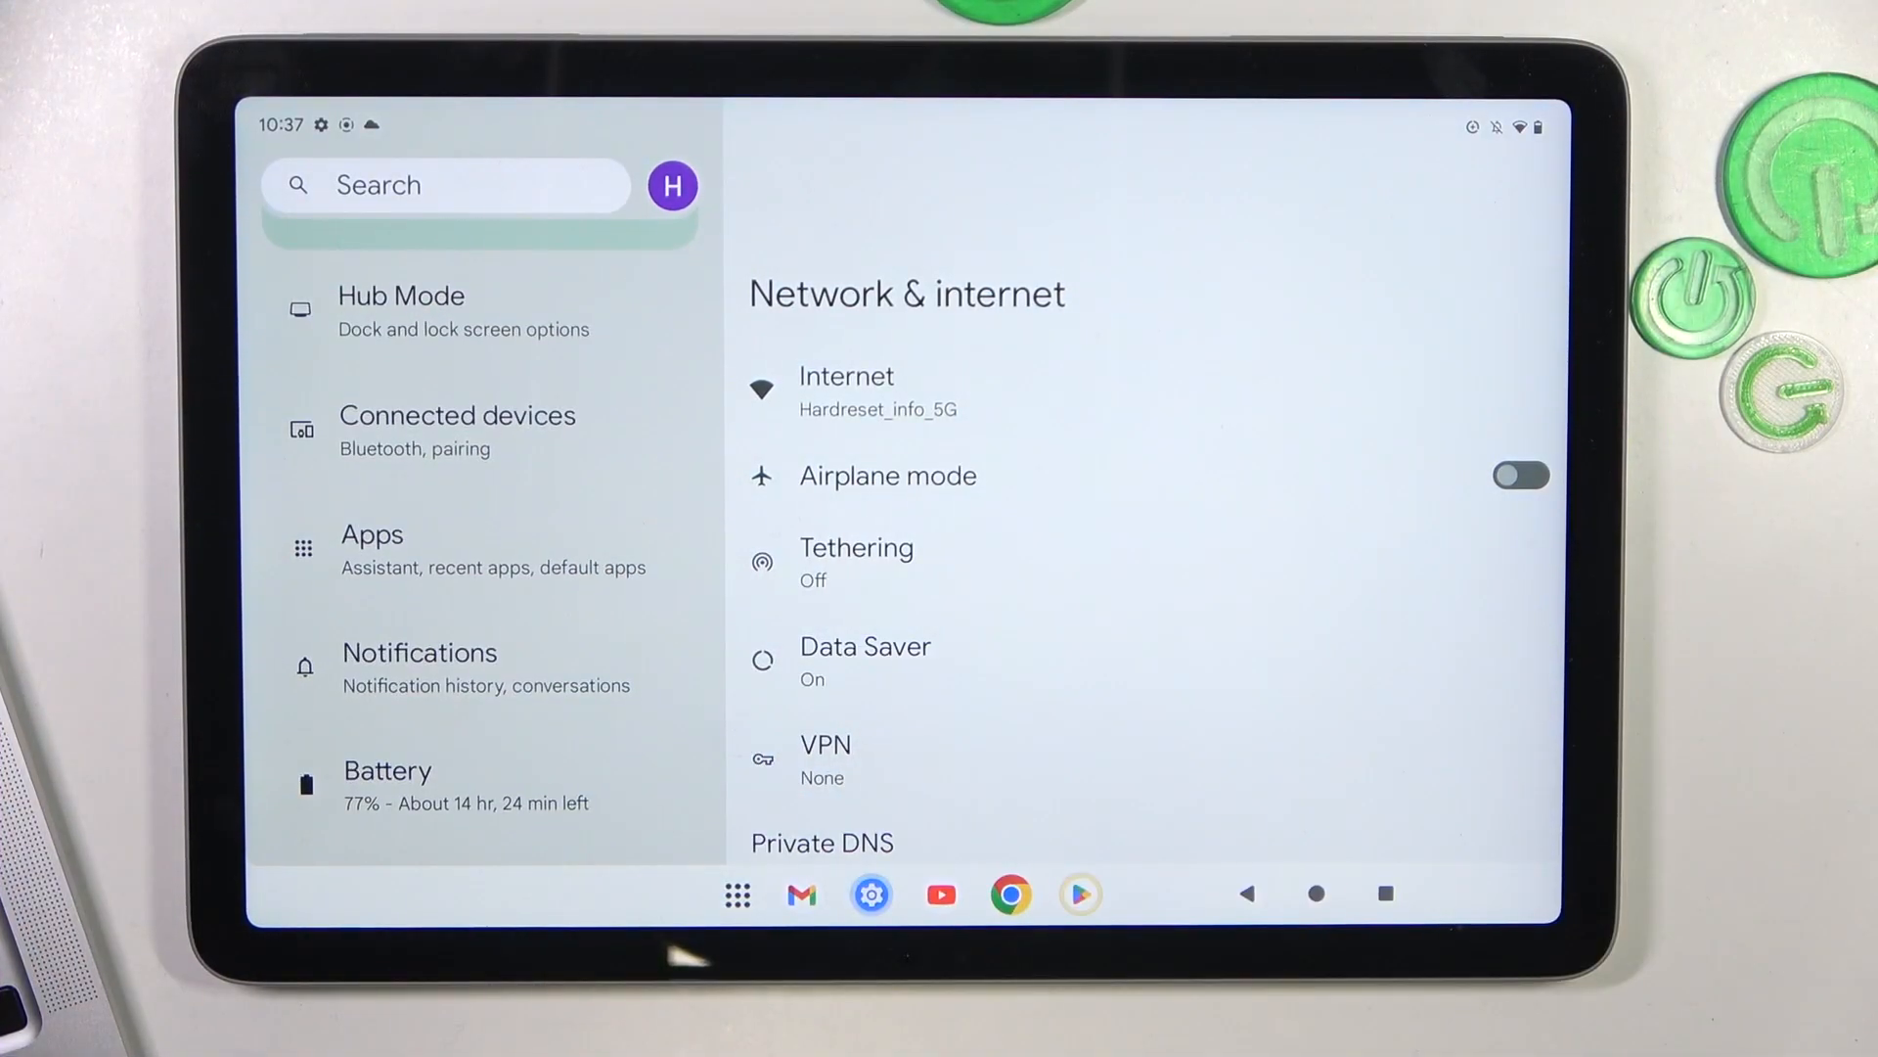
scroll(down, 3)
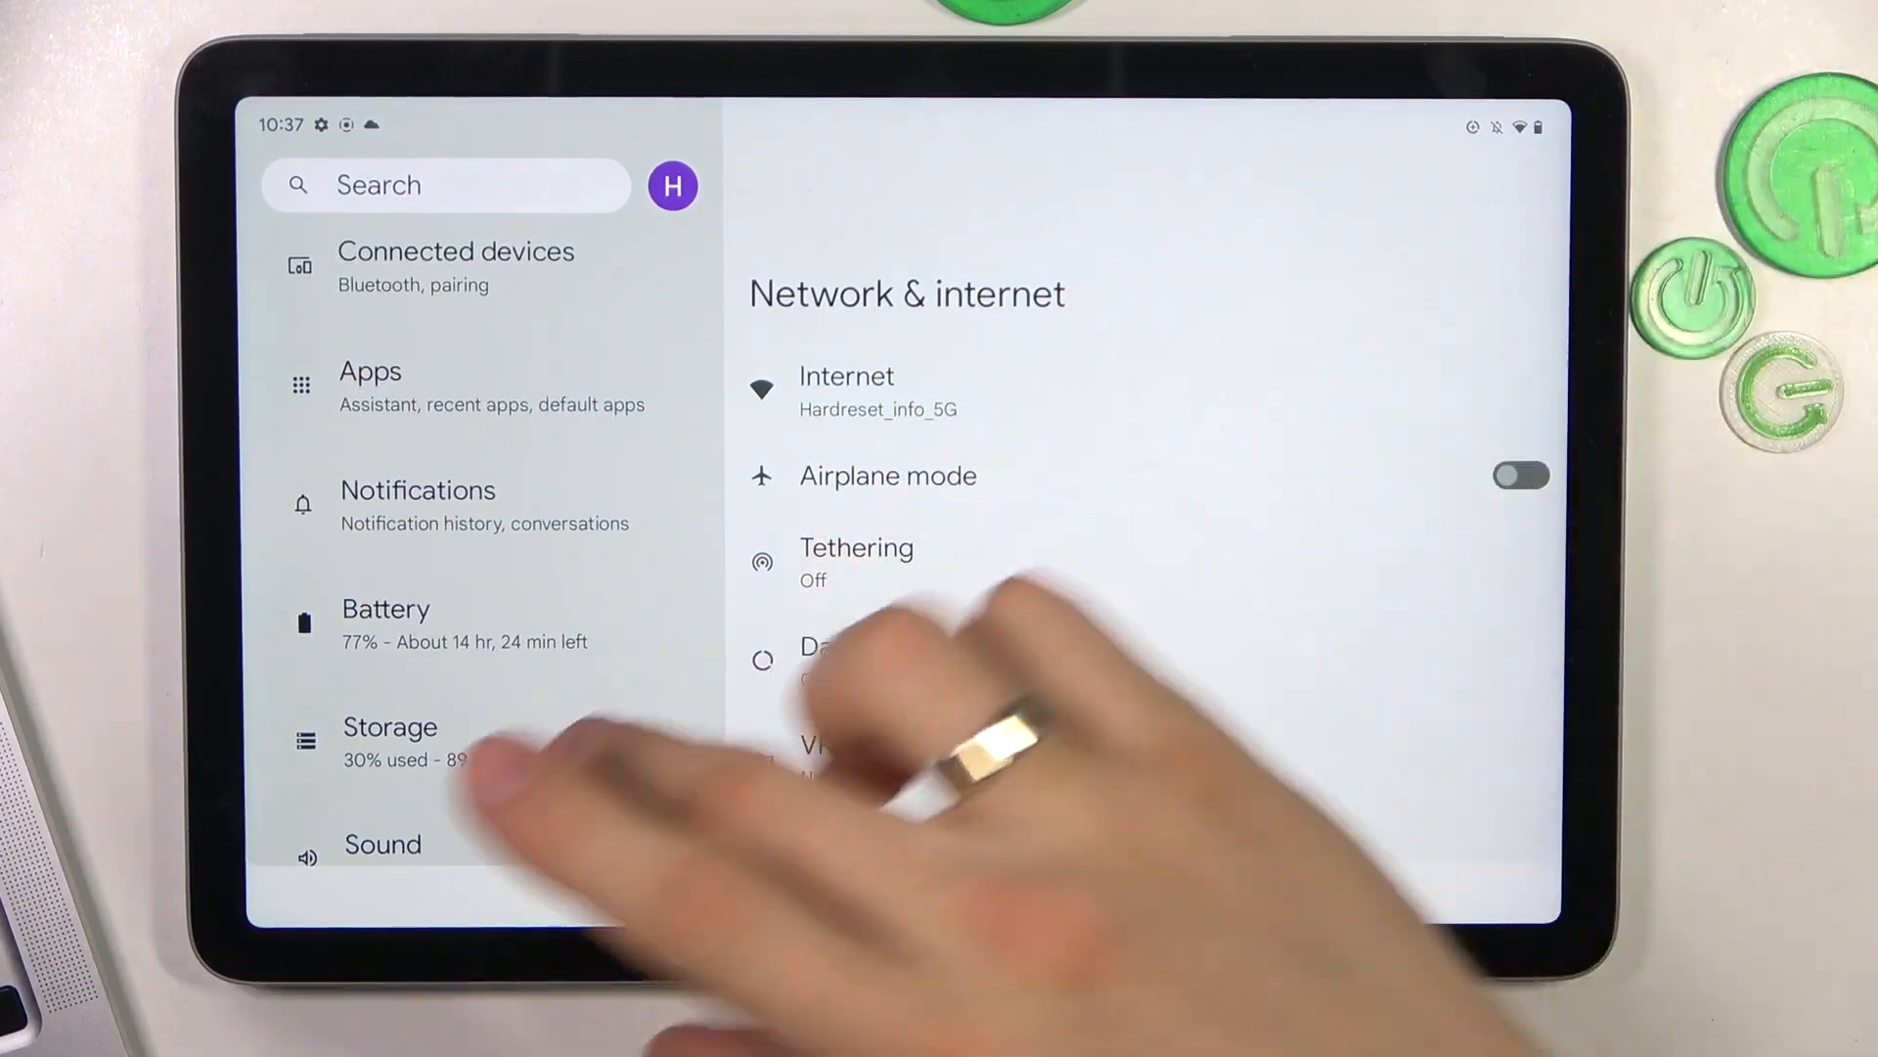
click(386, 683)
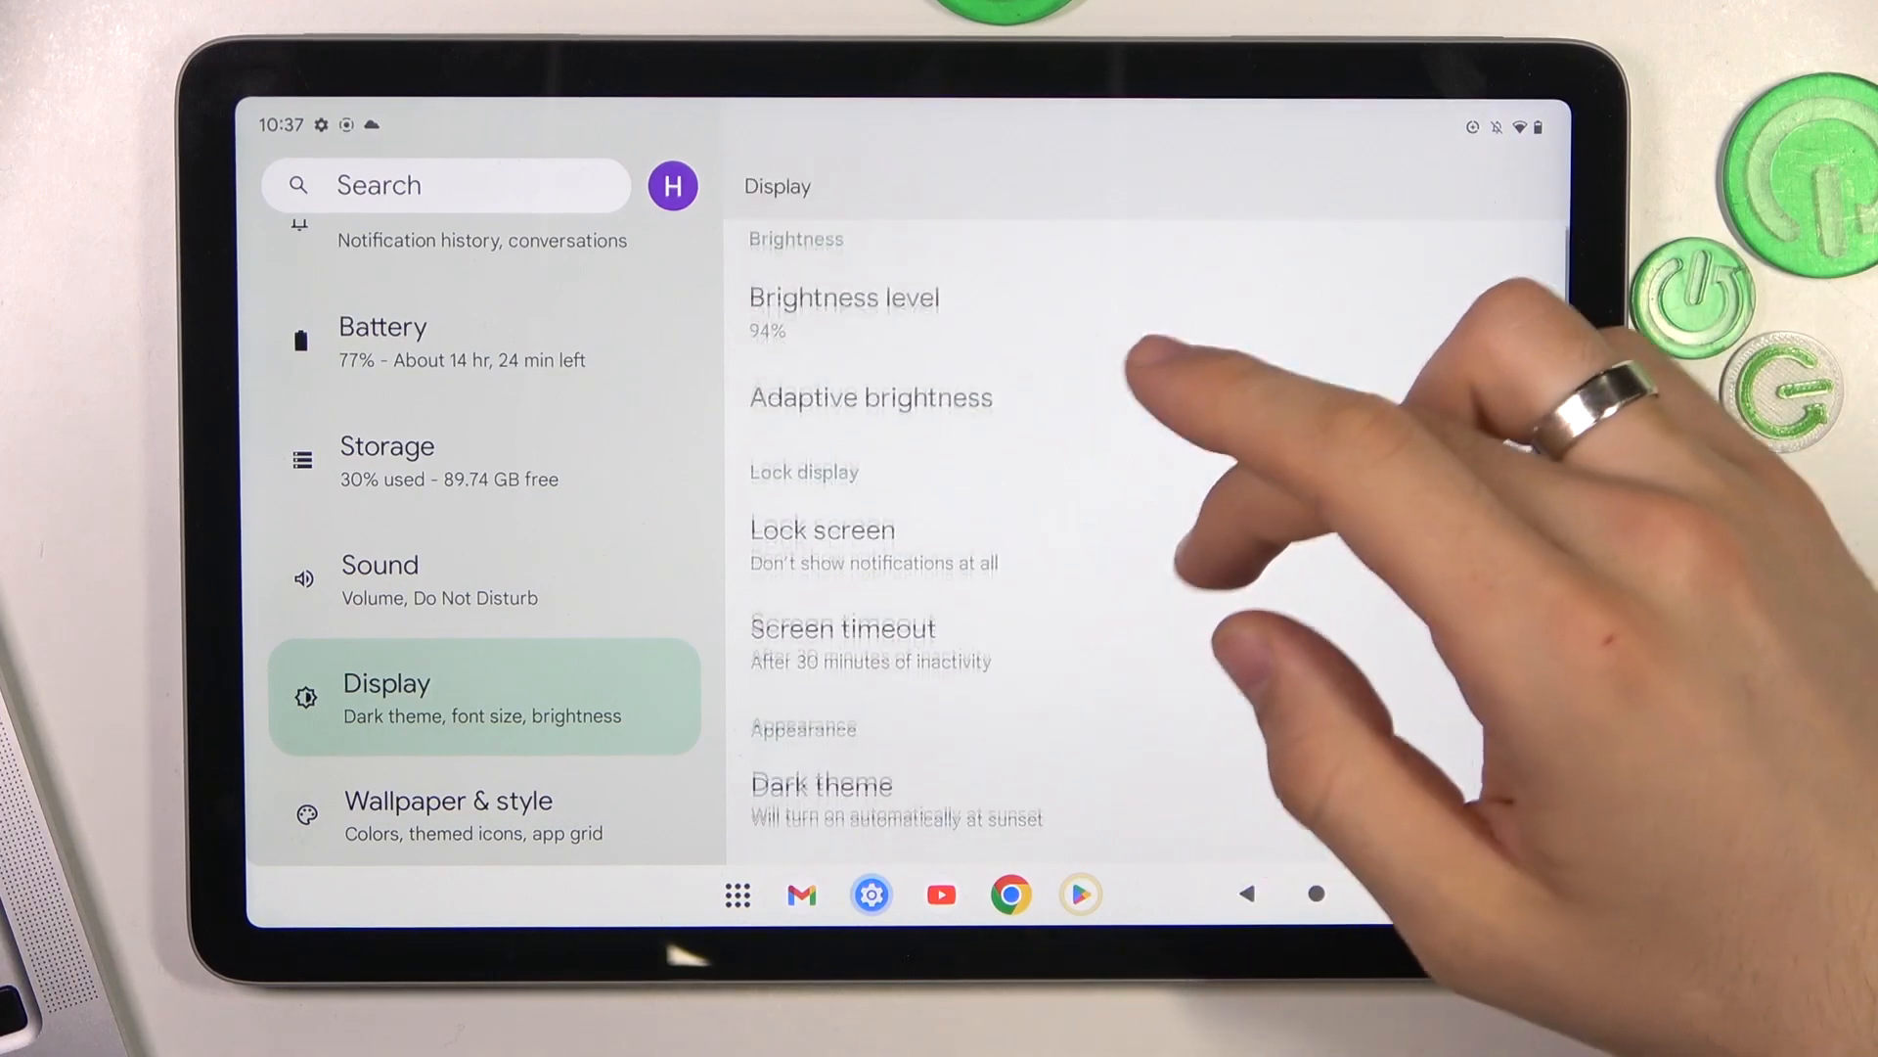
click(841, 626)
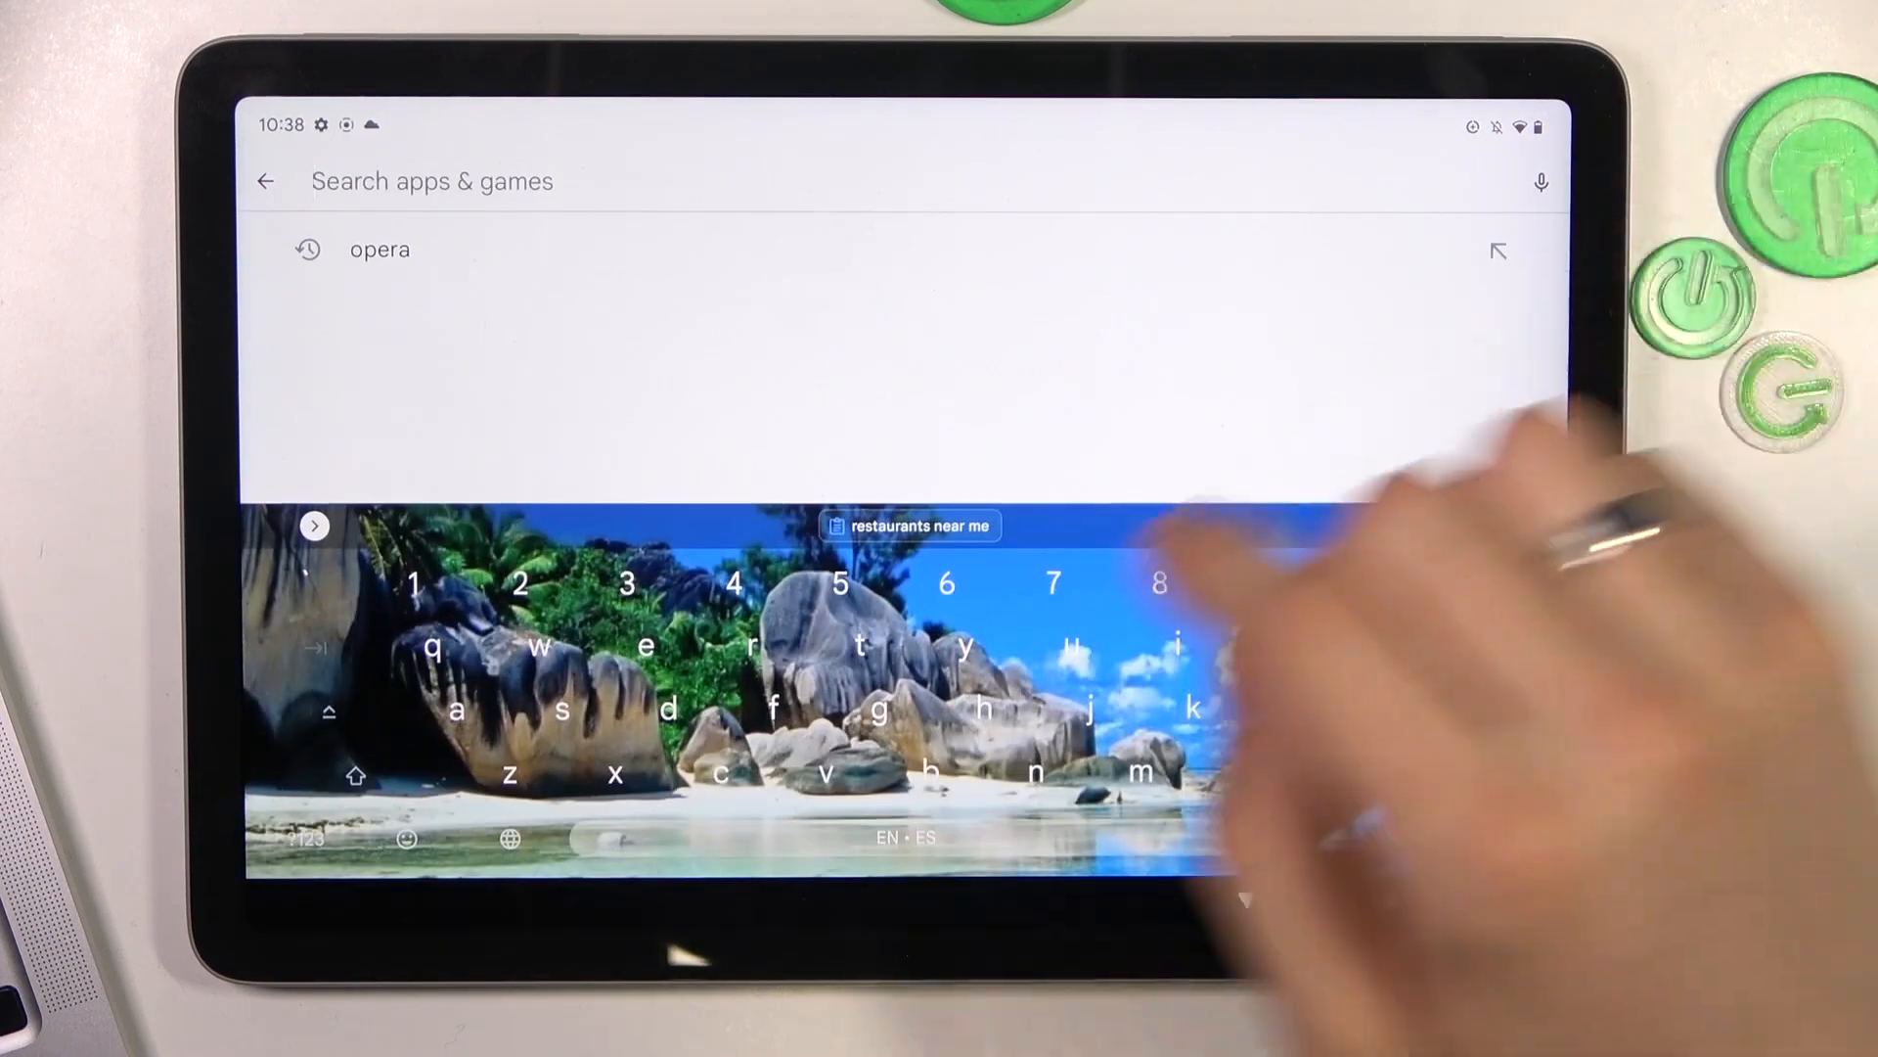
Search Play Store for 'caffeine' and install Caffeine - Keep Screen On by Akarin
text(caf)
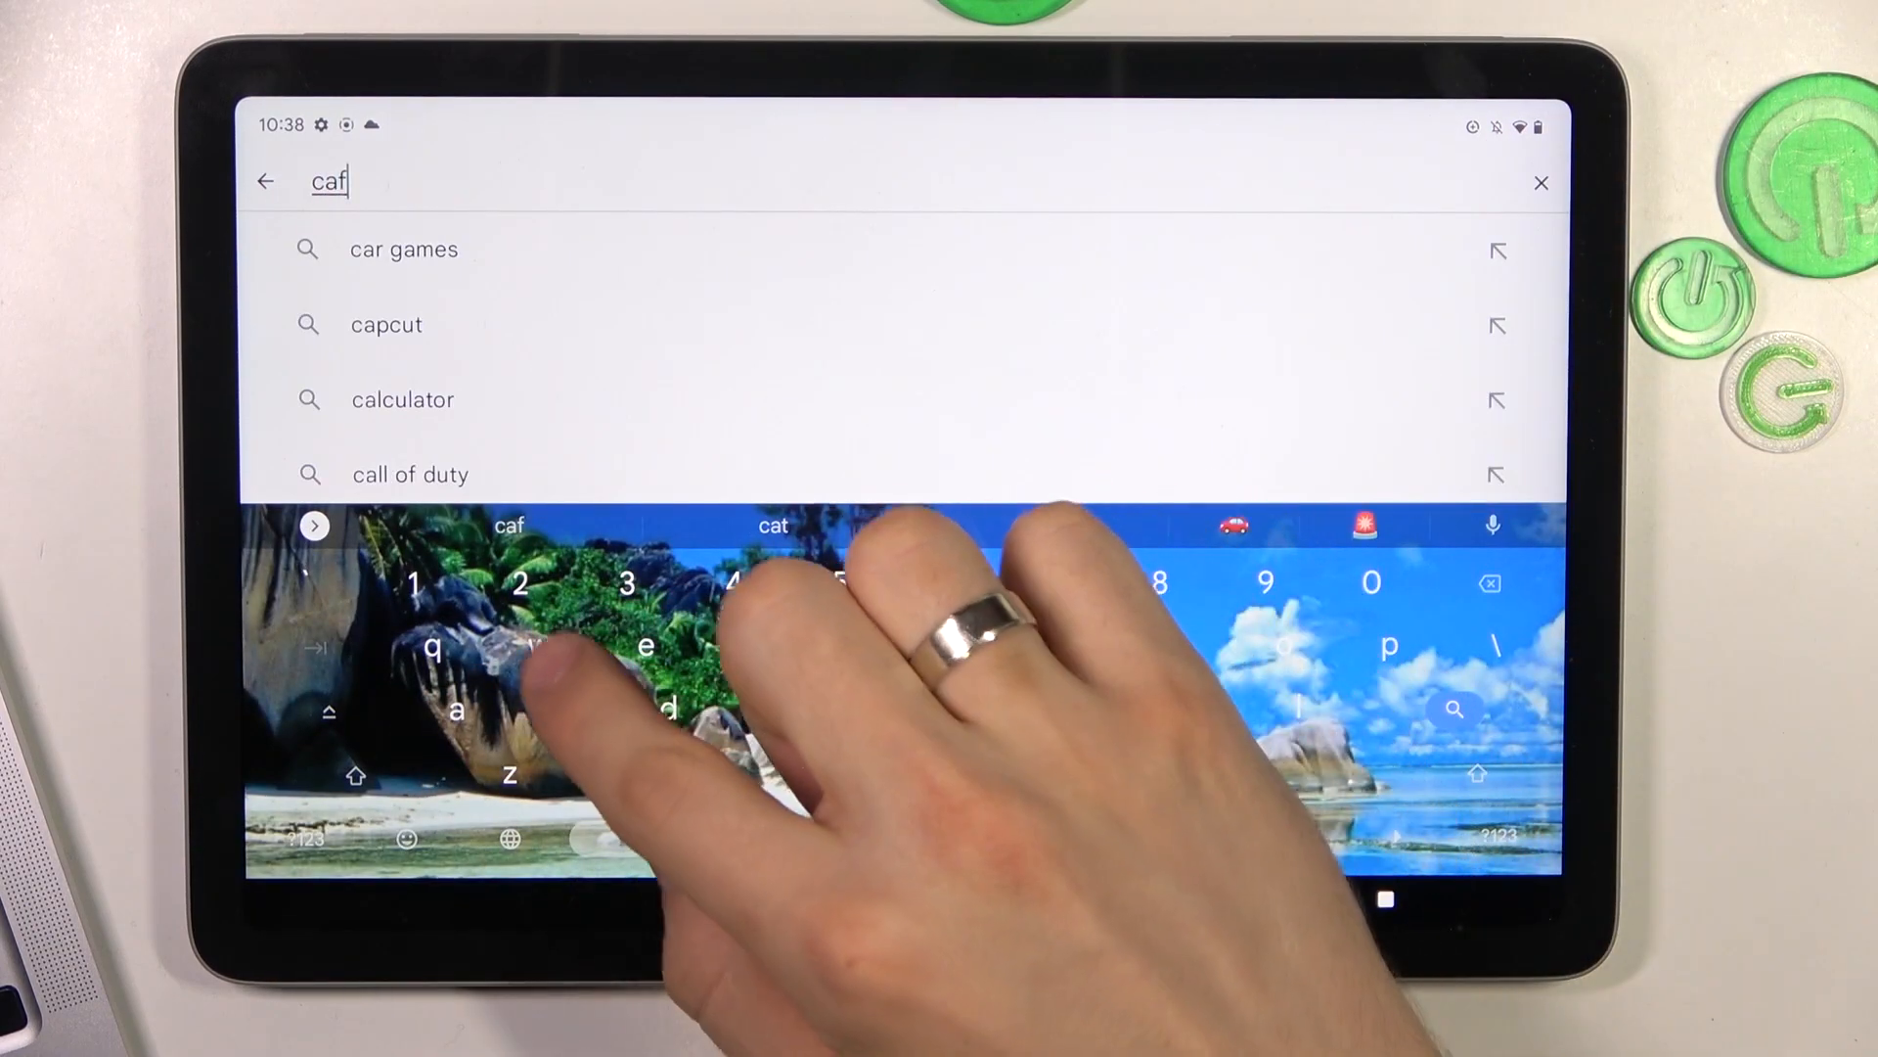
text(e)
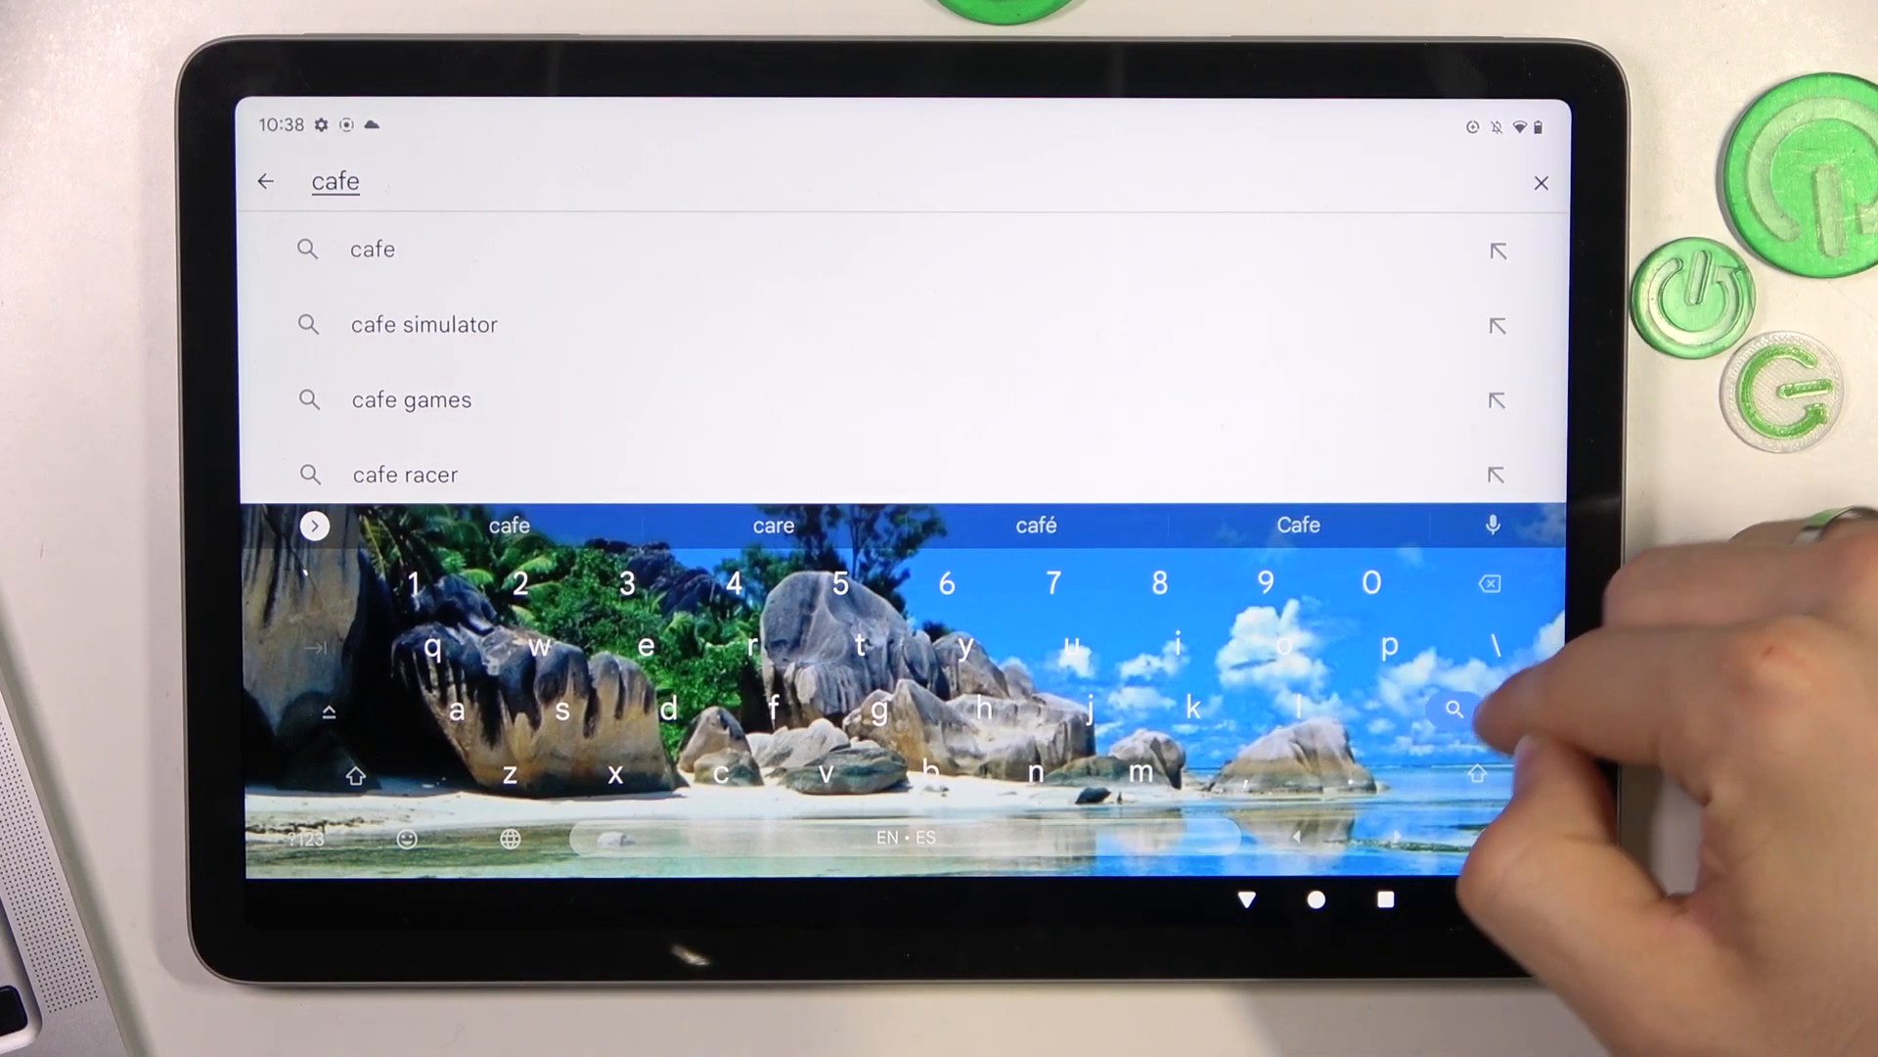
text(f)
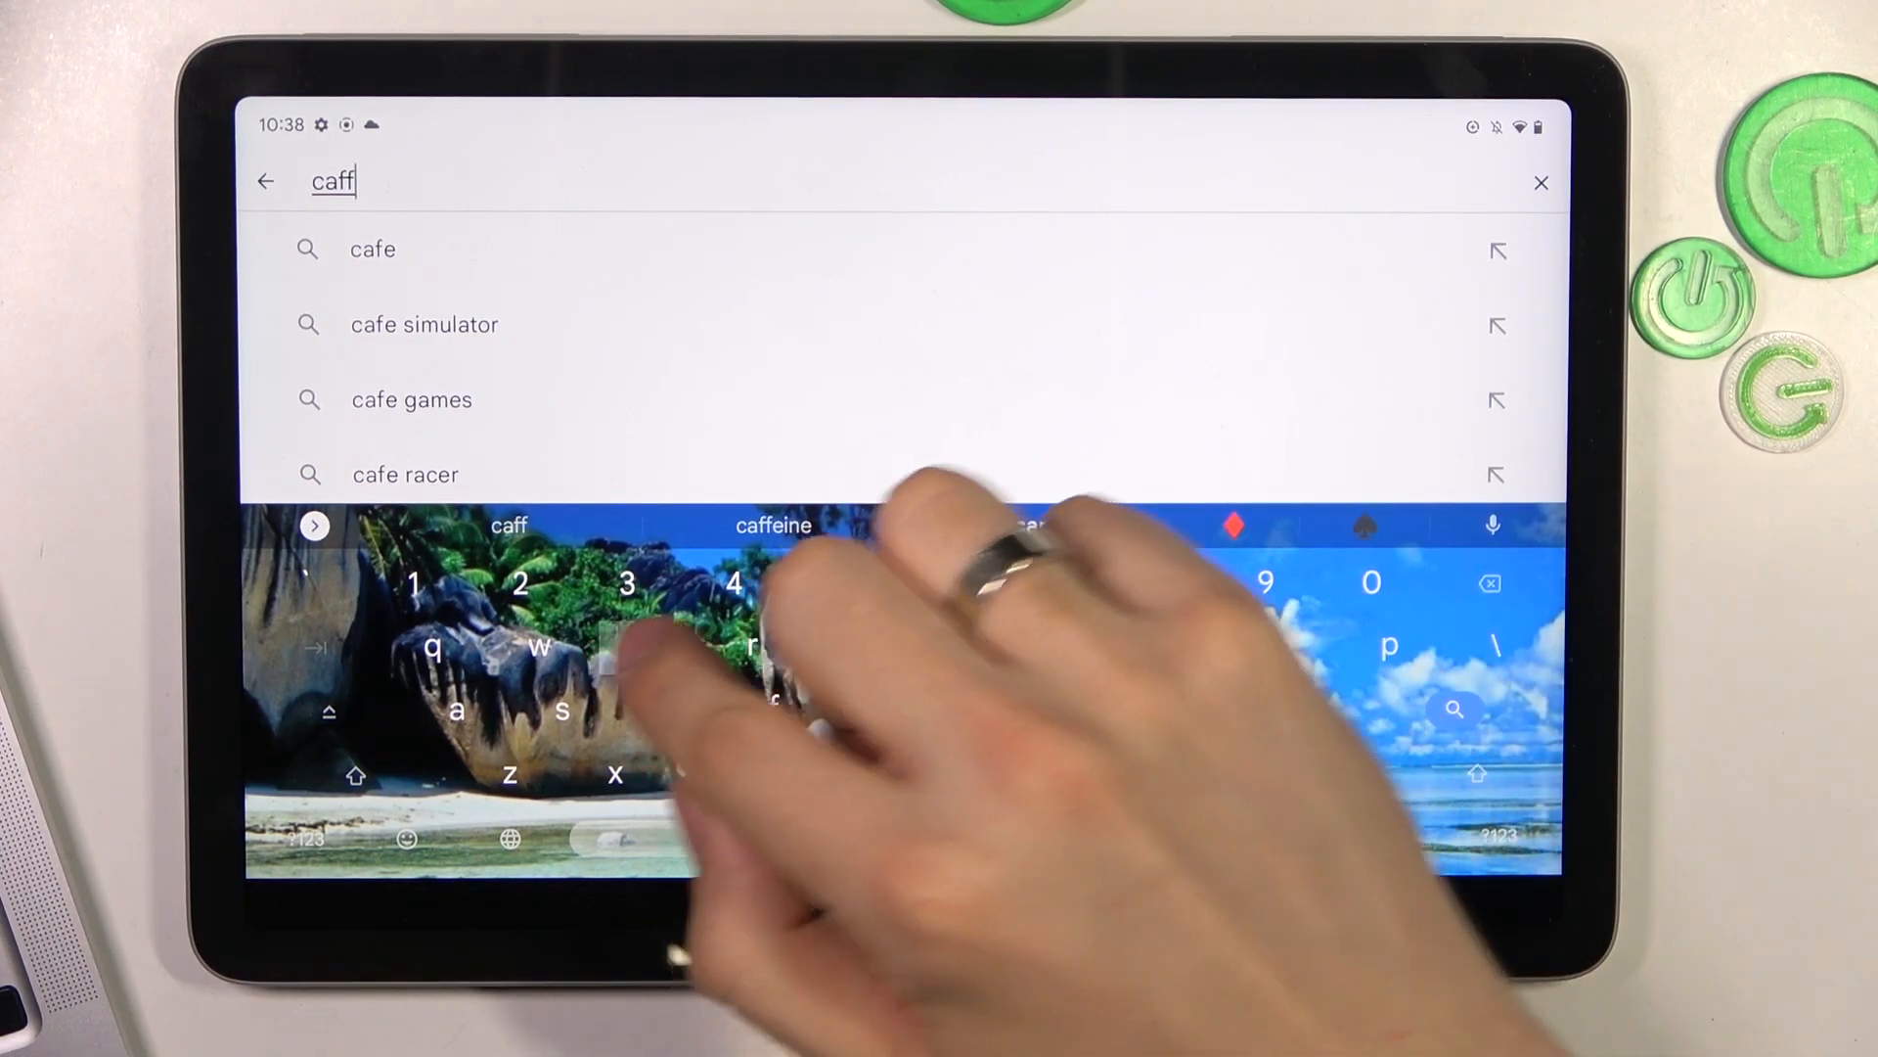
text(eine)
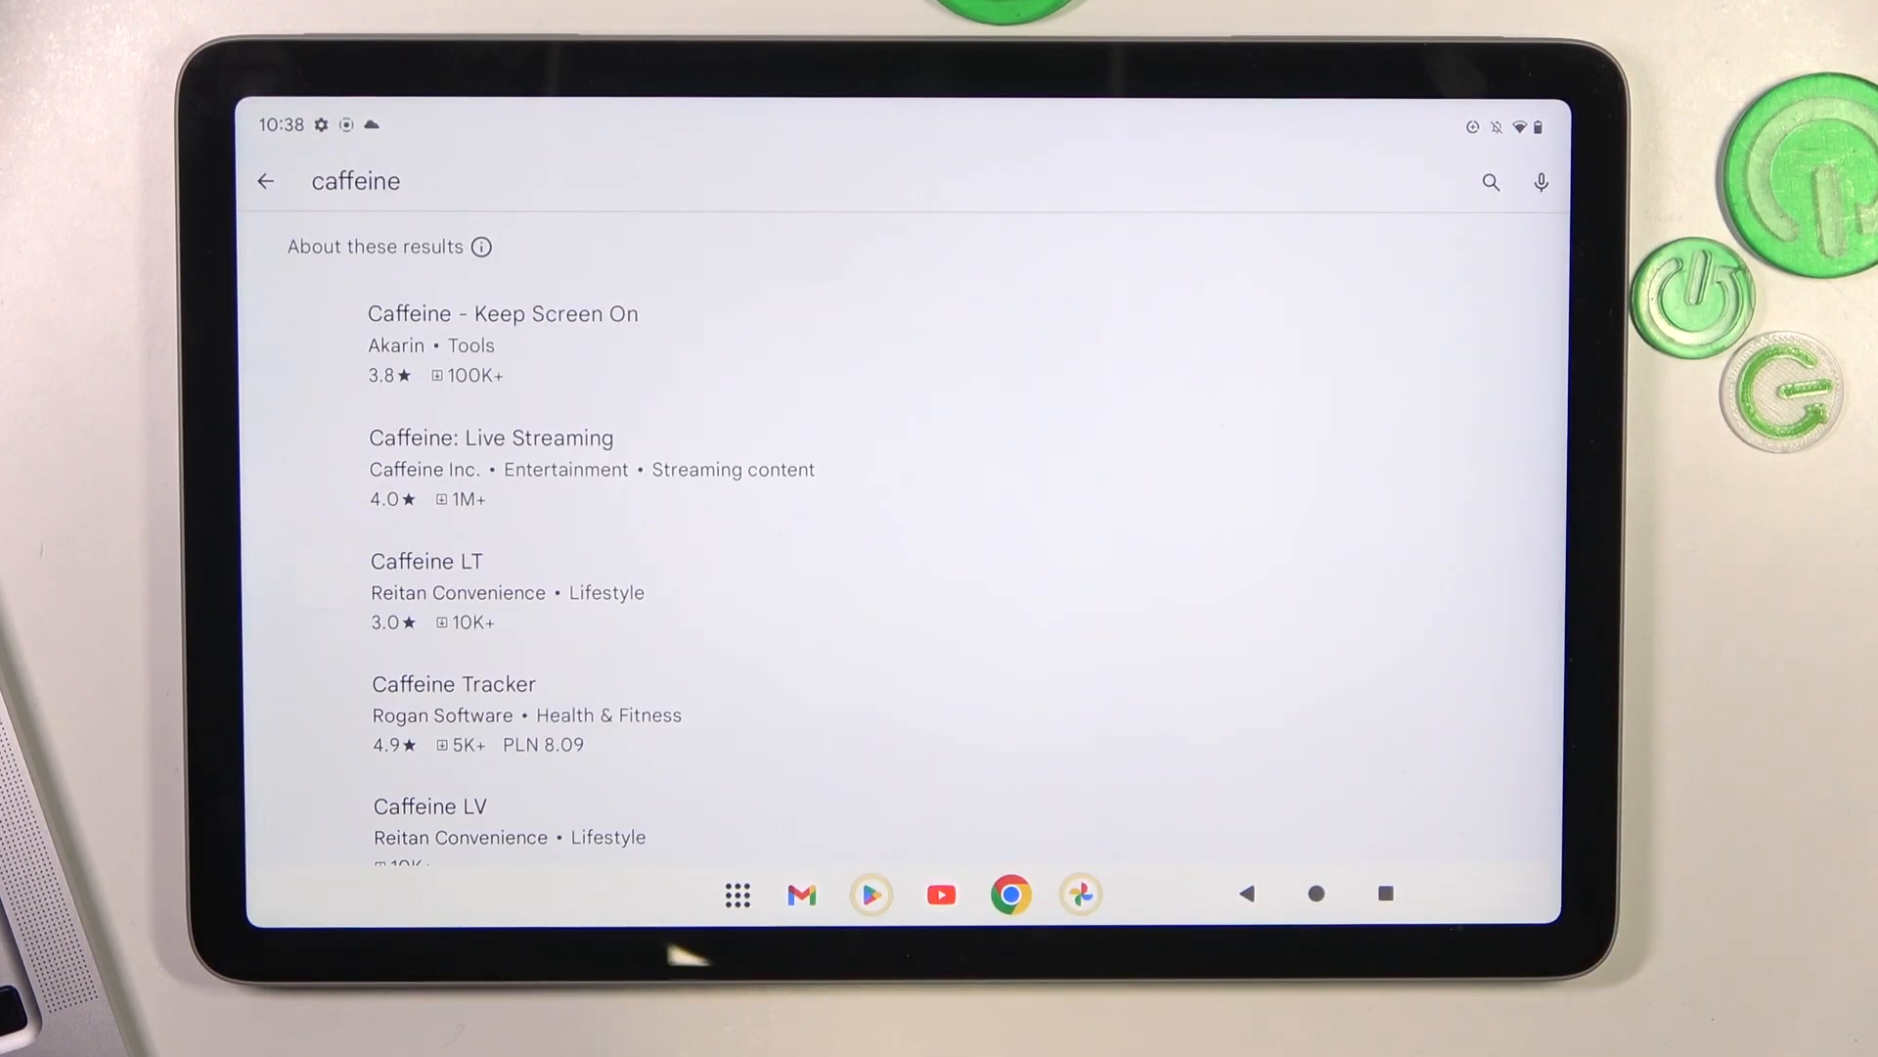
click(503, 344)
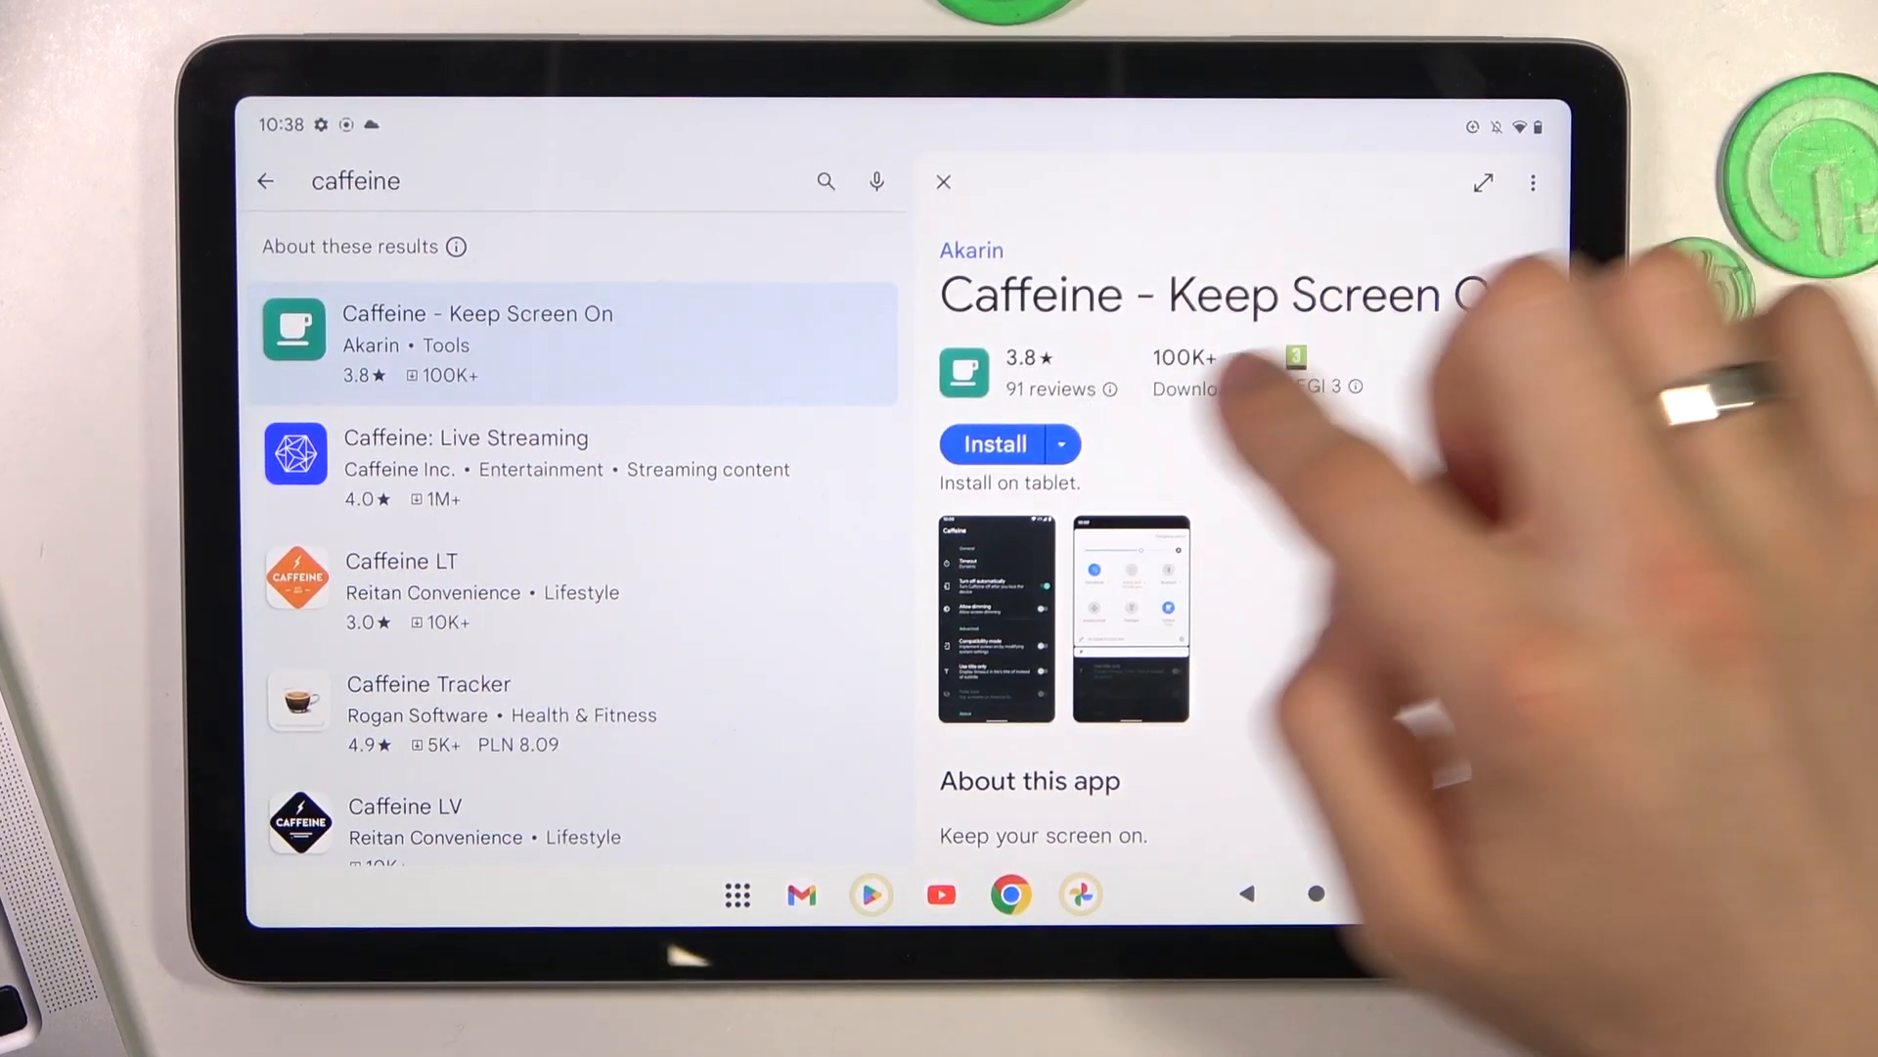
click(992, 444)
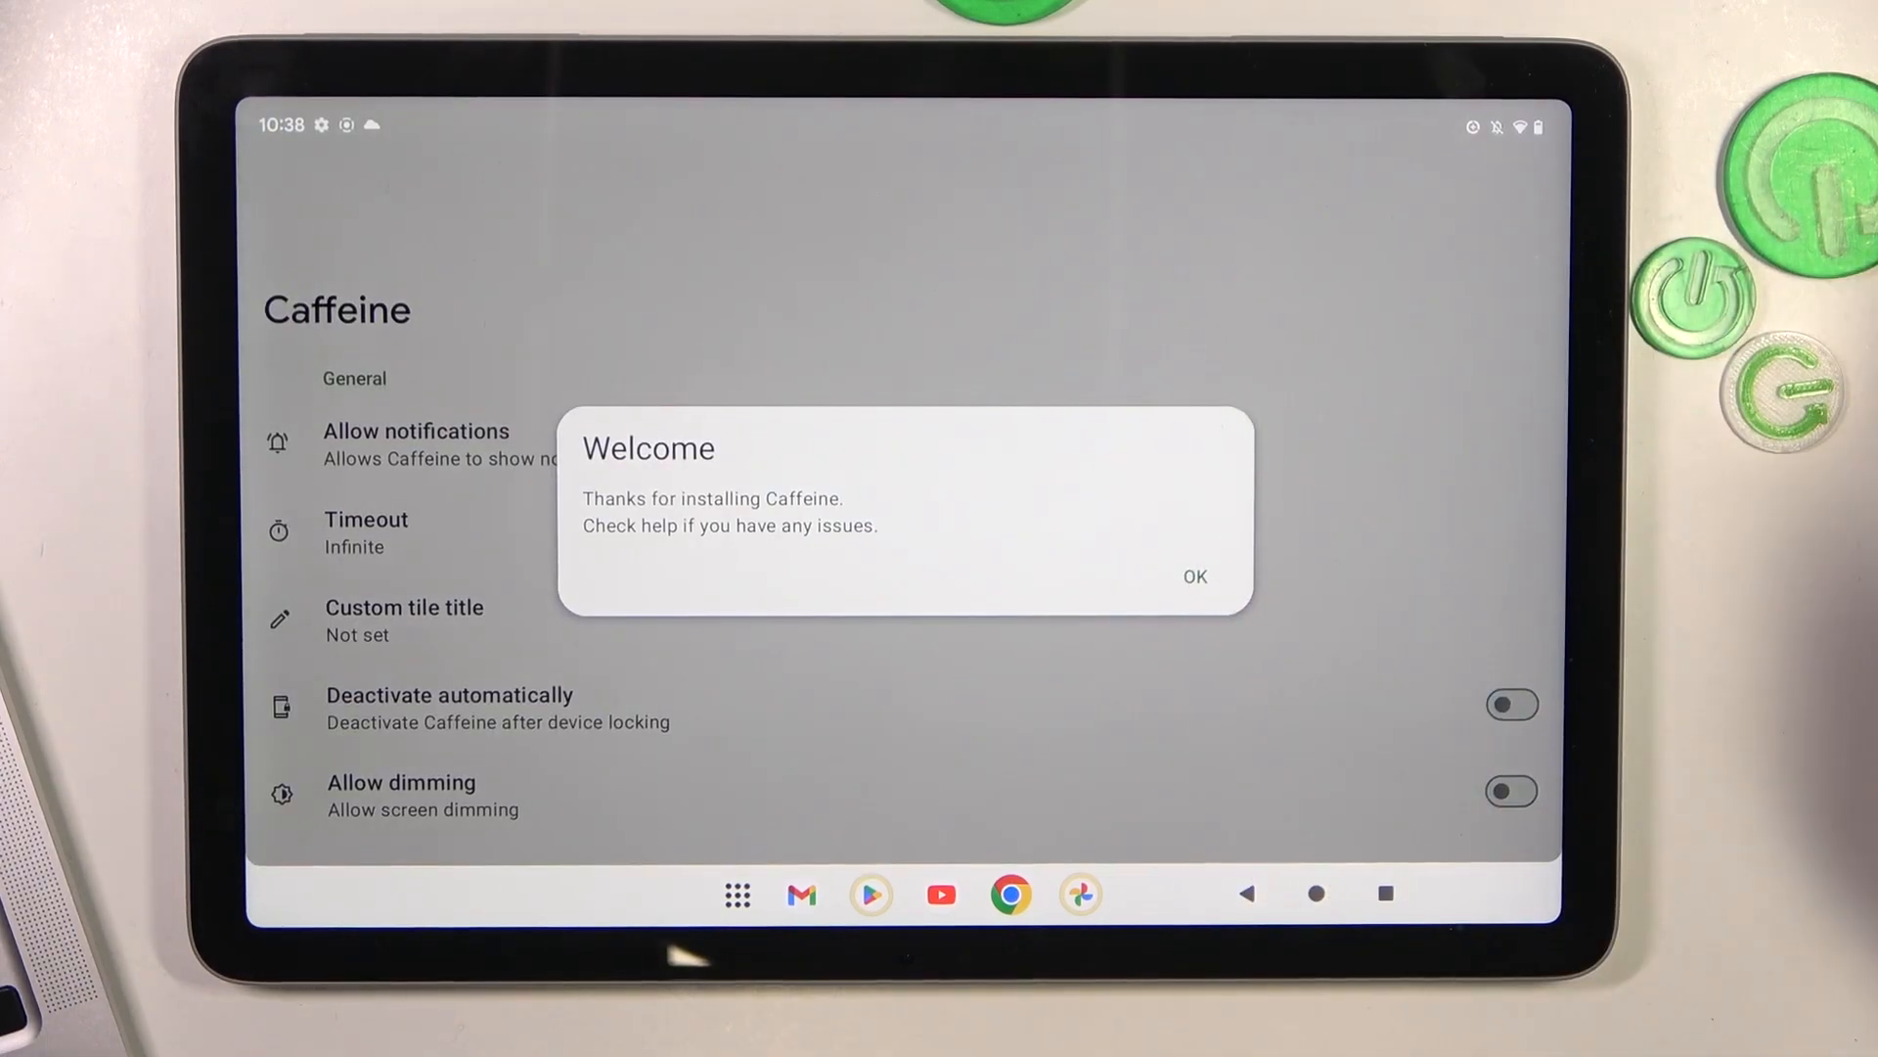
Dismiss Caffeine's welcome message and set its timeout to Infinite, revealing the advanced options
click(1193, 575)
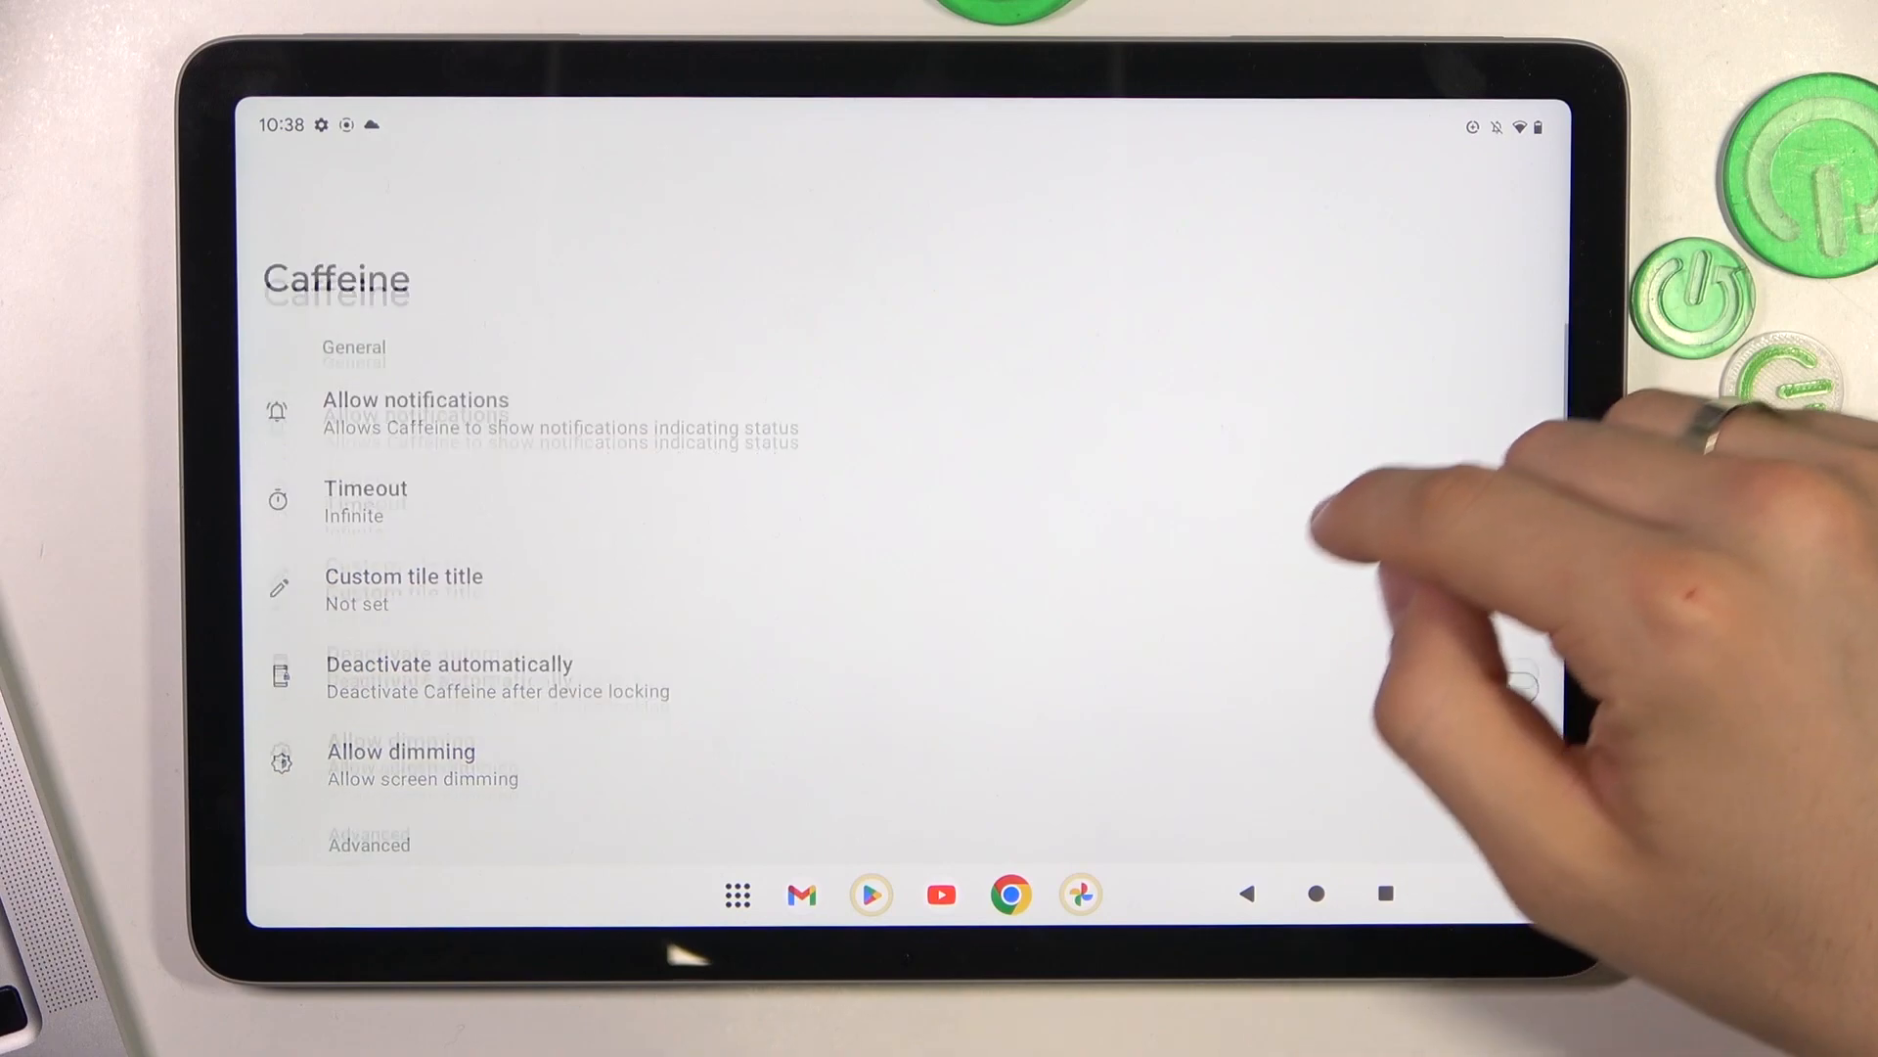
click(366, 501)
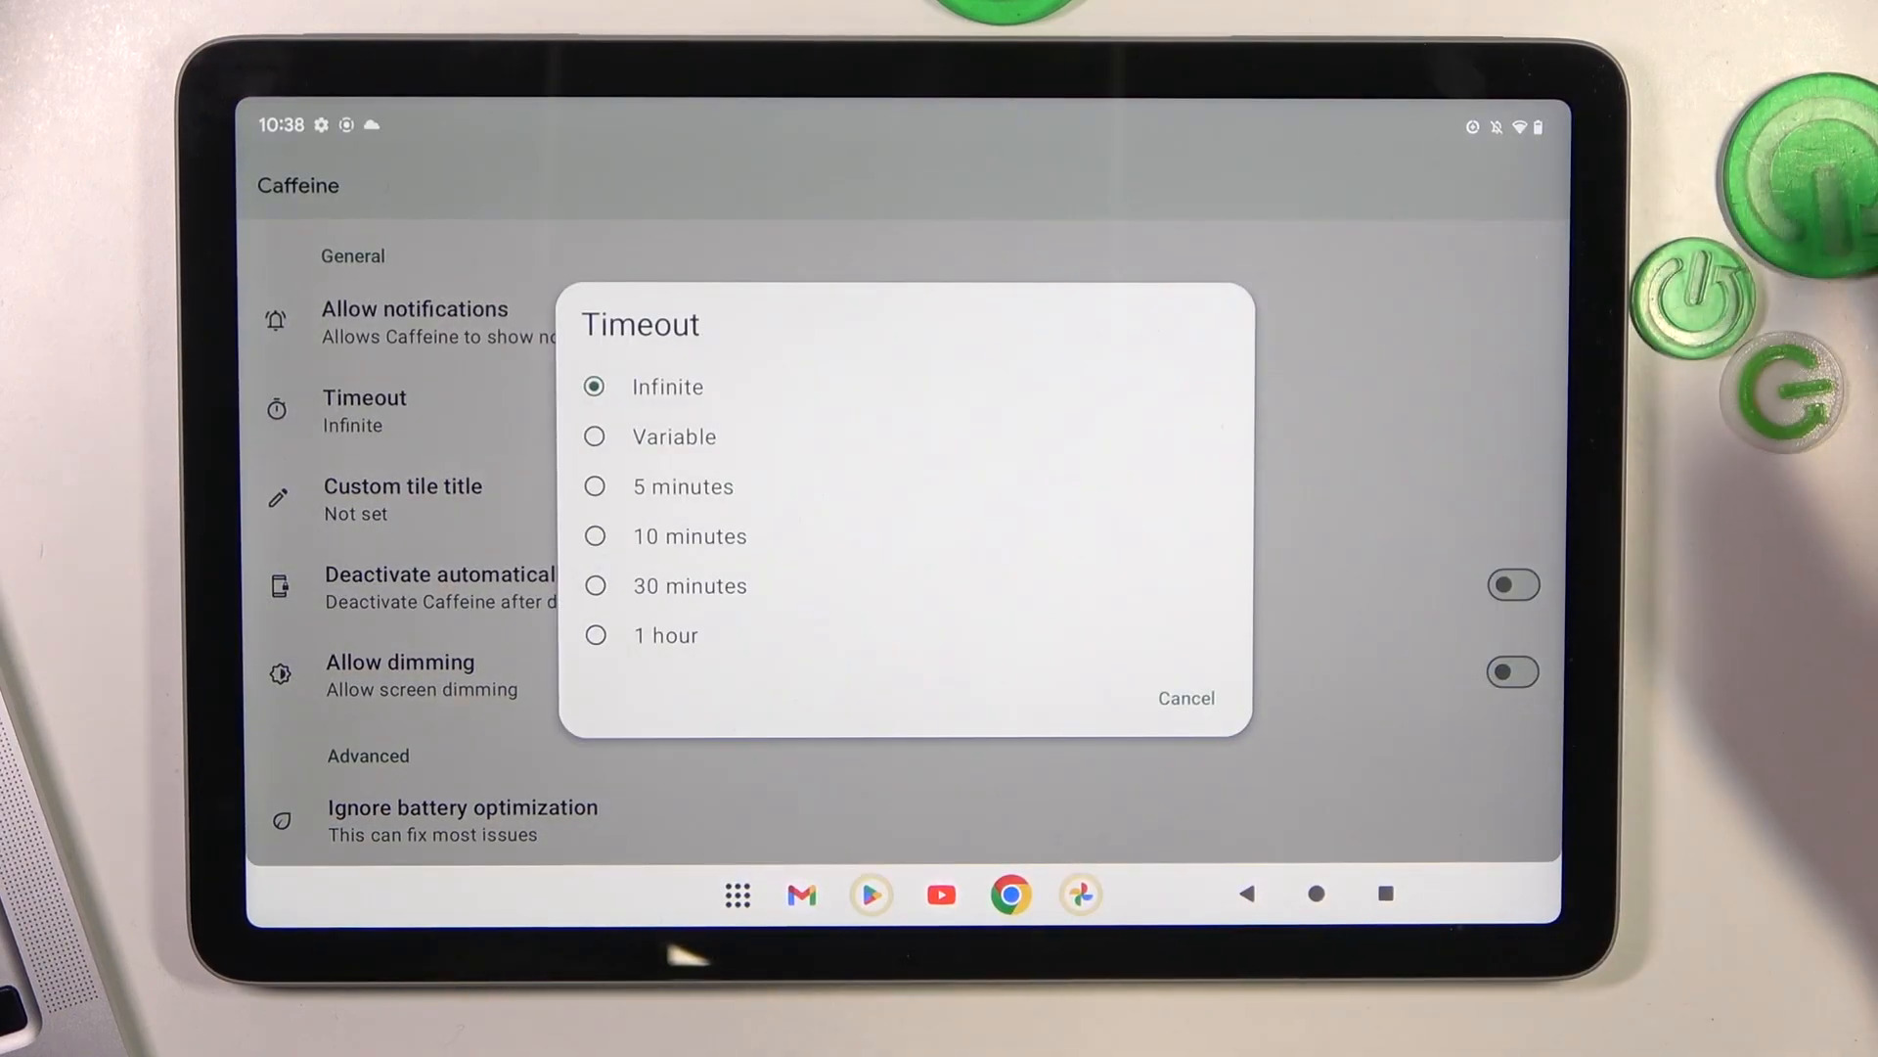
click(1184, 699)
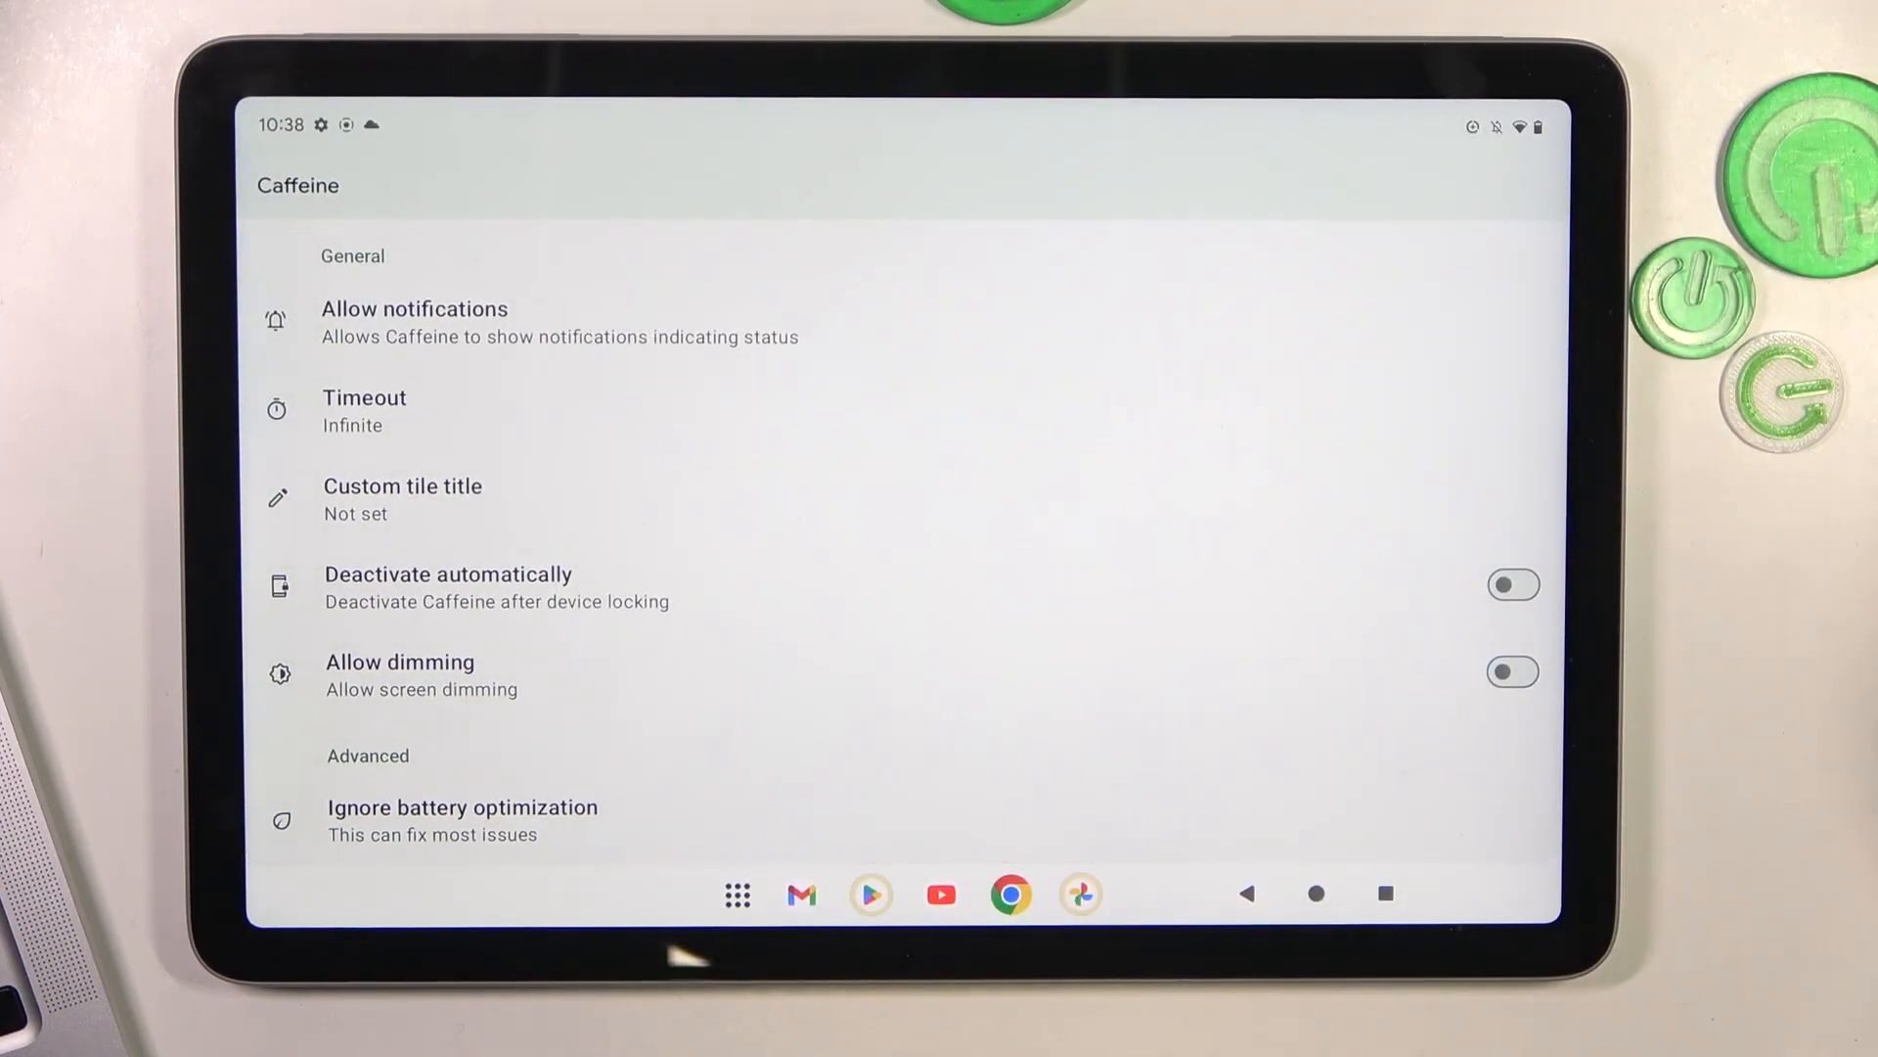
scroll(down, 3)
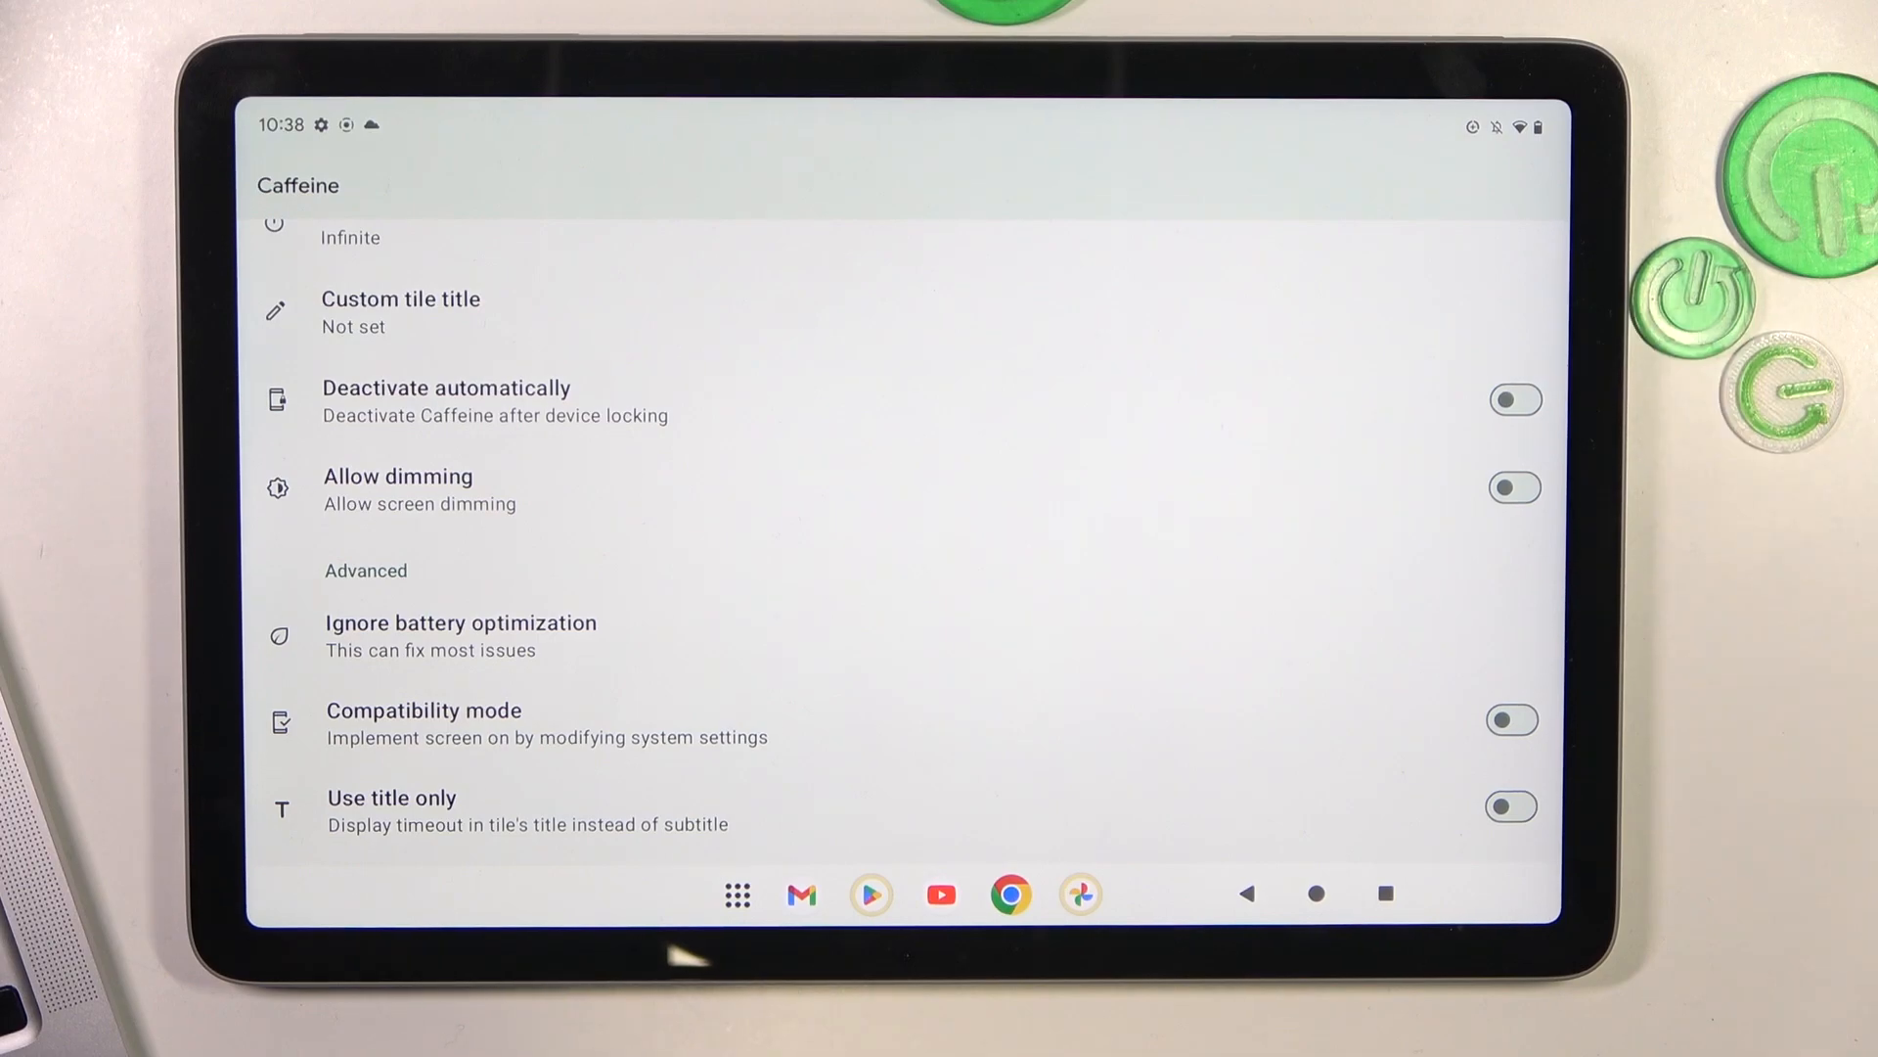
In Battery optimization, switch the app list filter to All apps
click(460, 634)
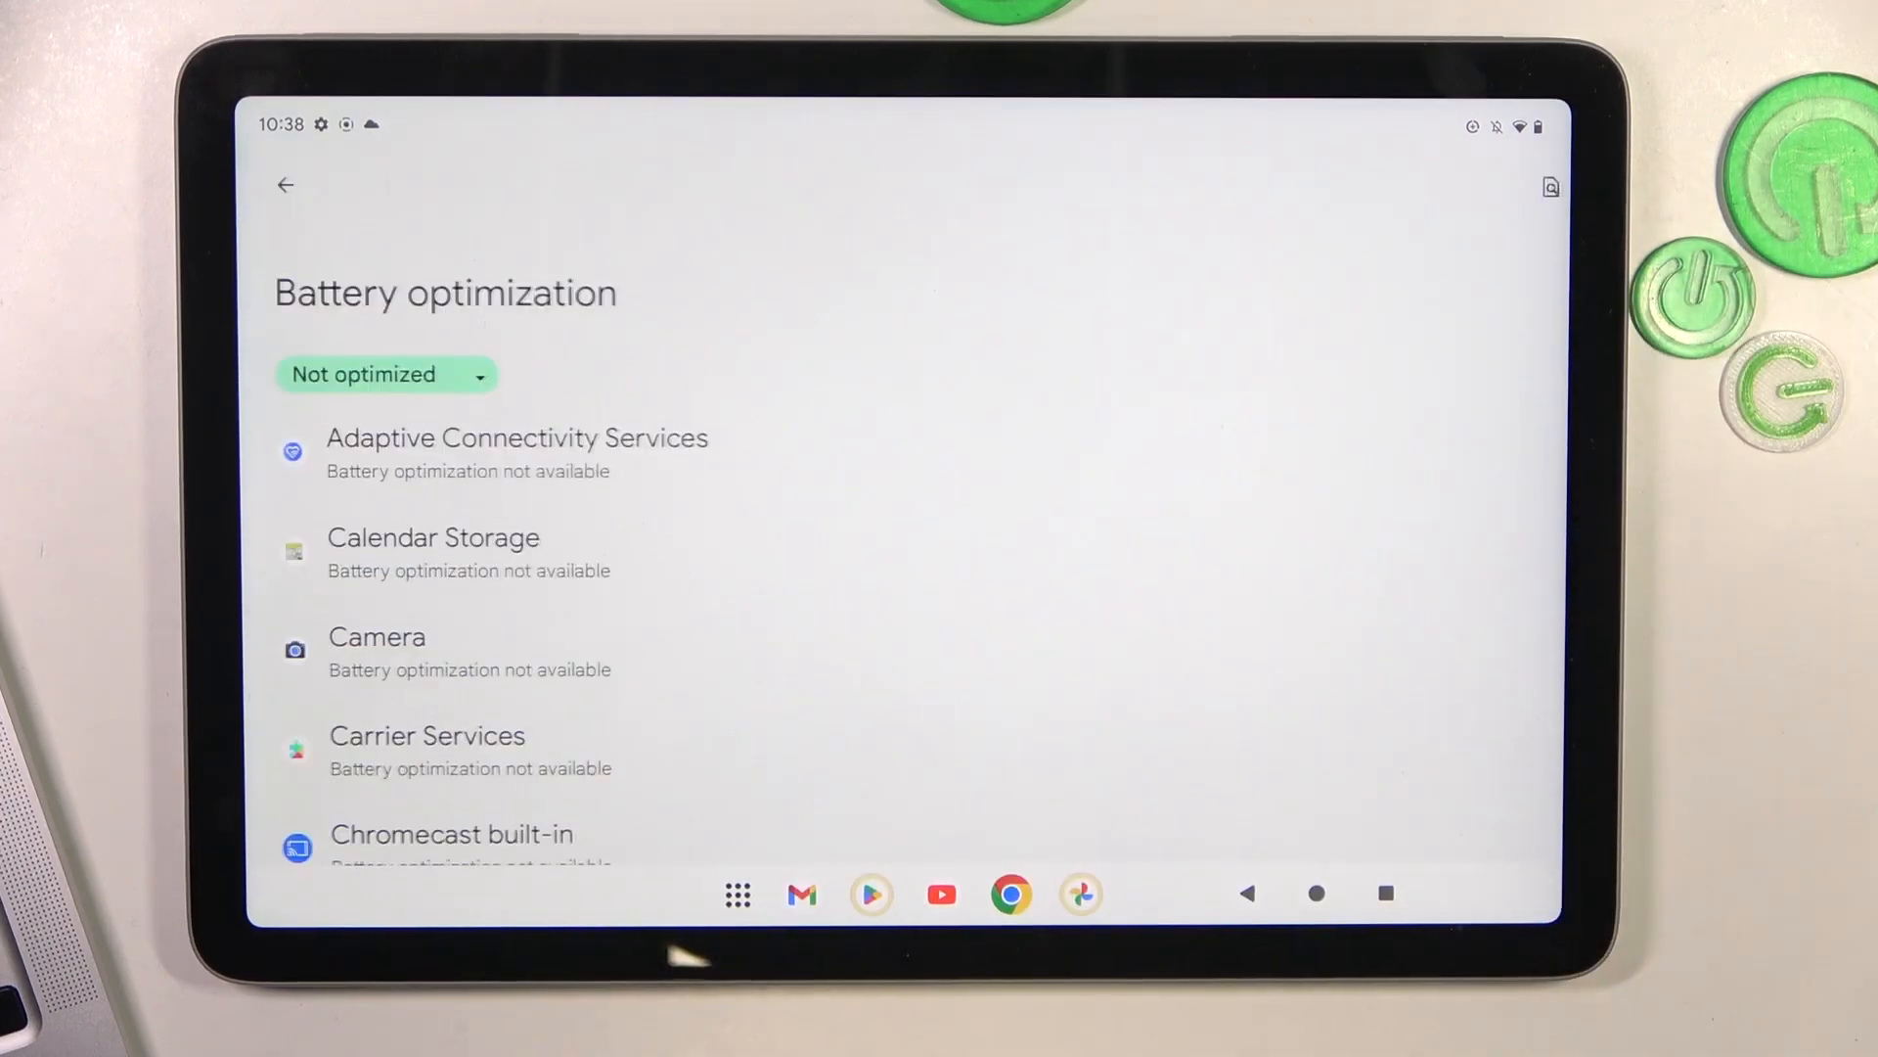
scroll(down, 3)
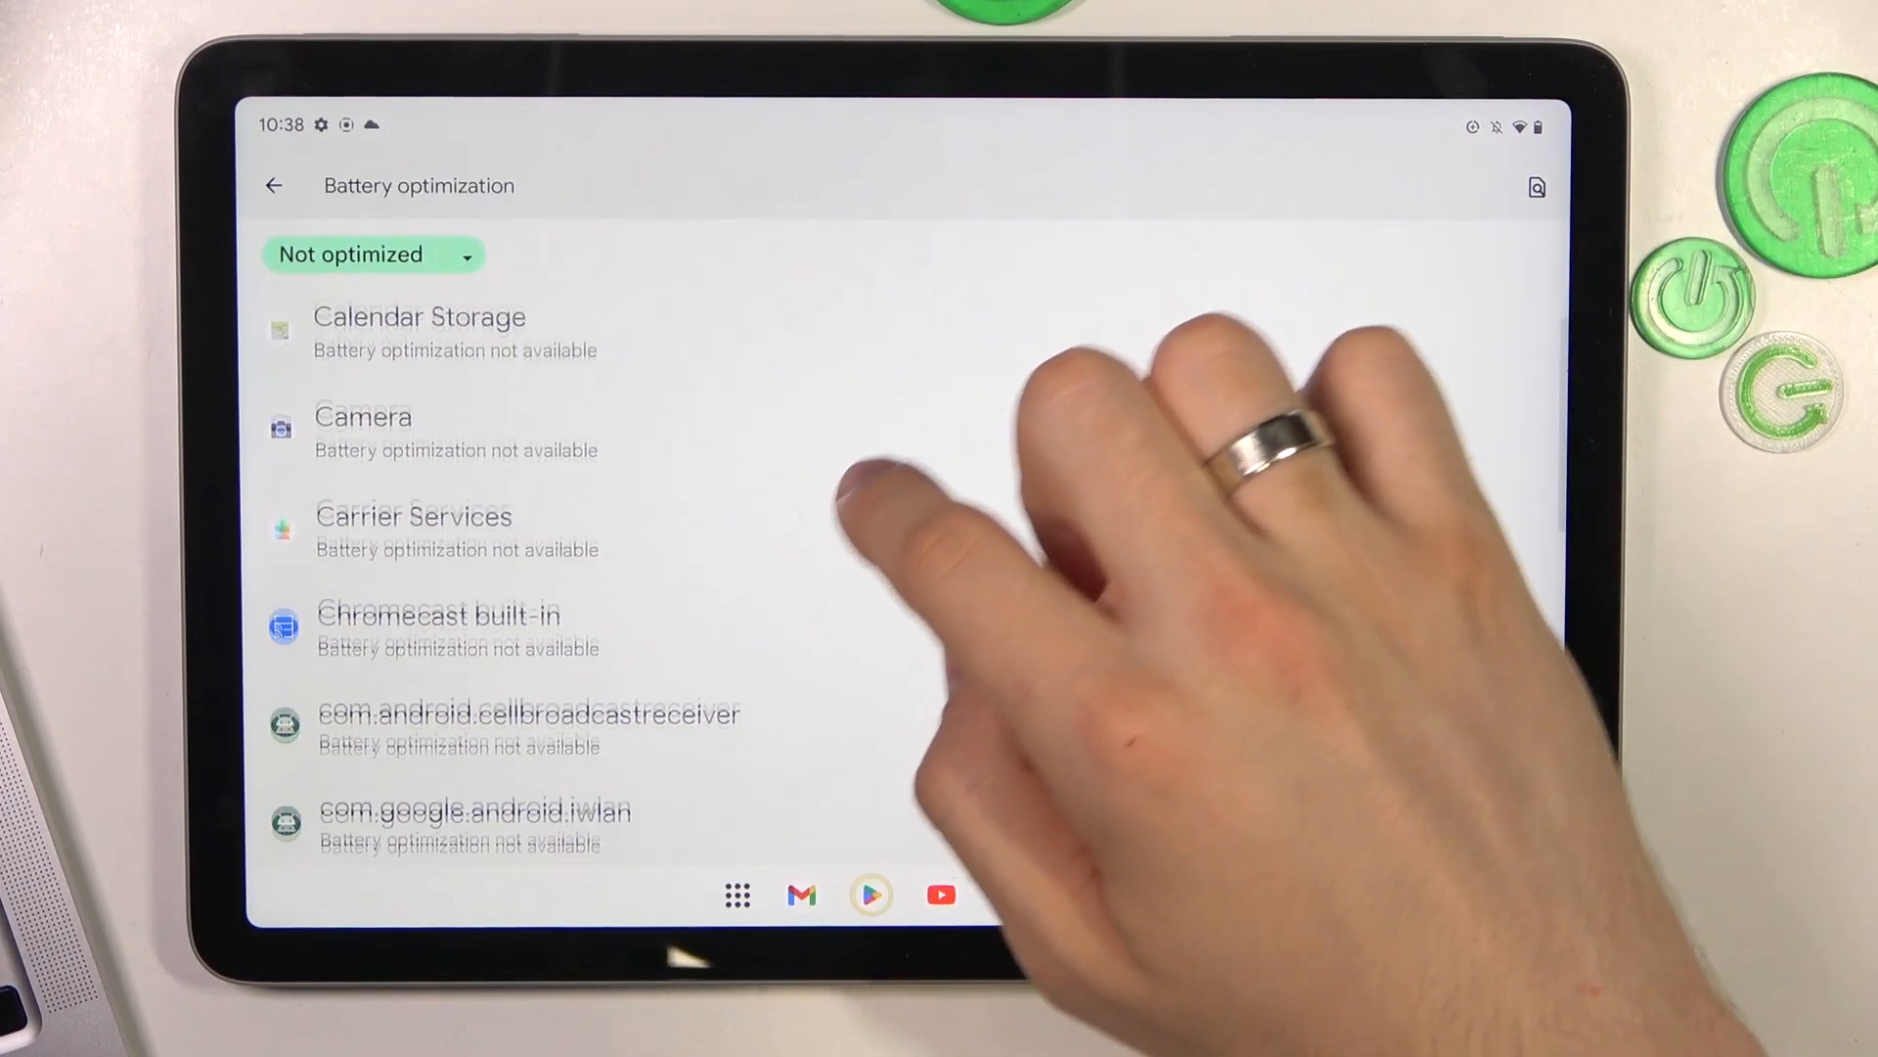
scroll(down, 3)
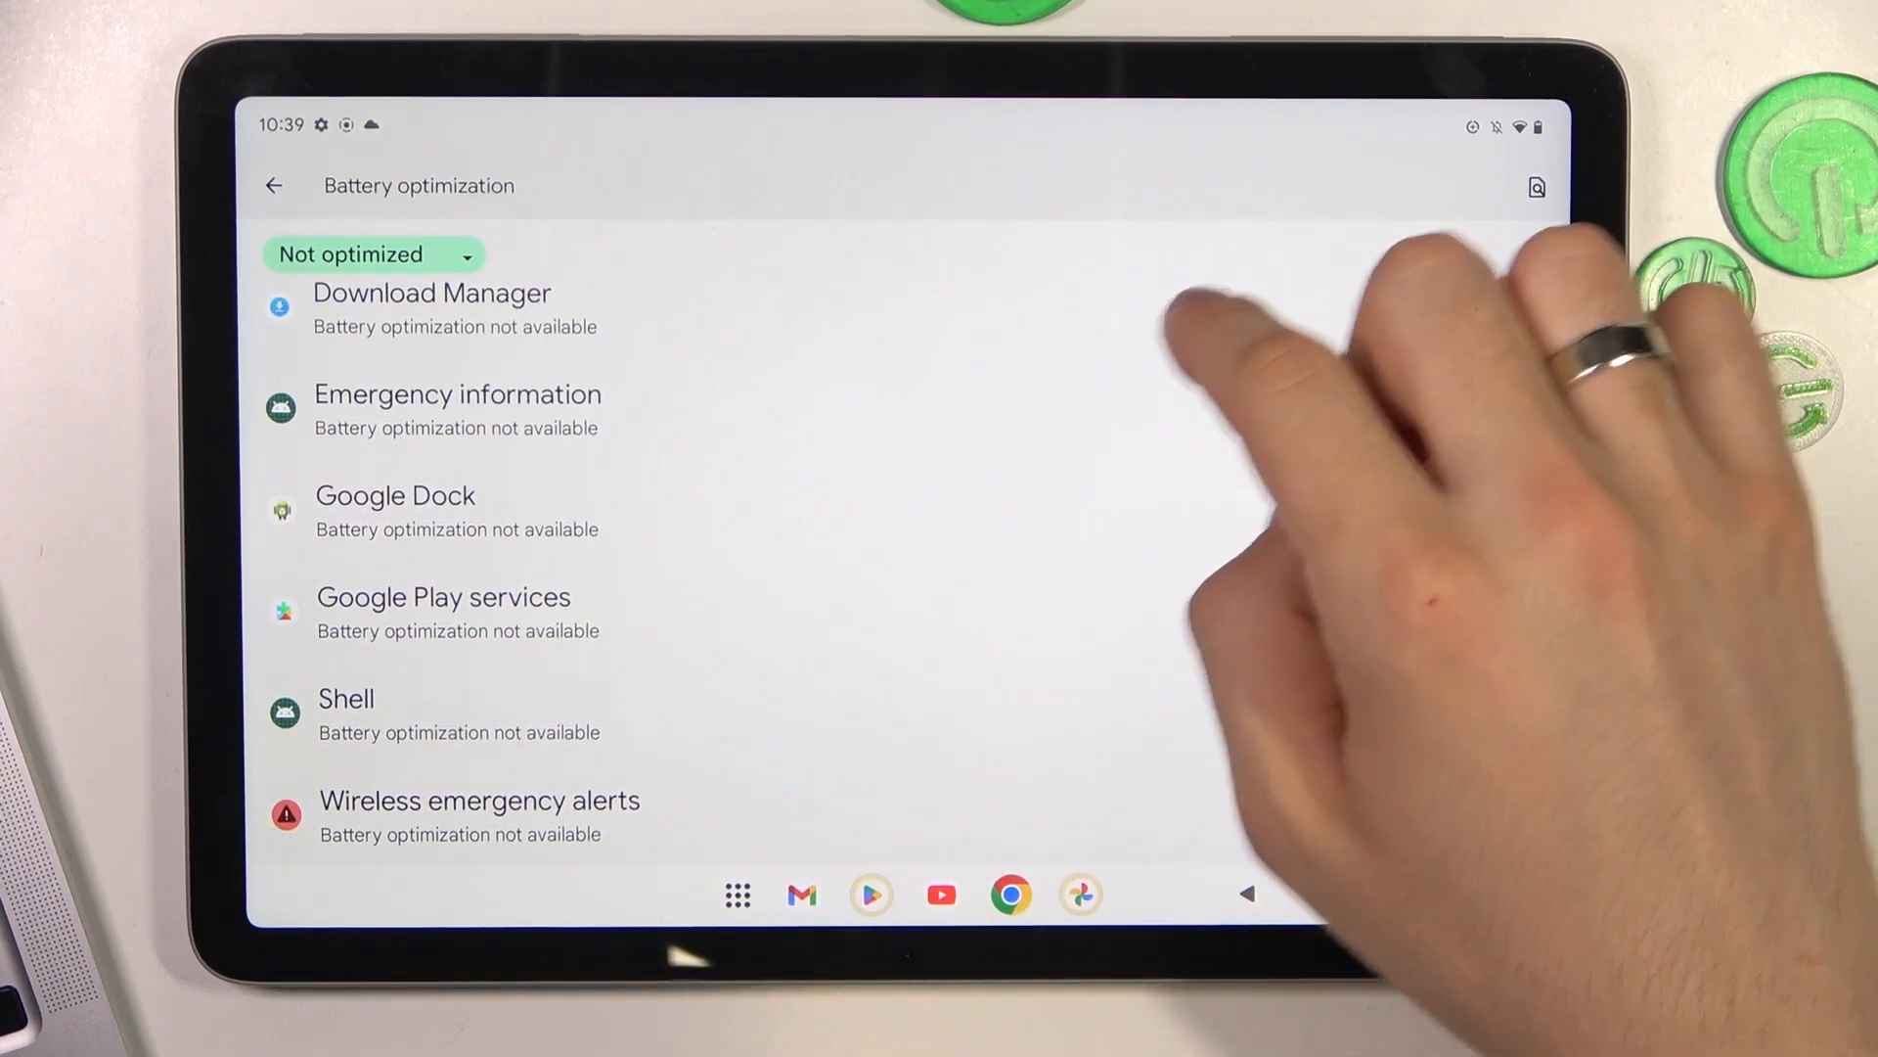
scroll(down, 3)
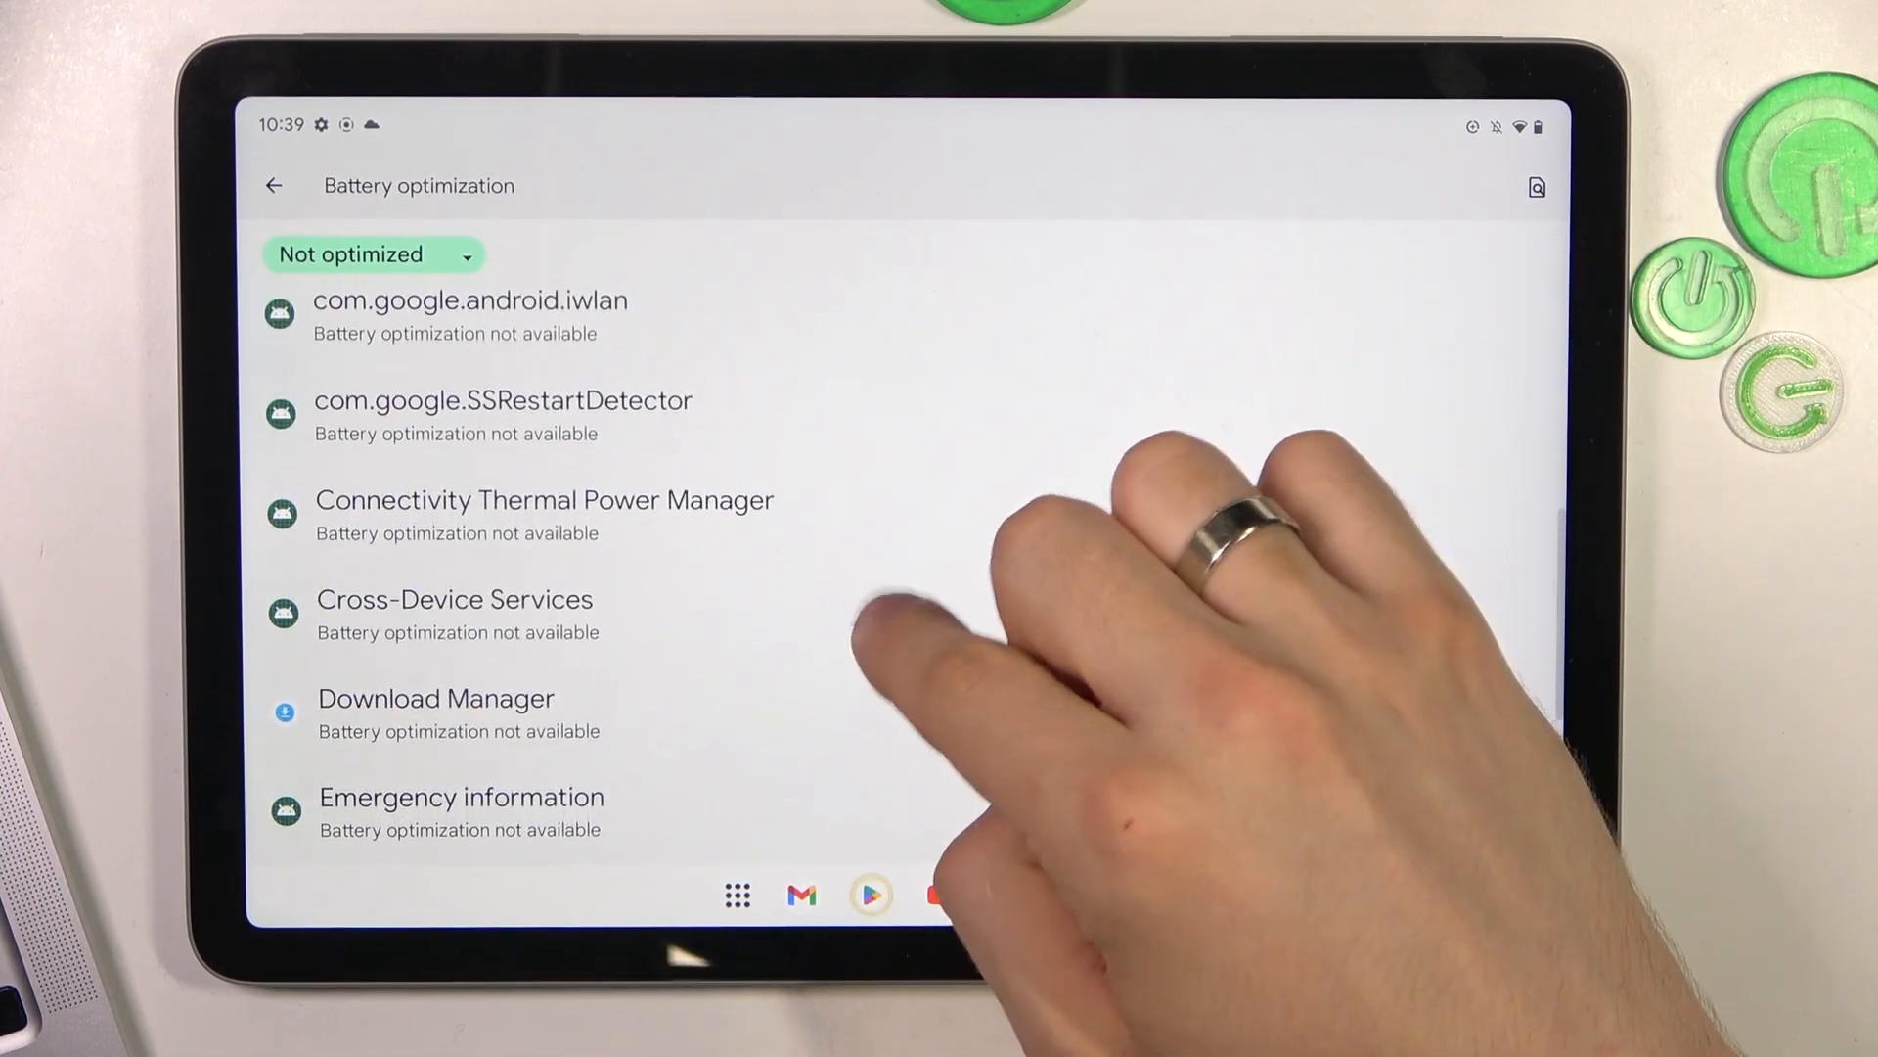
scroll(down, 3)
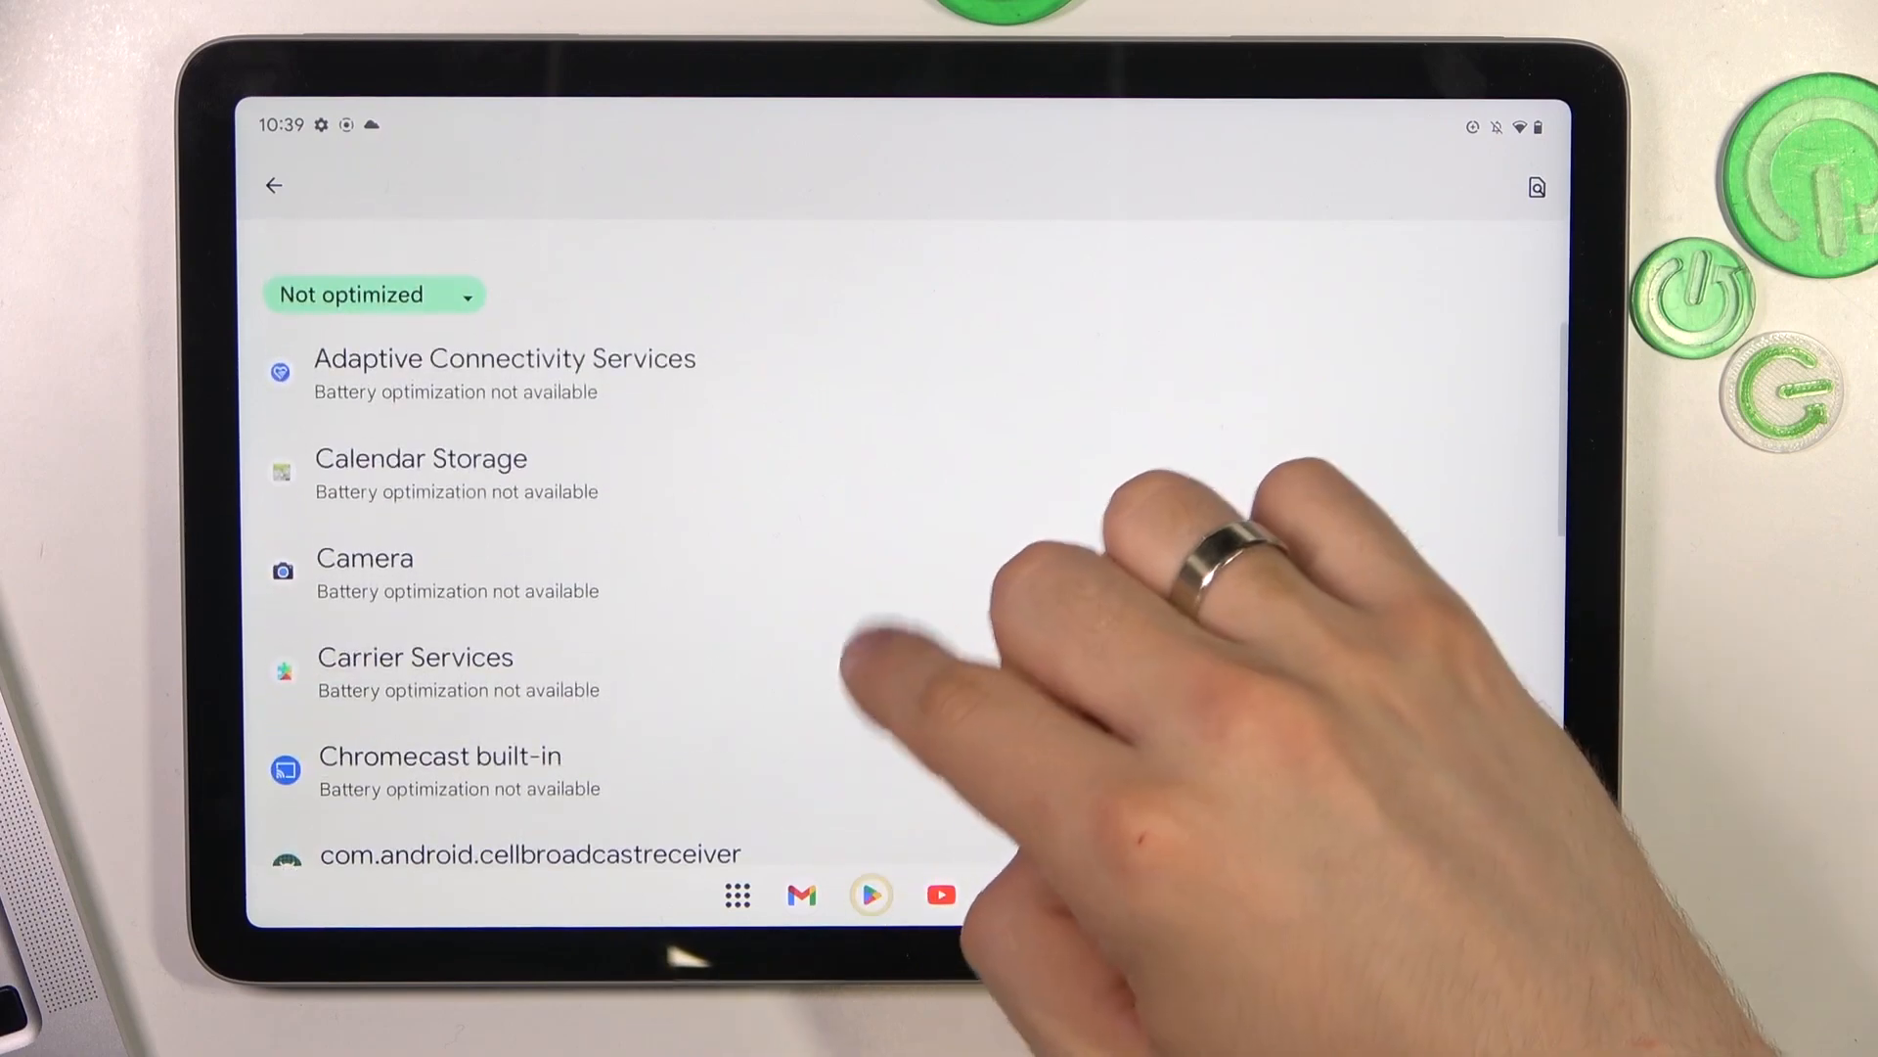
click(372, 293)
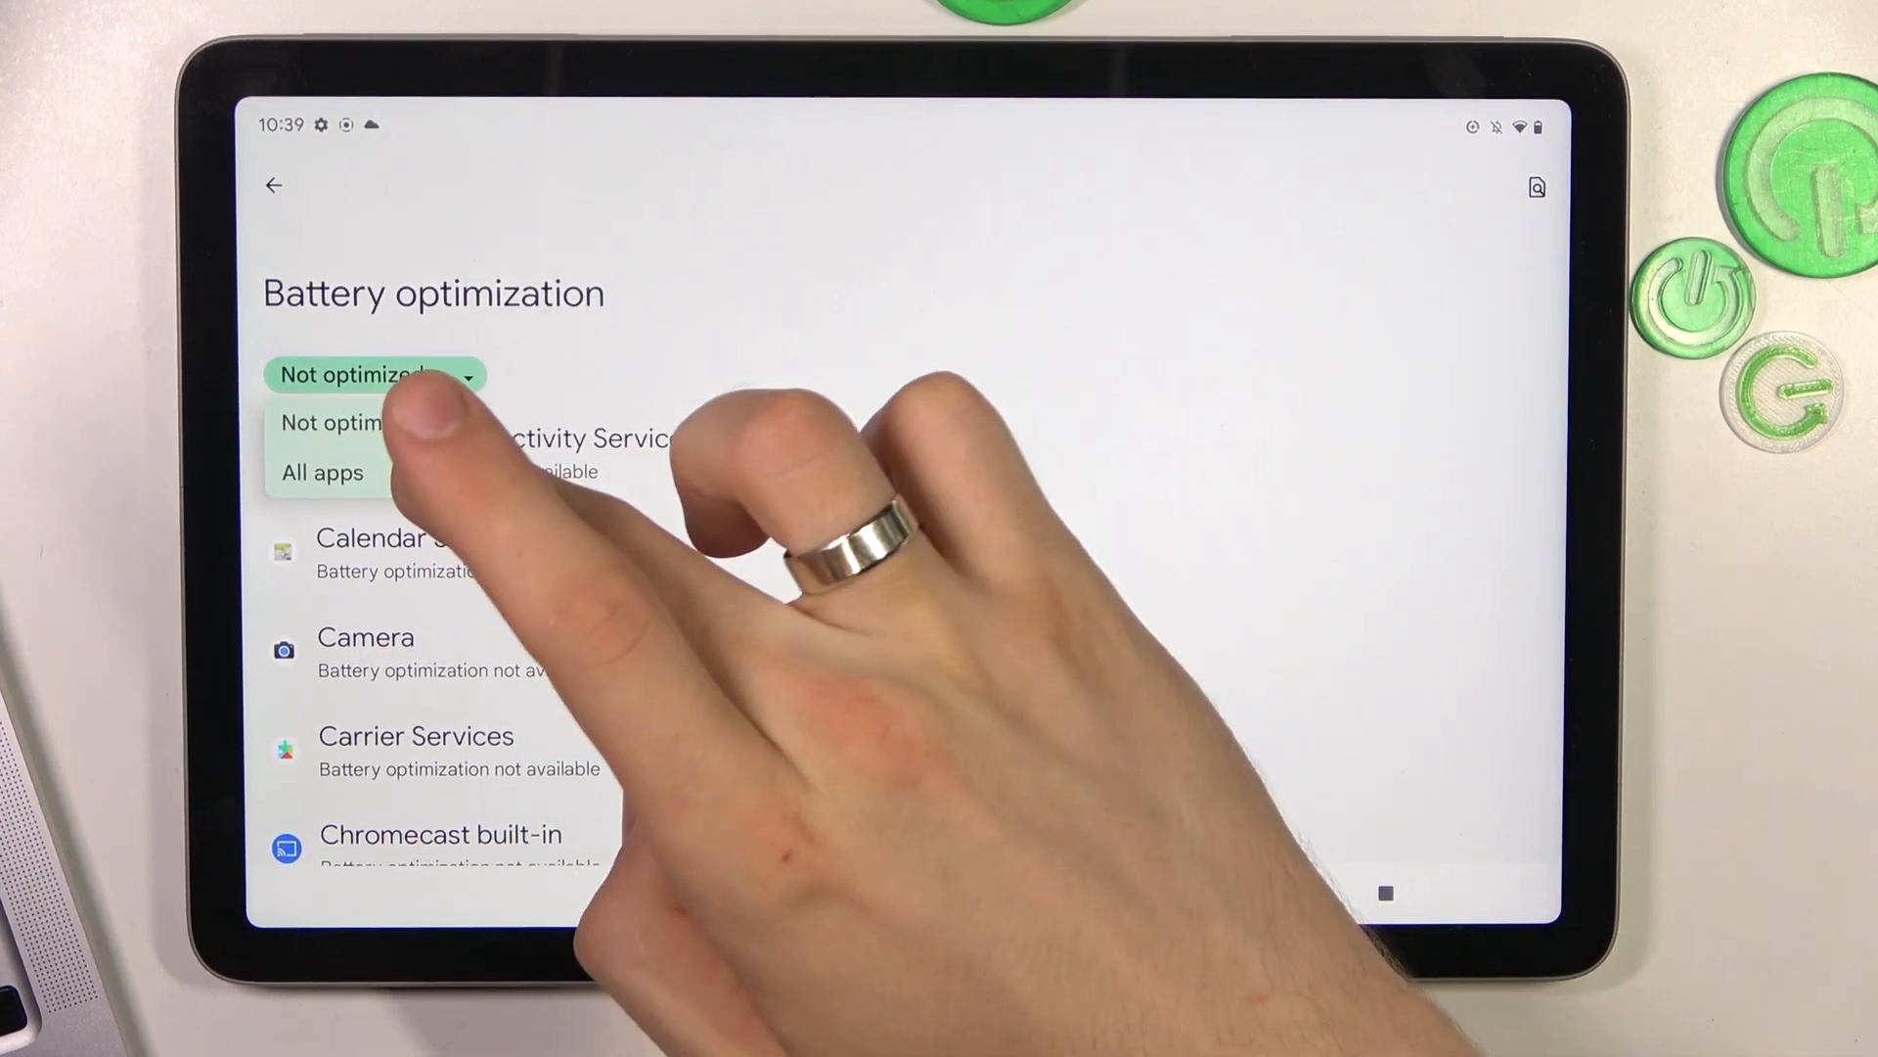
click(322, 472)
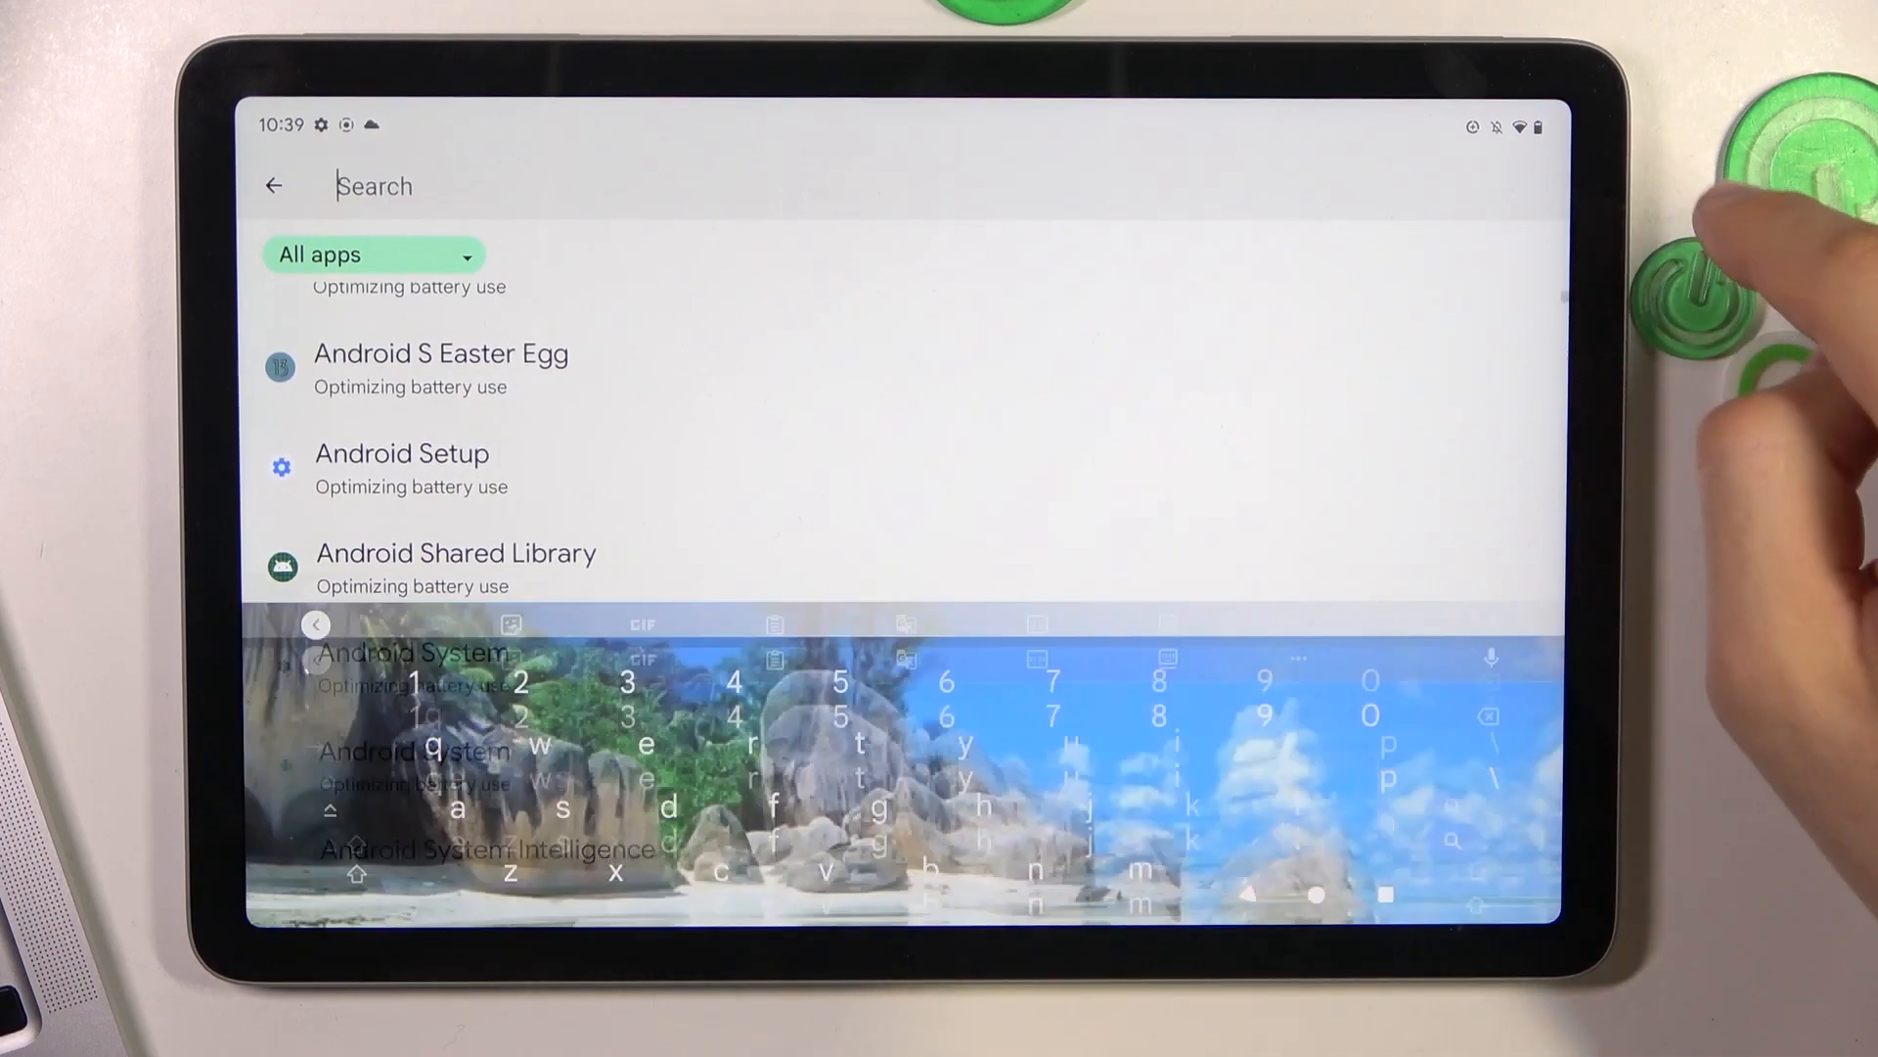
Find Caffeine via 'ca', set it to Don't optimize, and confirm it under the Not optimized filter
text(ca)
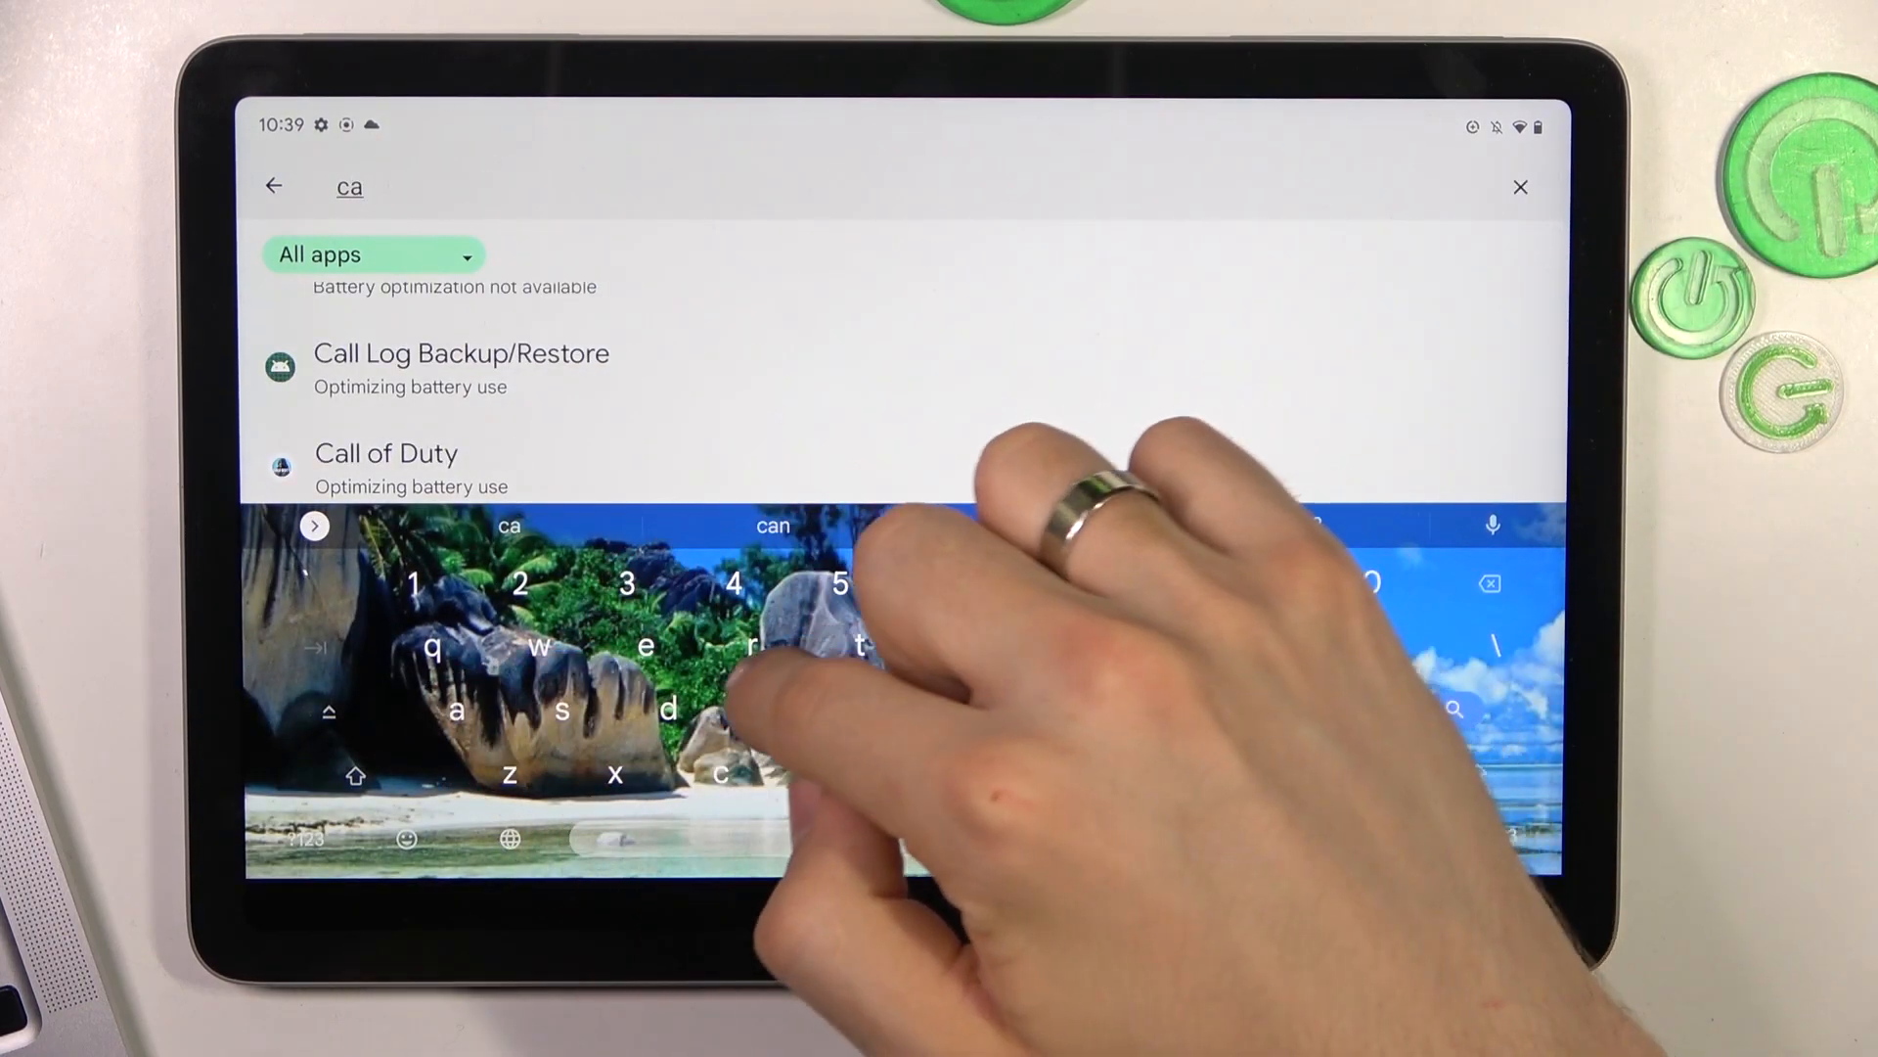
click(364, 333)
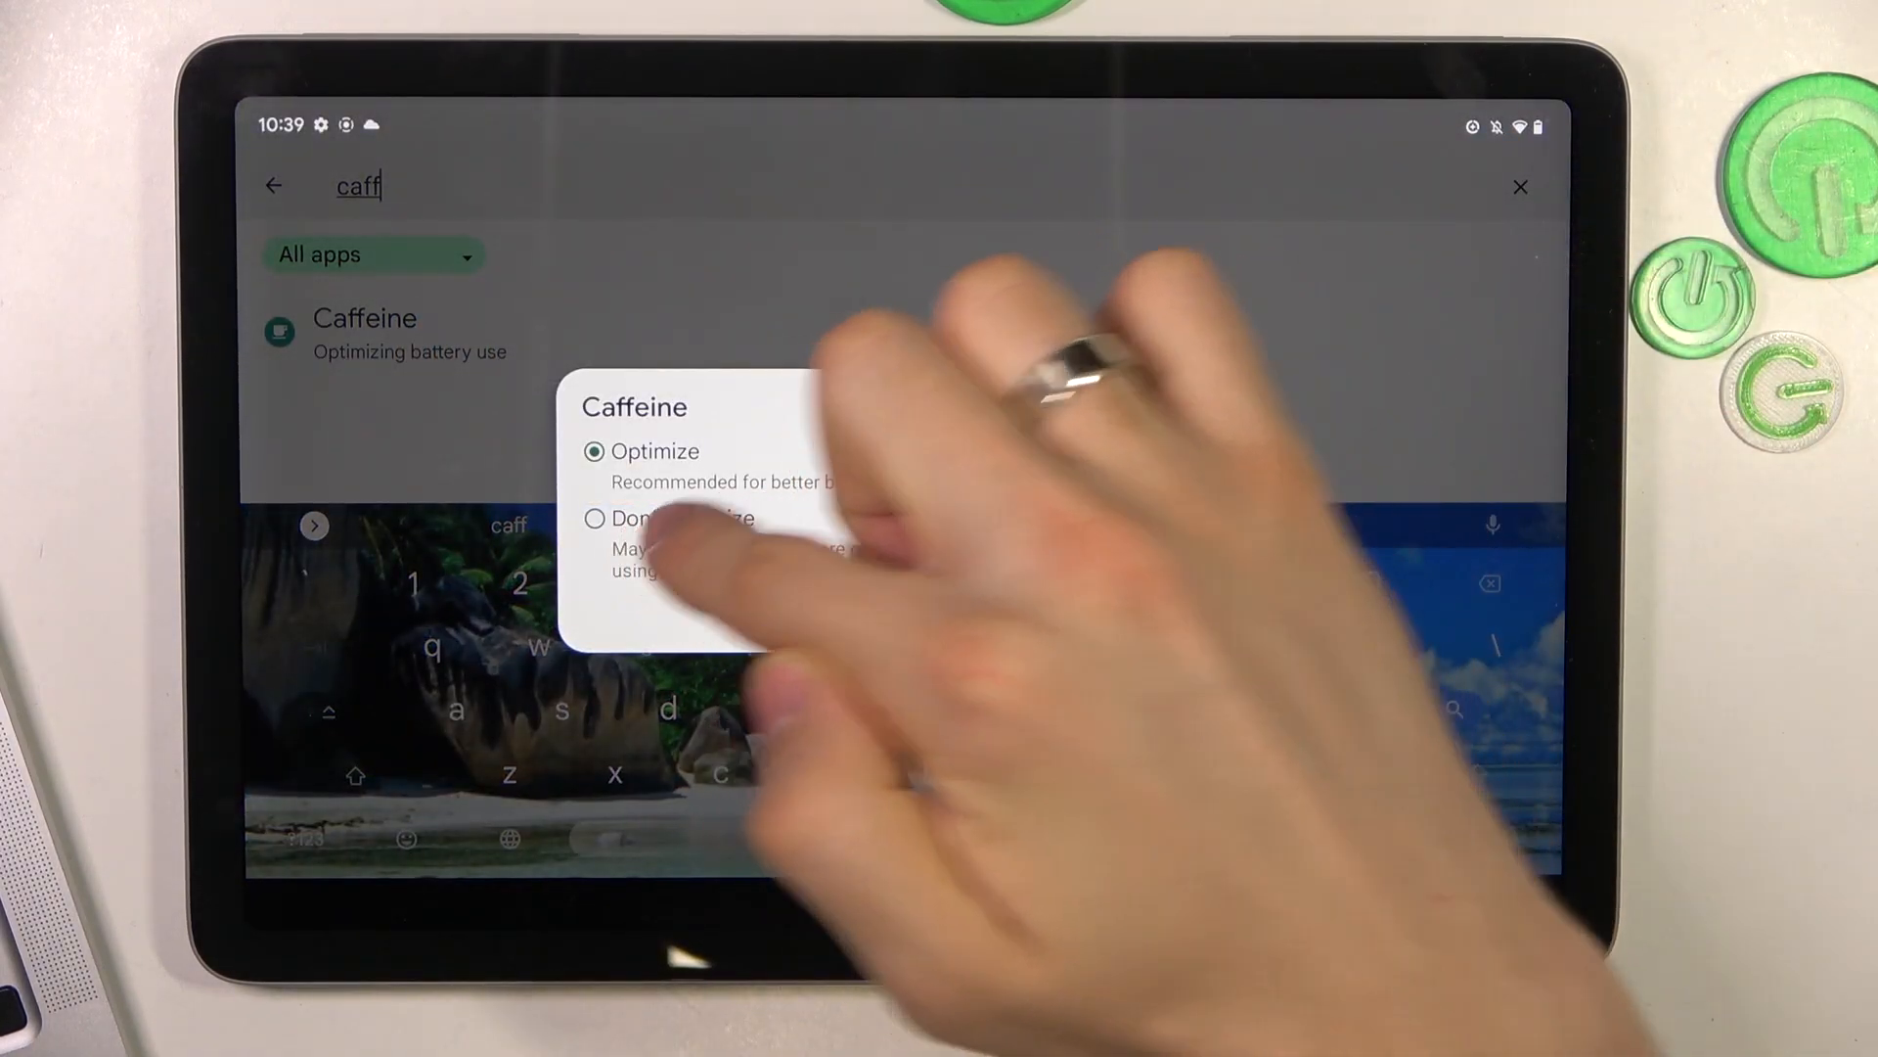
click(595, 517)
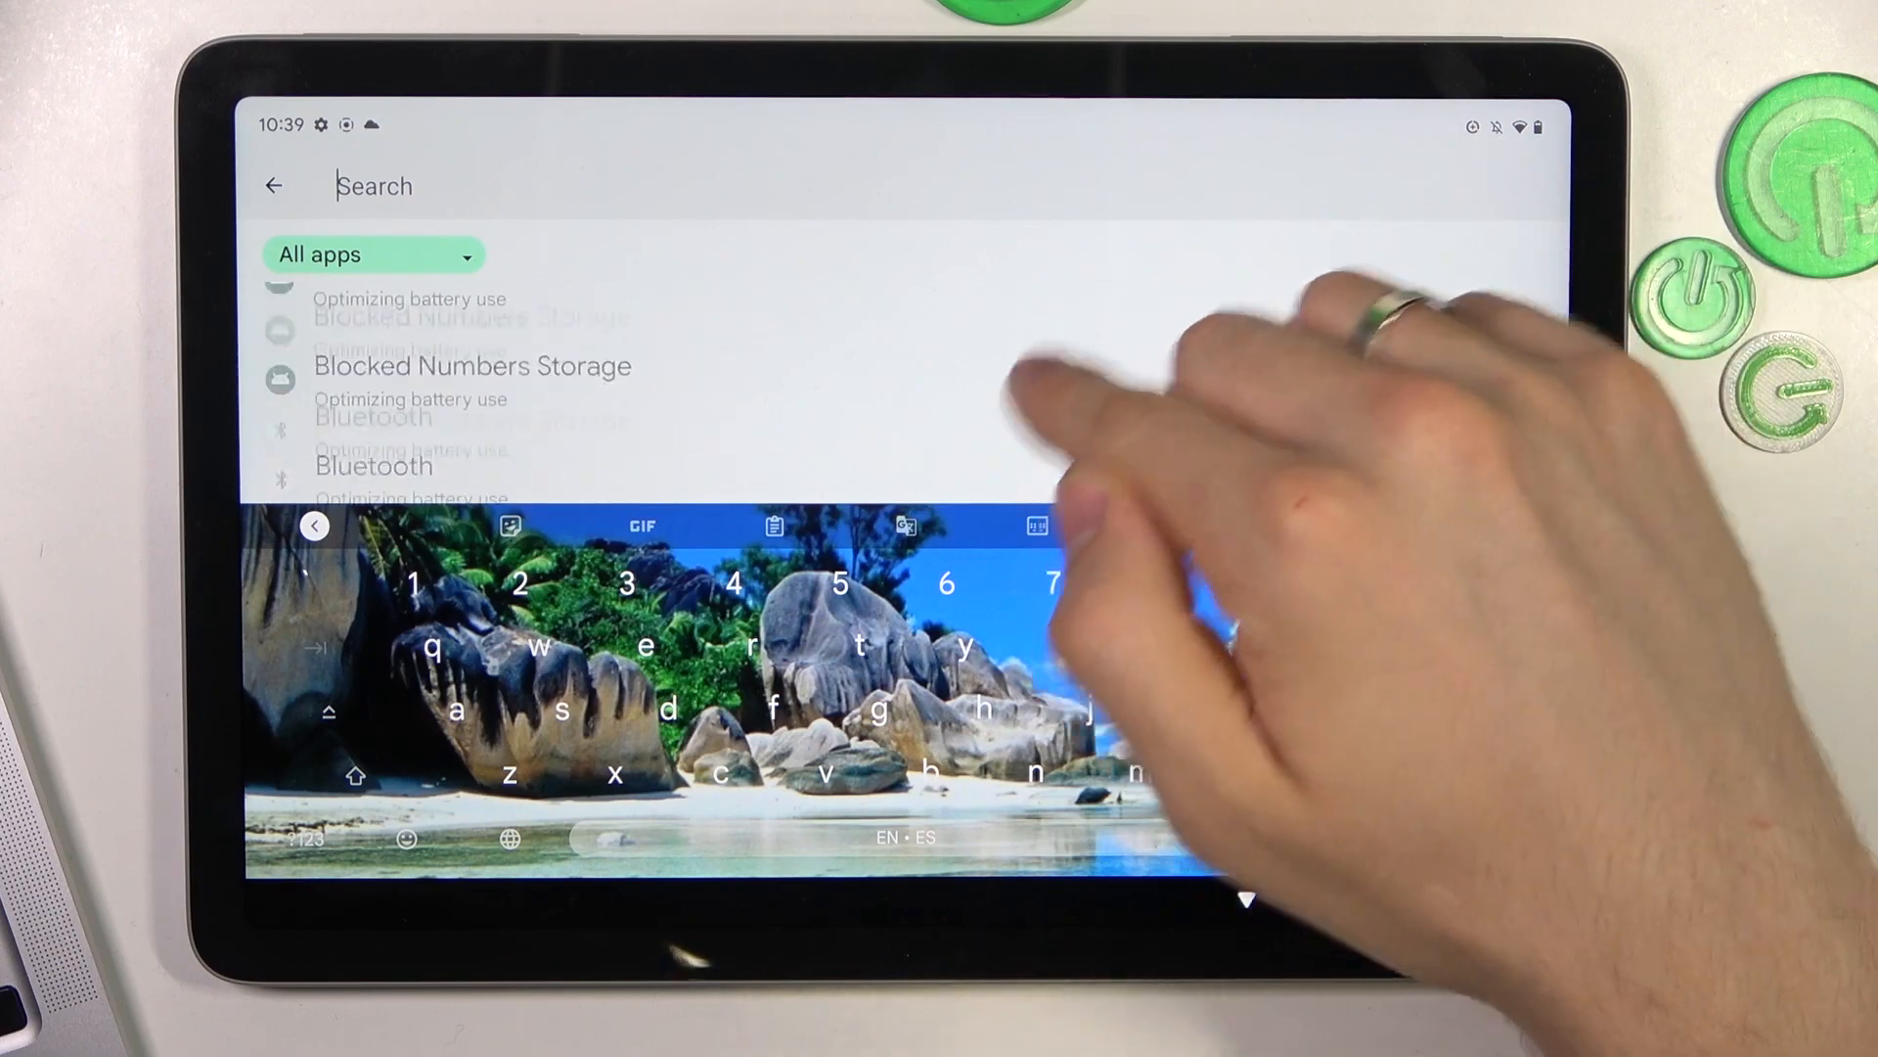
click(372, 254)
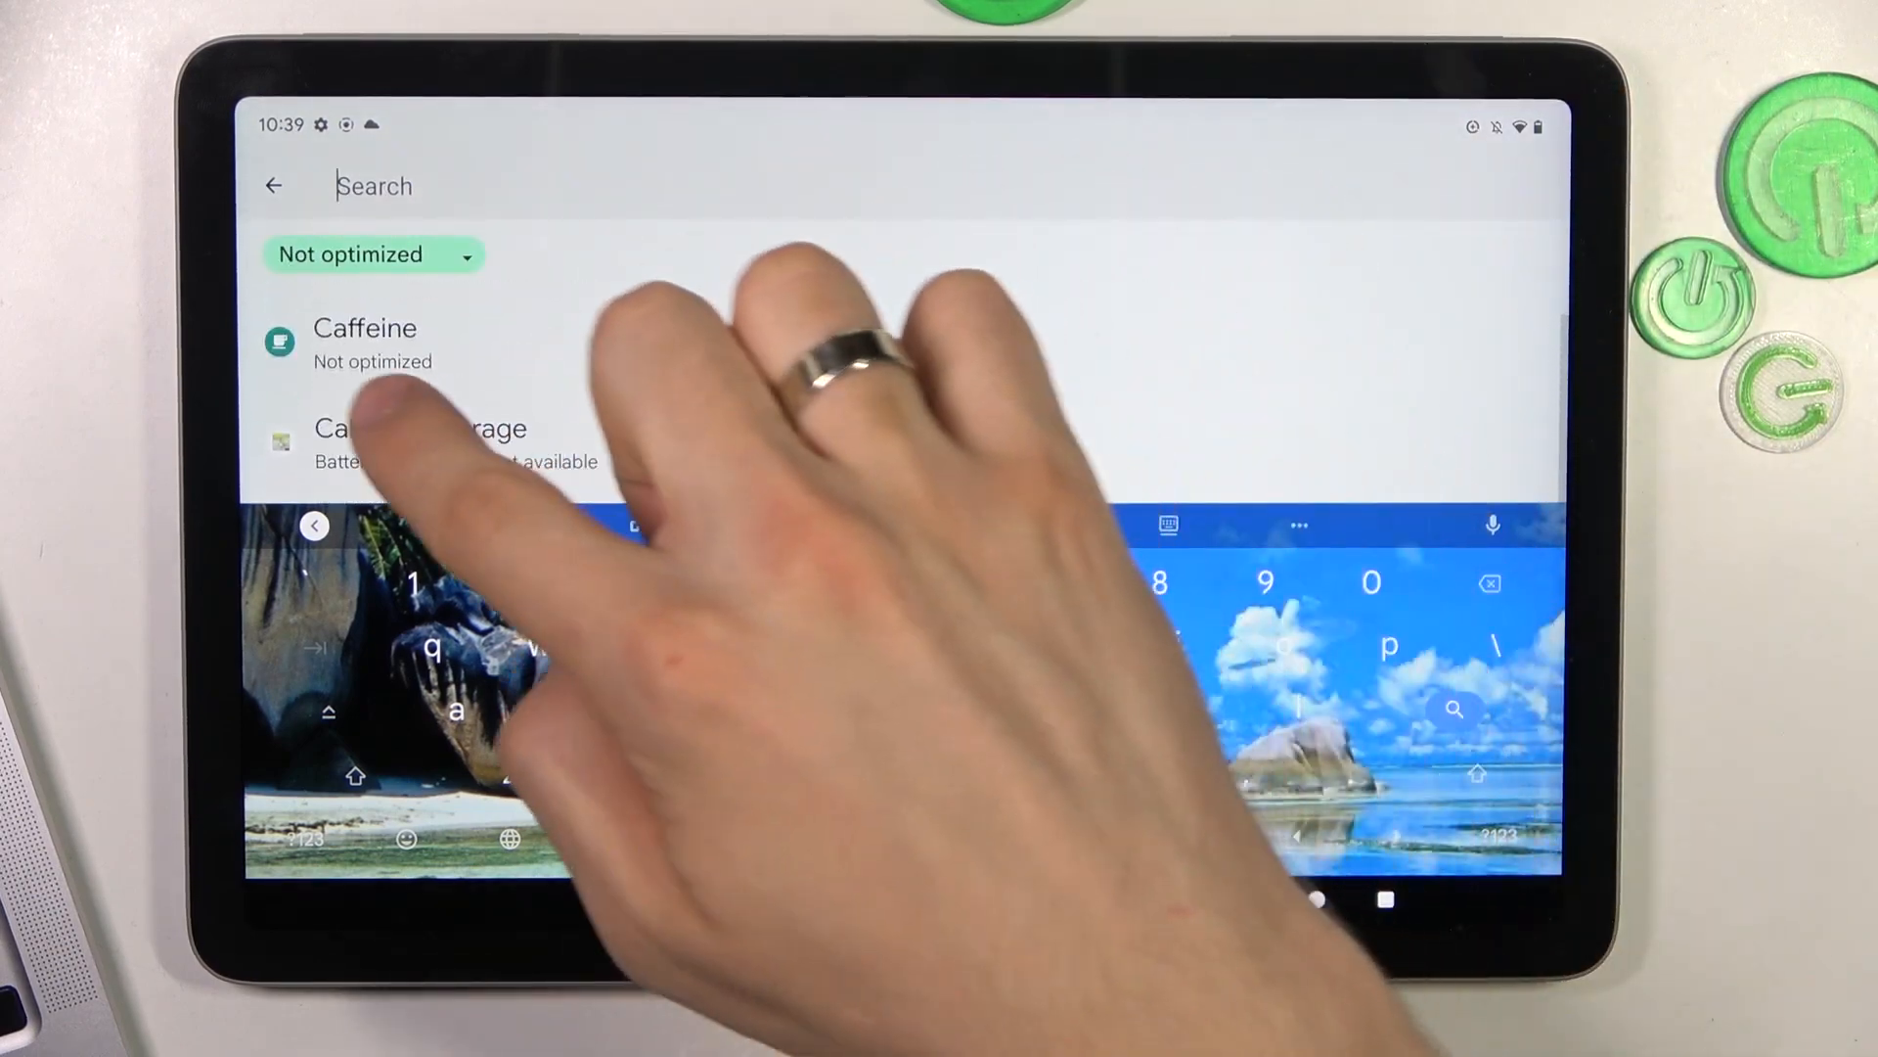
click(364, 345)
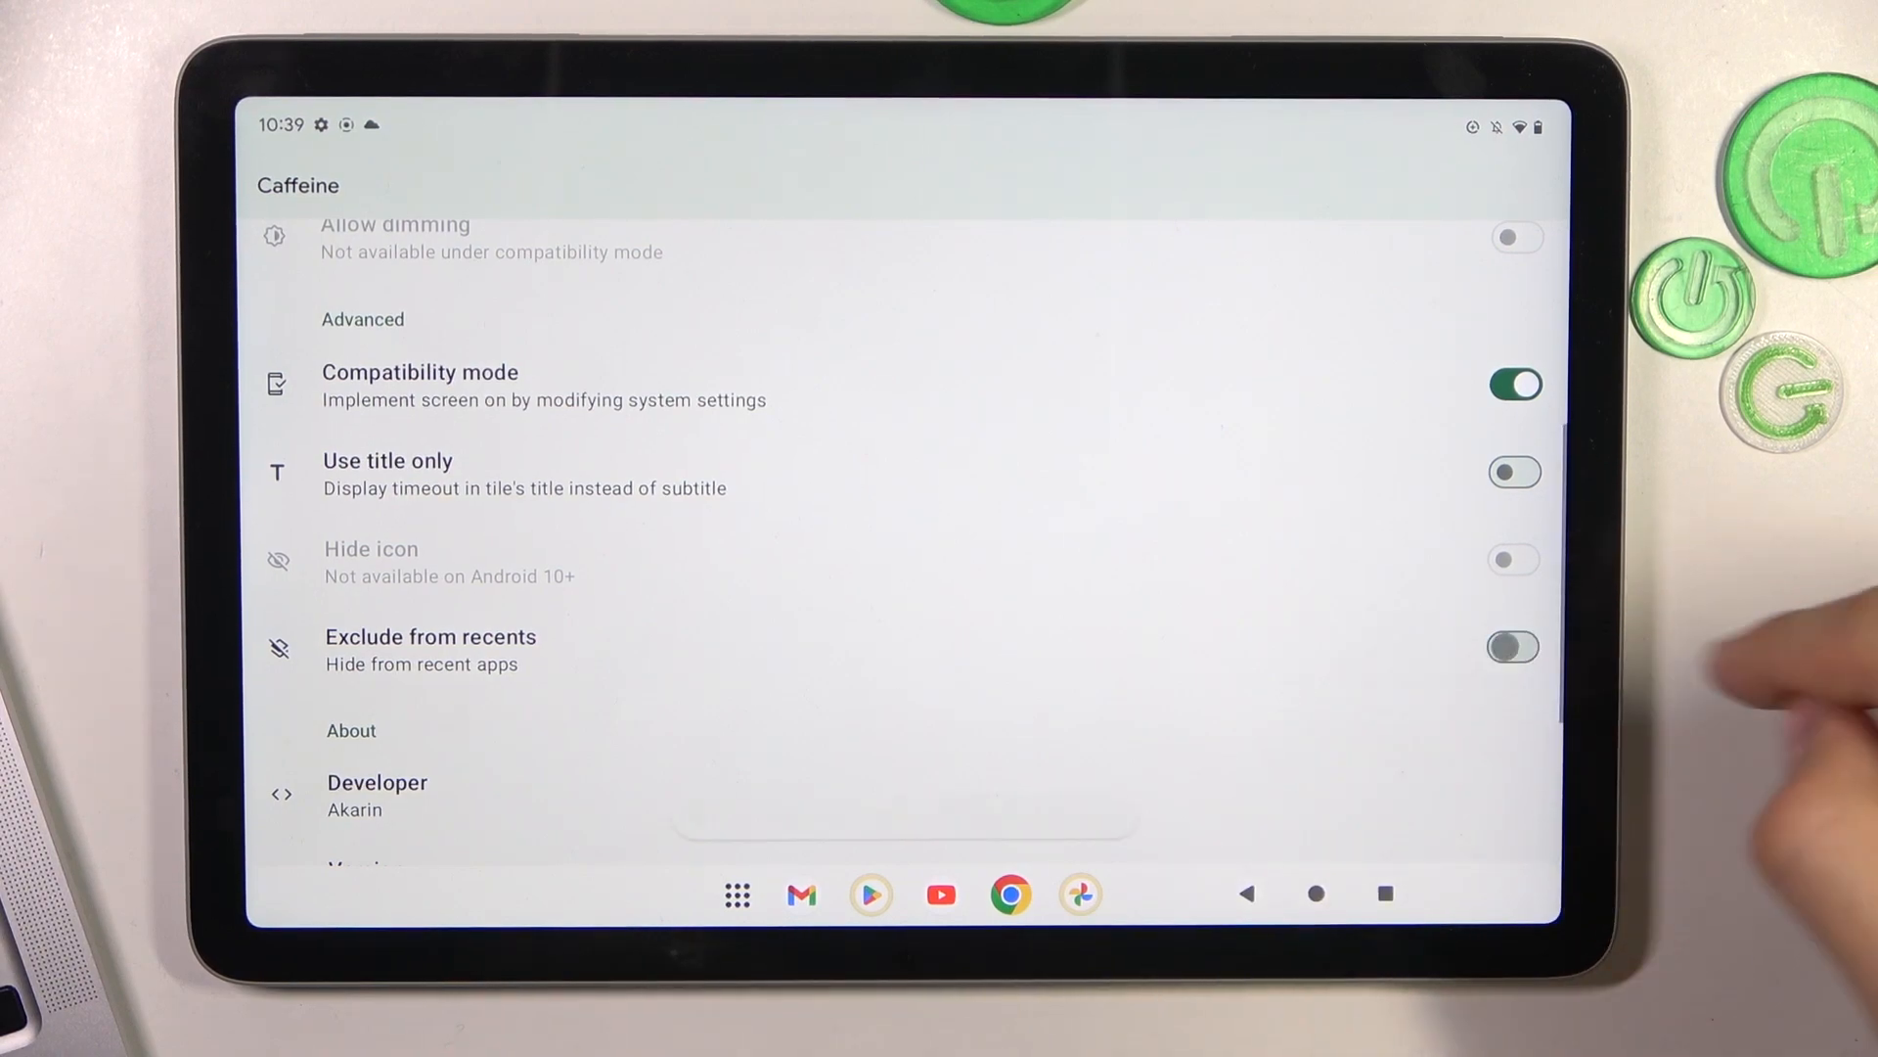
Switch on Exclude from recents alongside compatibility mode in Caffeine's advanced options
click(1512, 648)
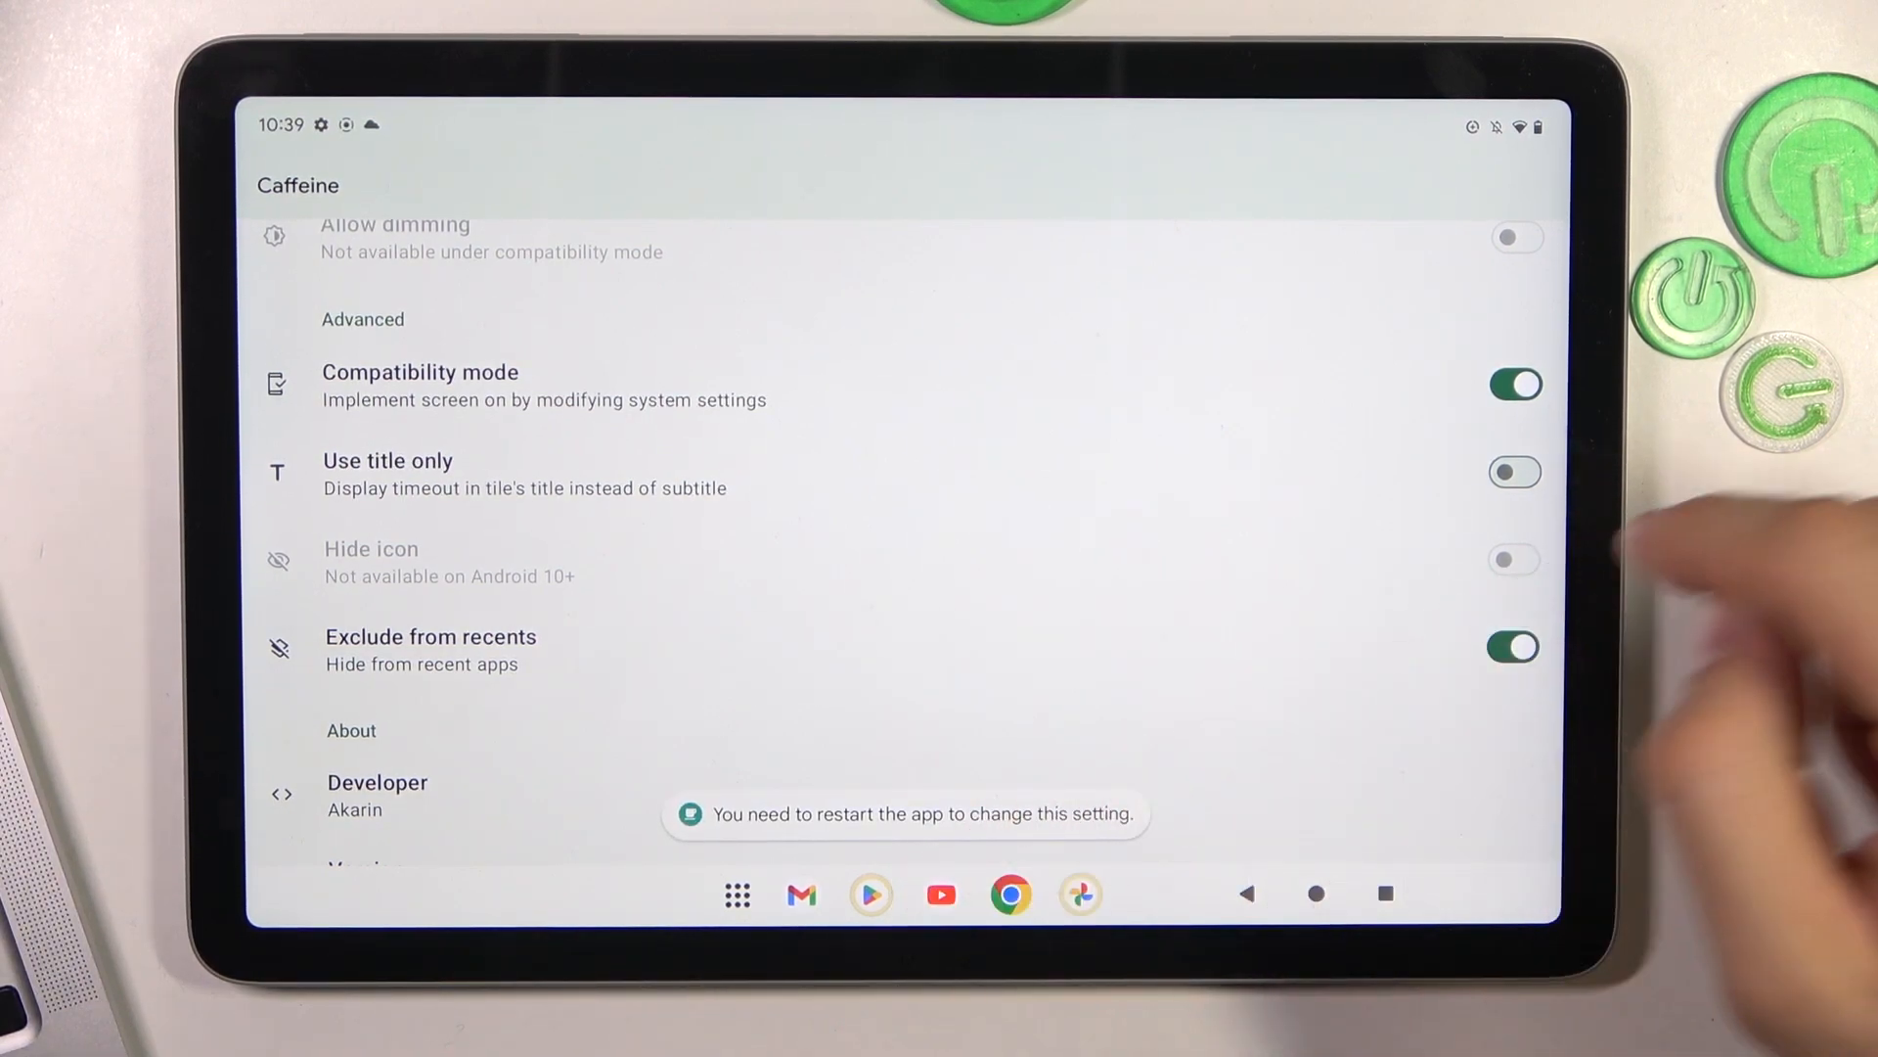
scroll(down, 3)
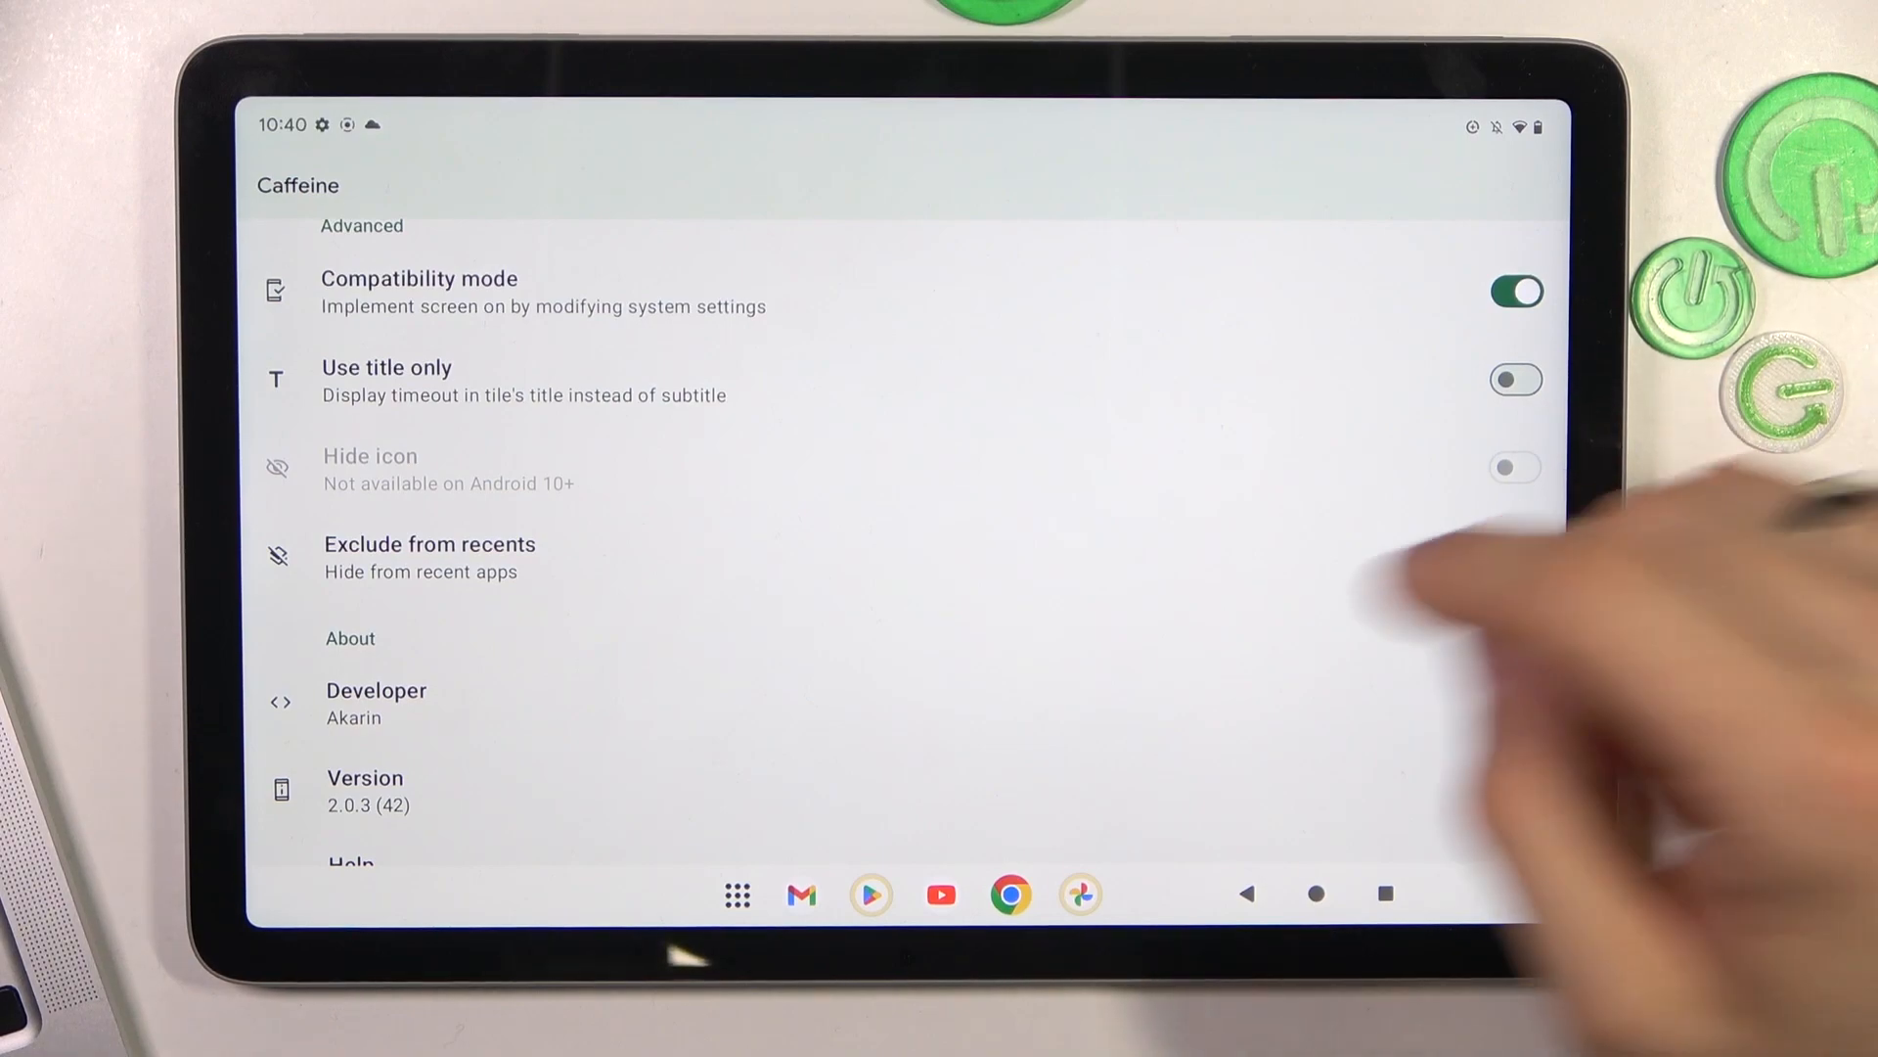
click(1515, 554)
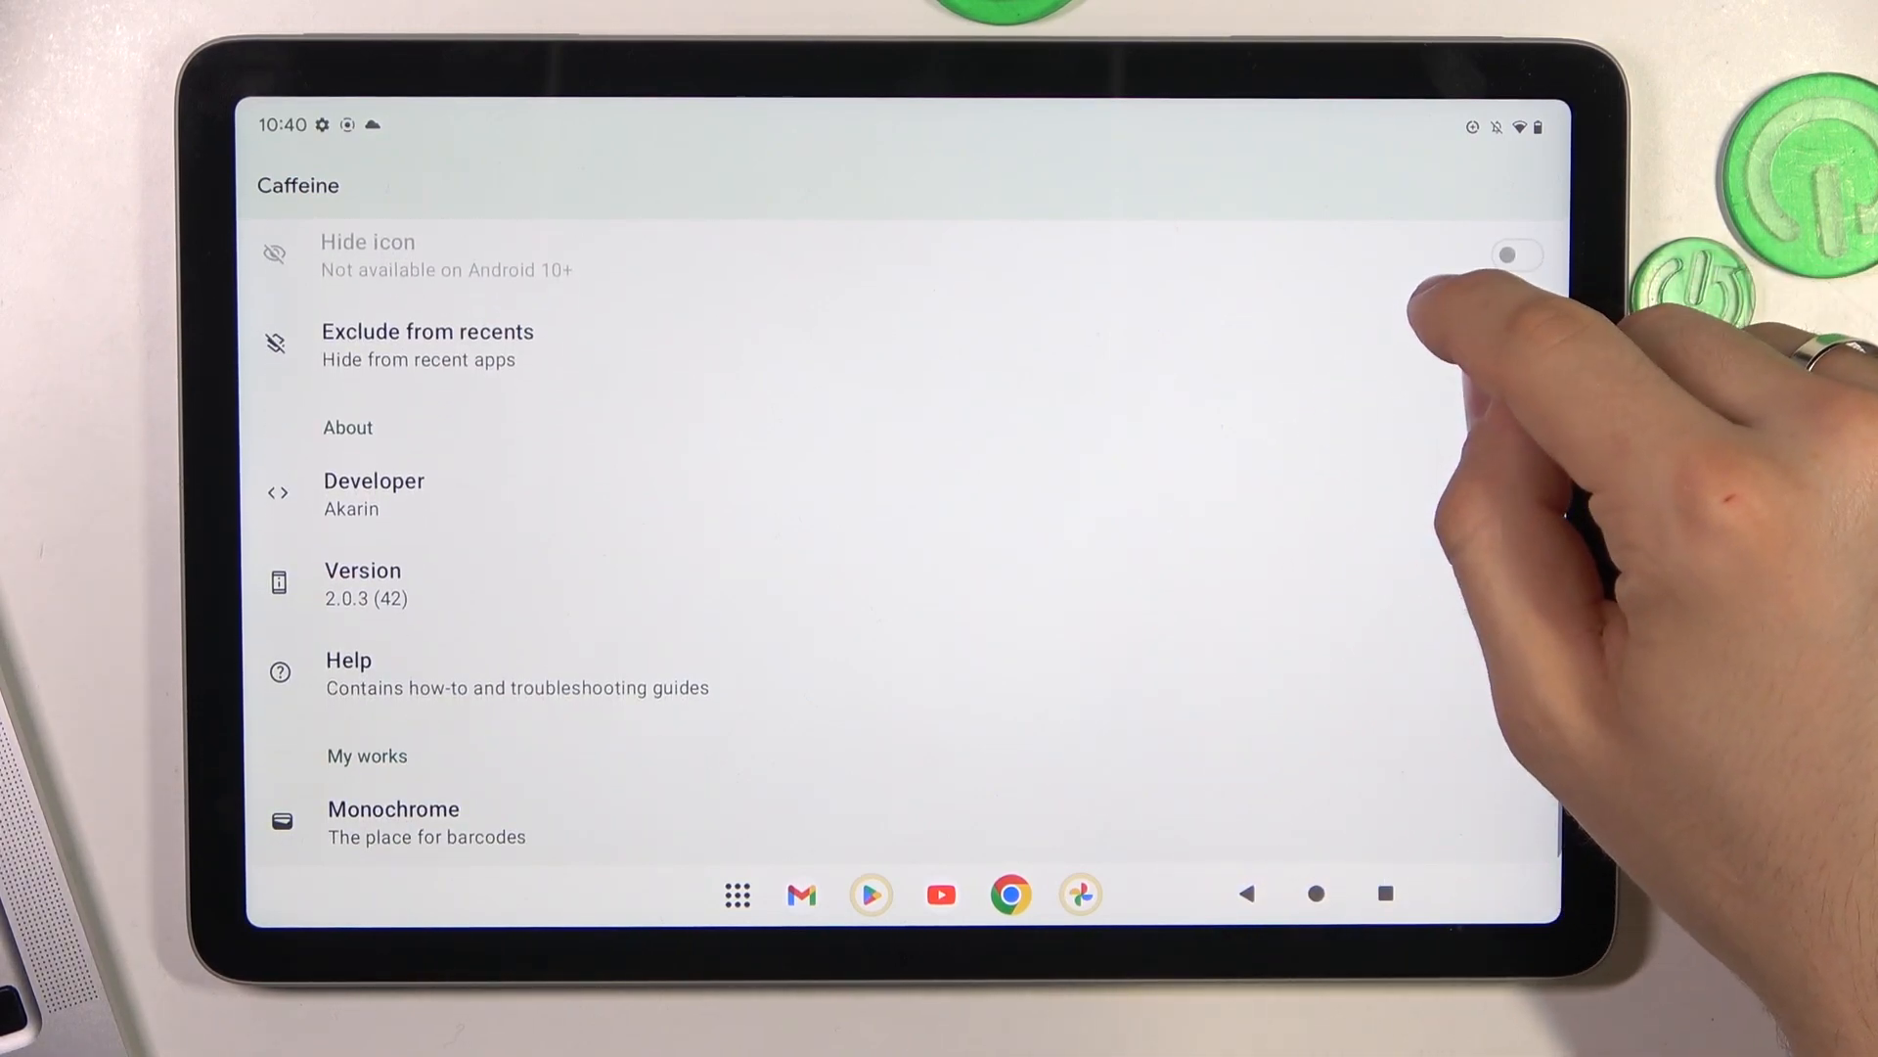
scroll(up, 3)
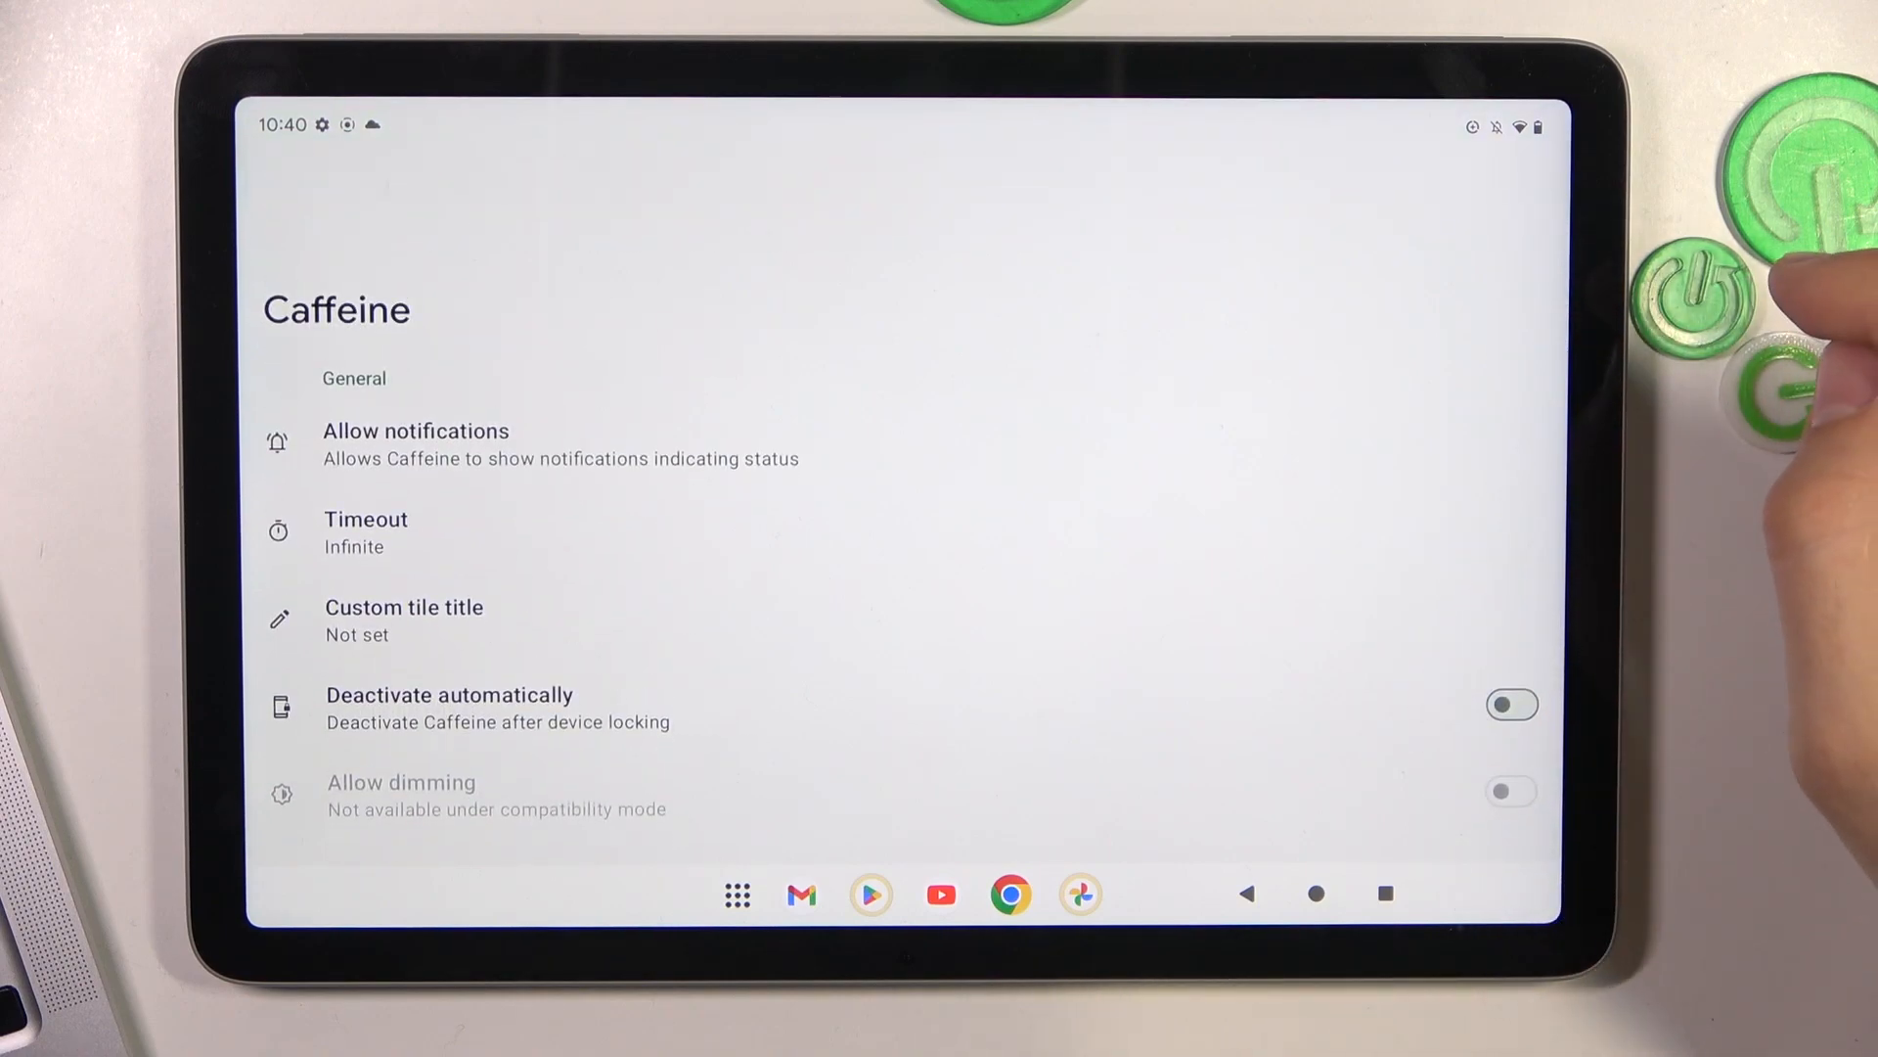
Allow Caffeine's status notifications and set the keep-awake timeout to Infinite
click(415, 431)
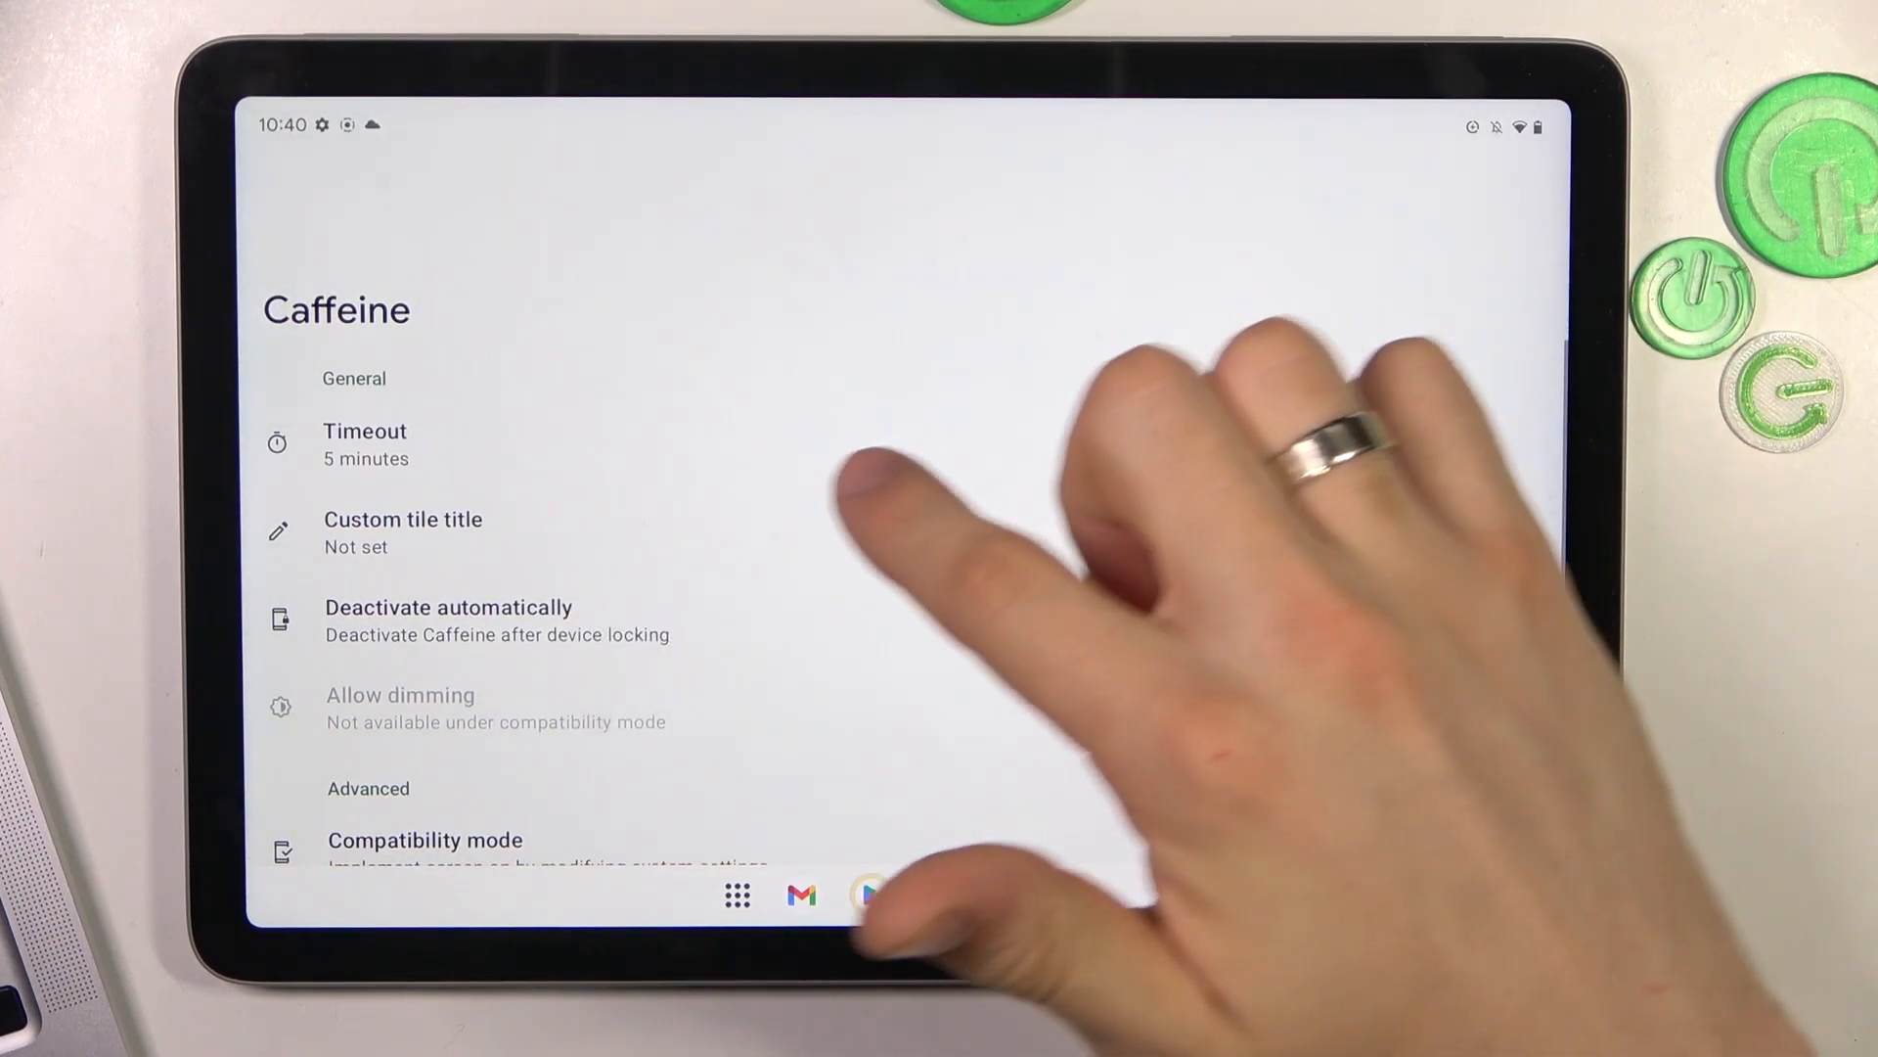
click(403, 533)
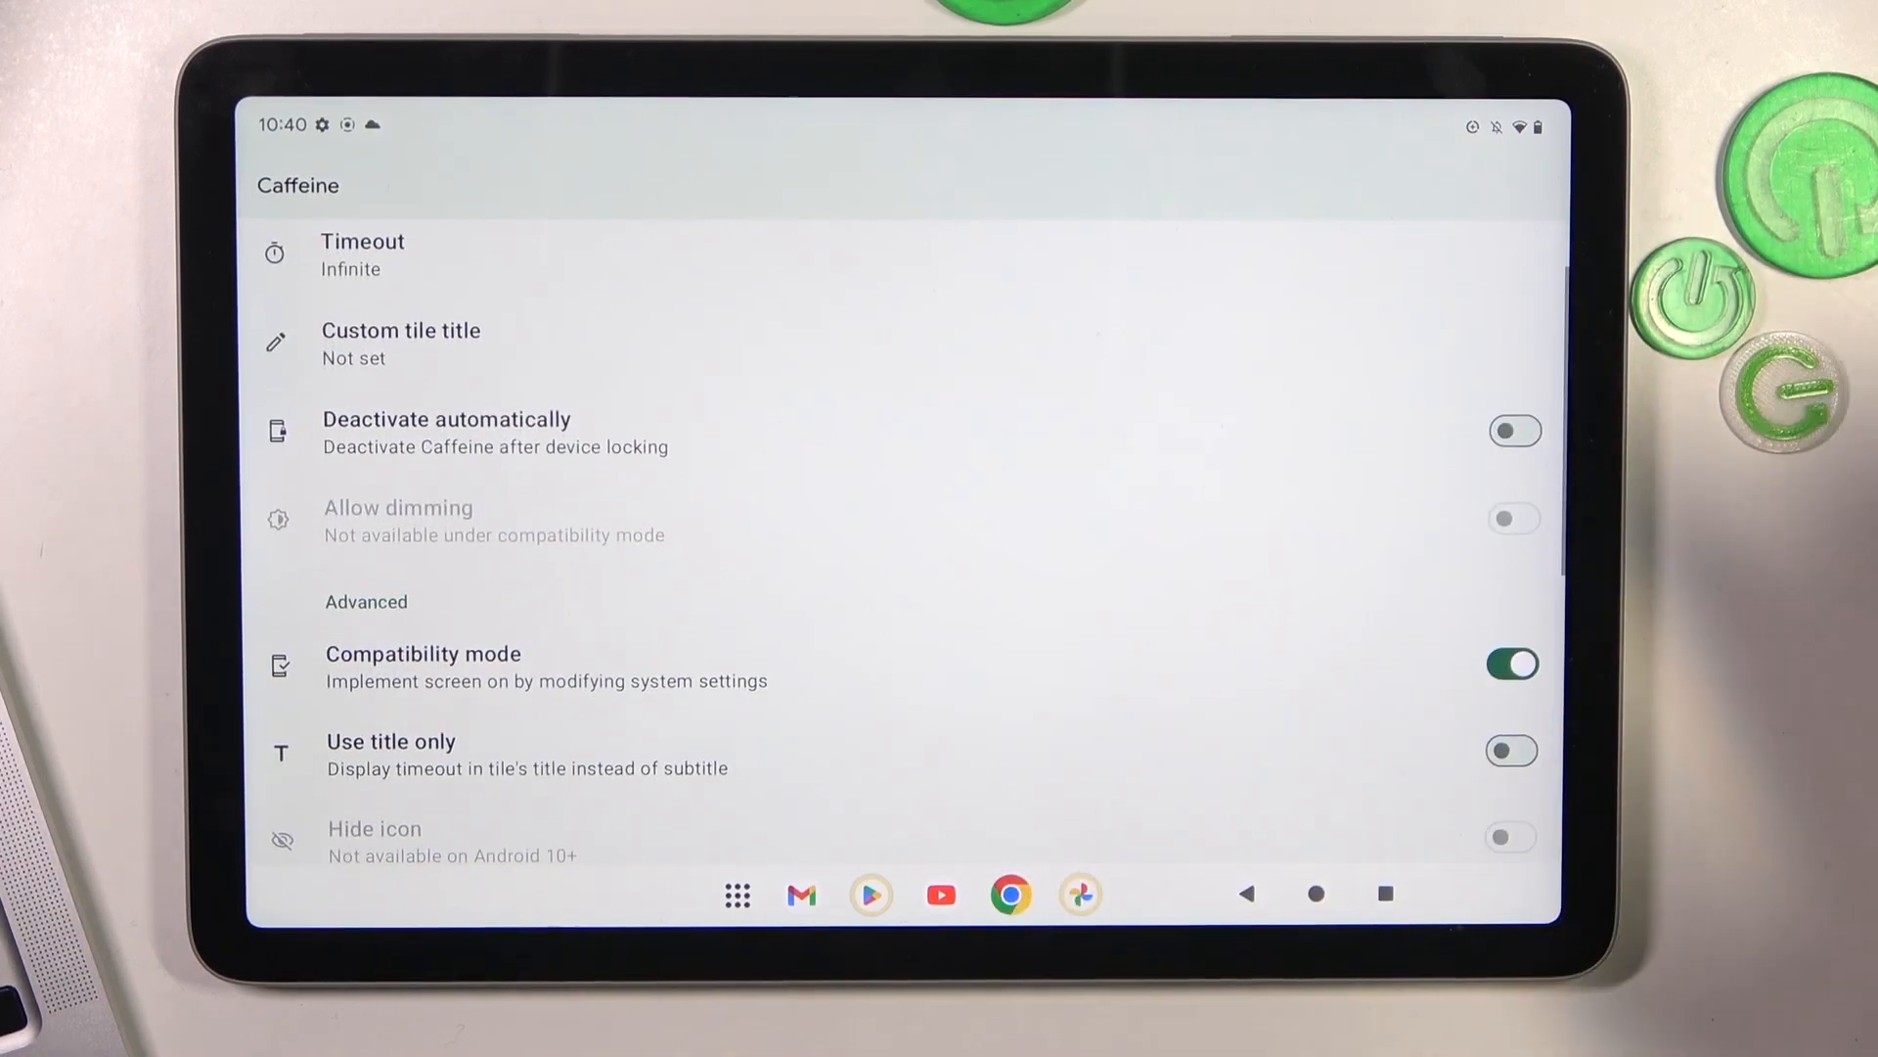
scroll(down, 3)
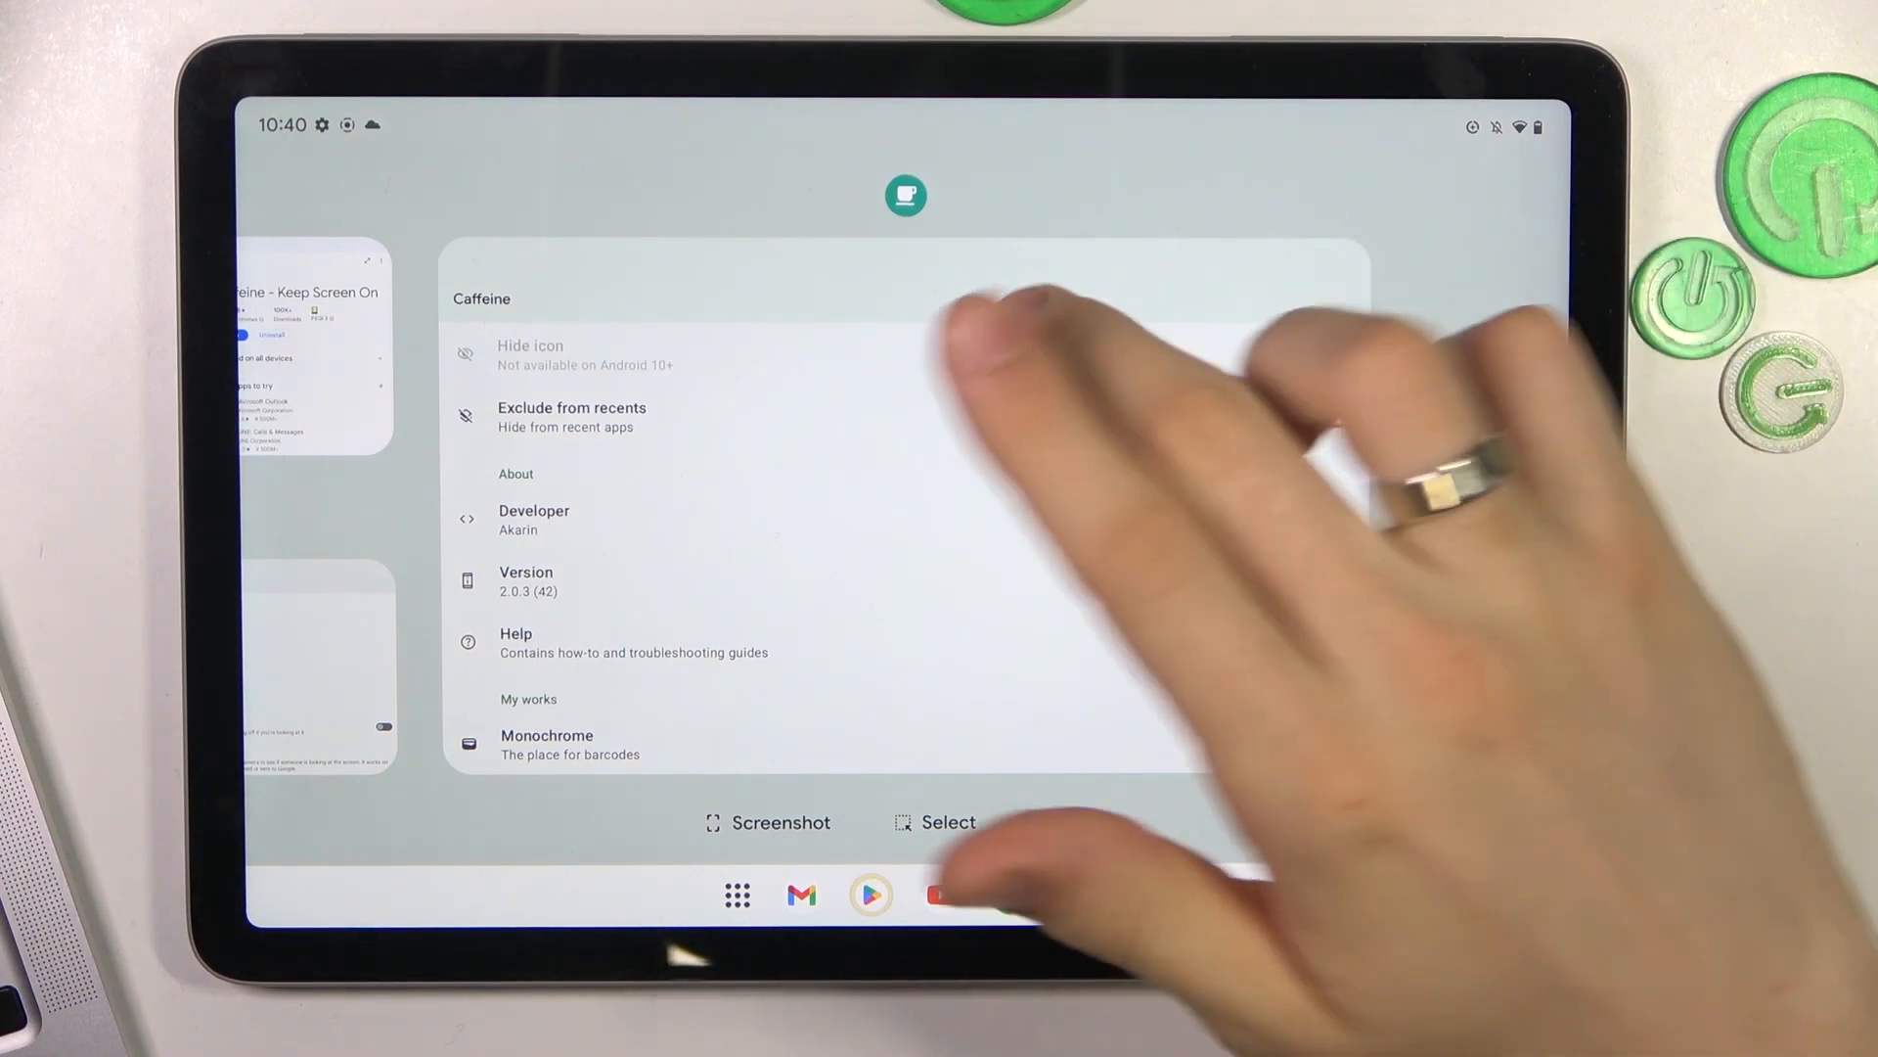
Check the Caffeine card in the Recents overview showing Exclude from recents enabled
click(906, 196)
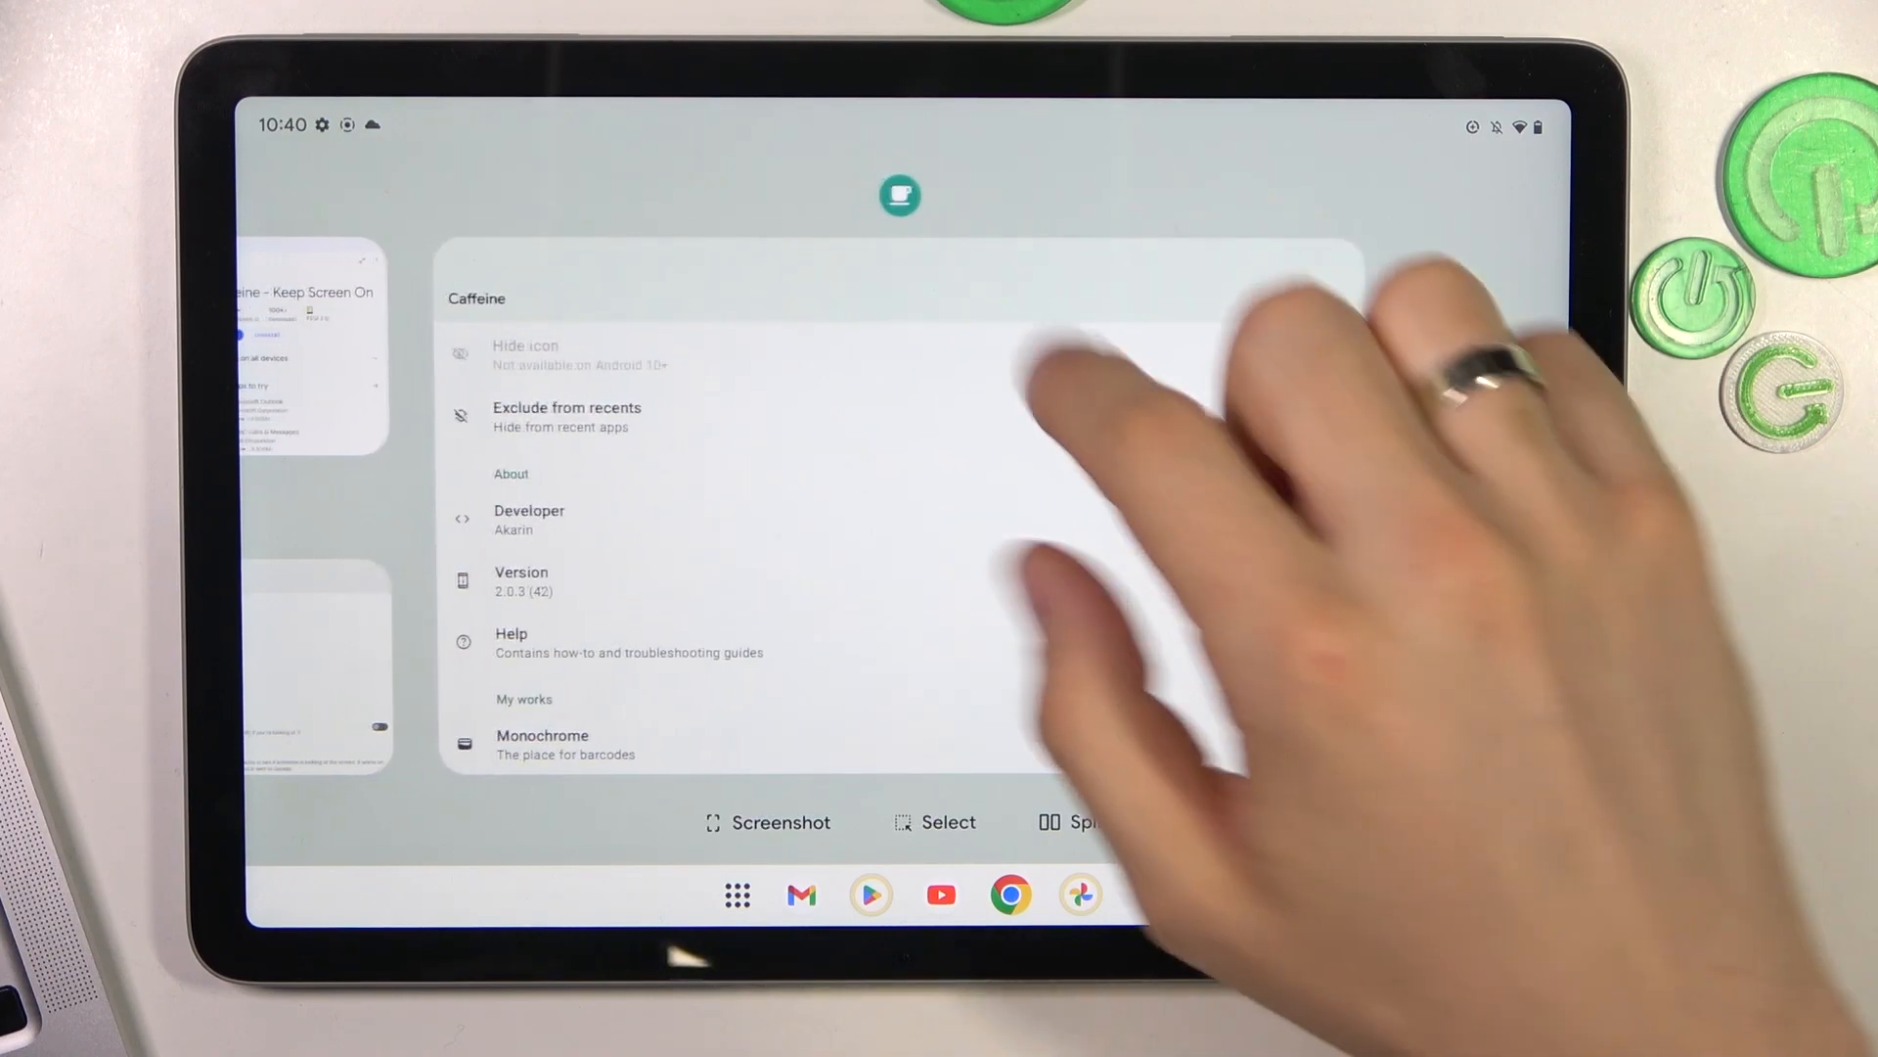
click(1332, 415)
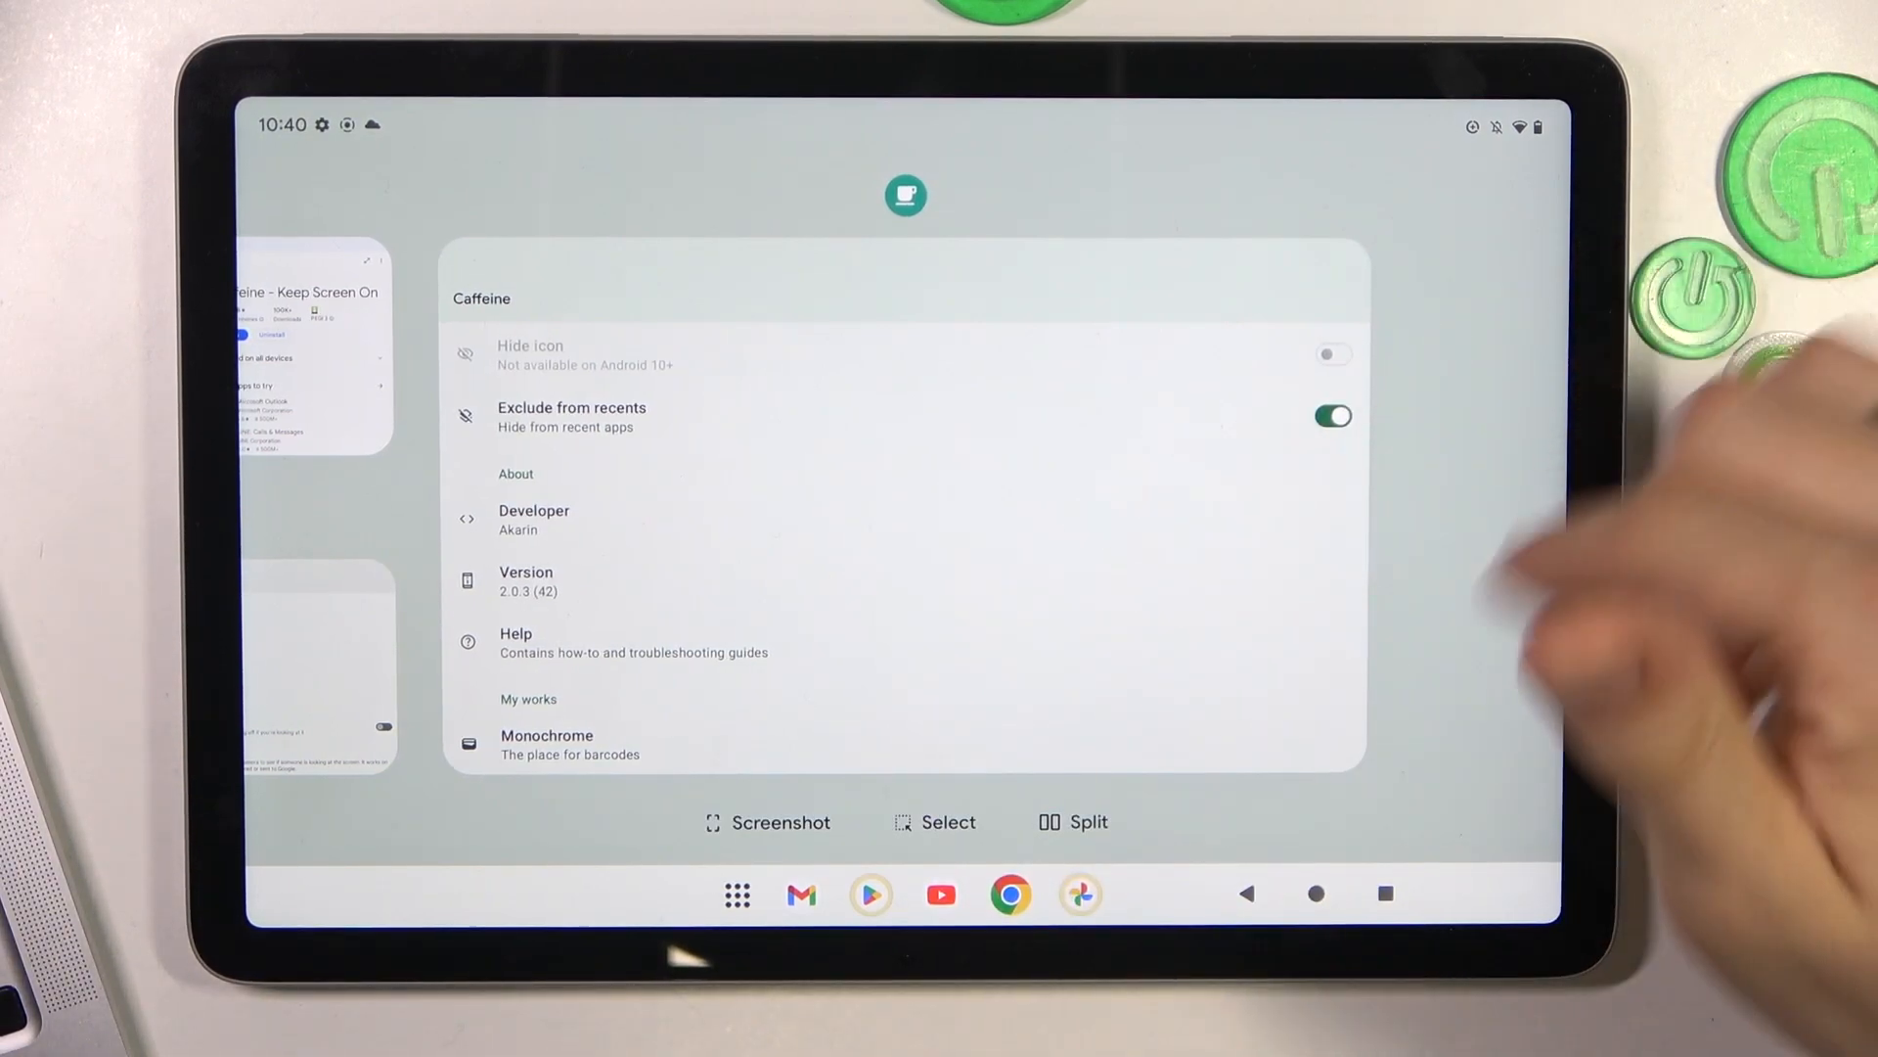
click(1331, 414)
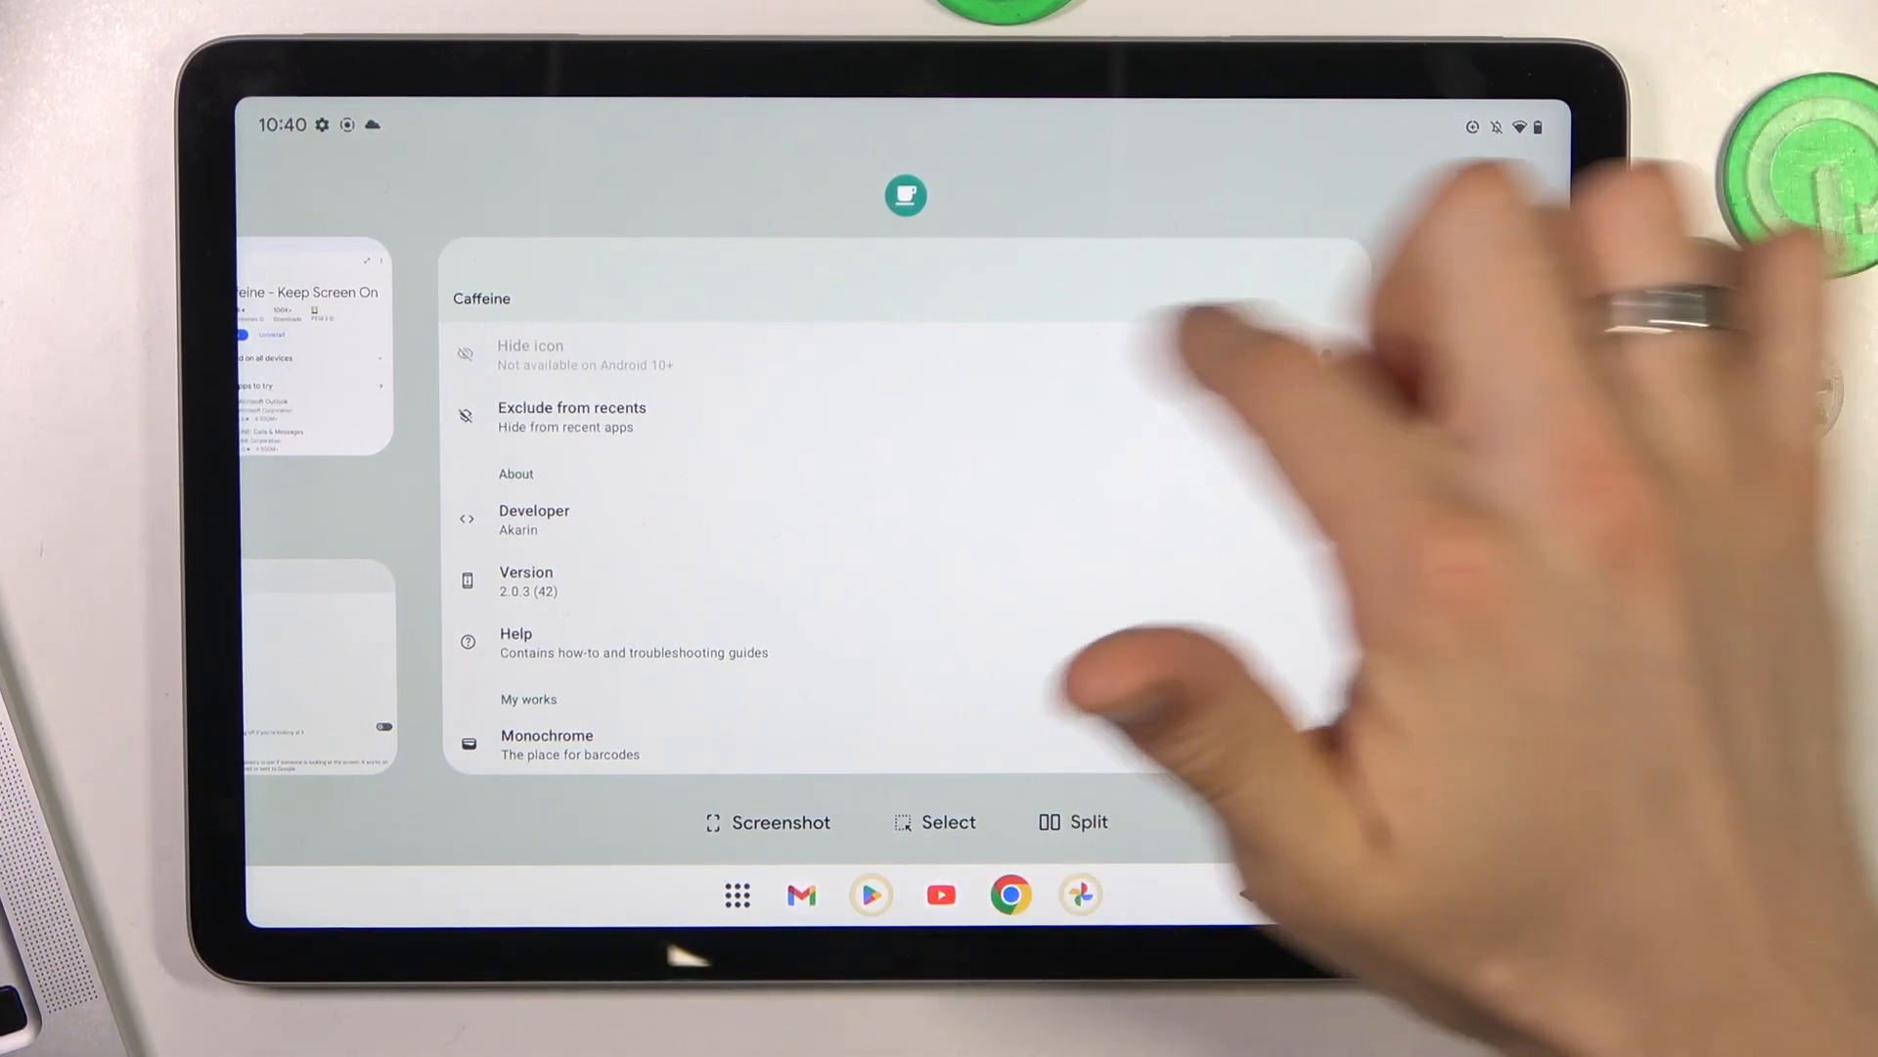